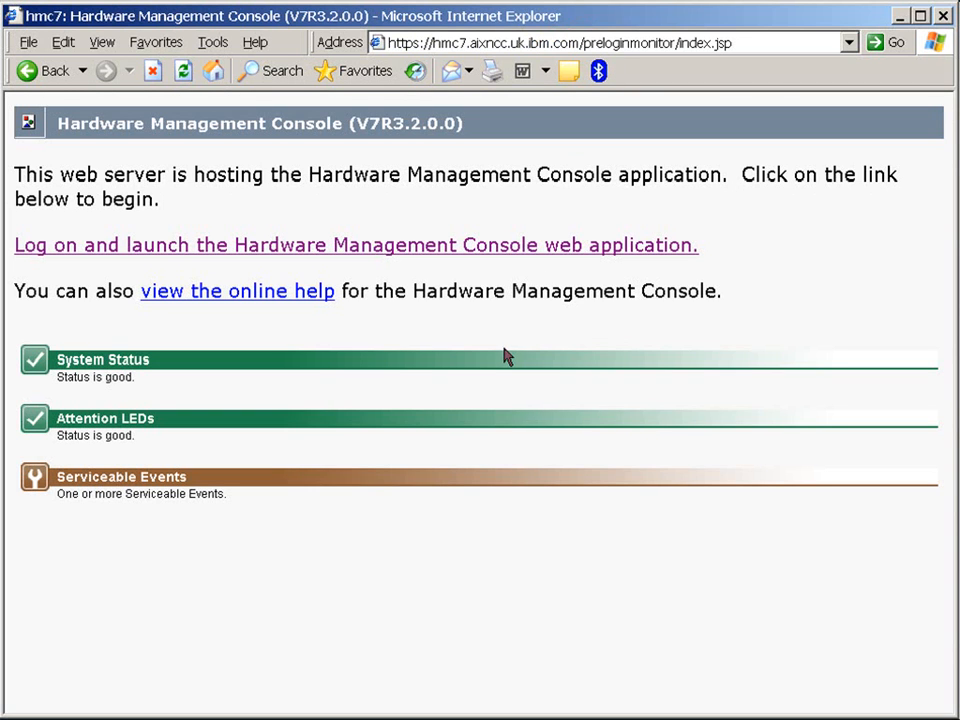
pyautogui.moveTo(184, 401)
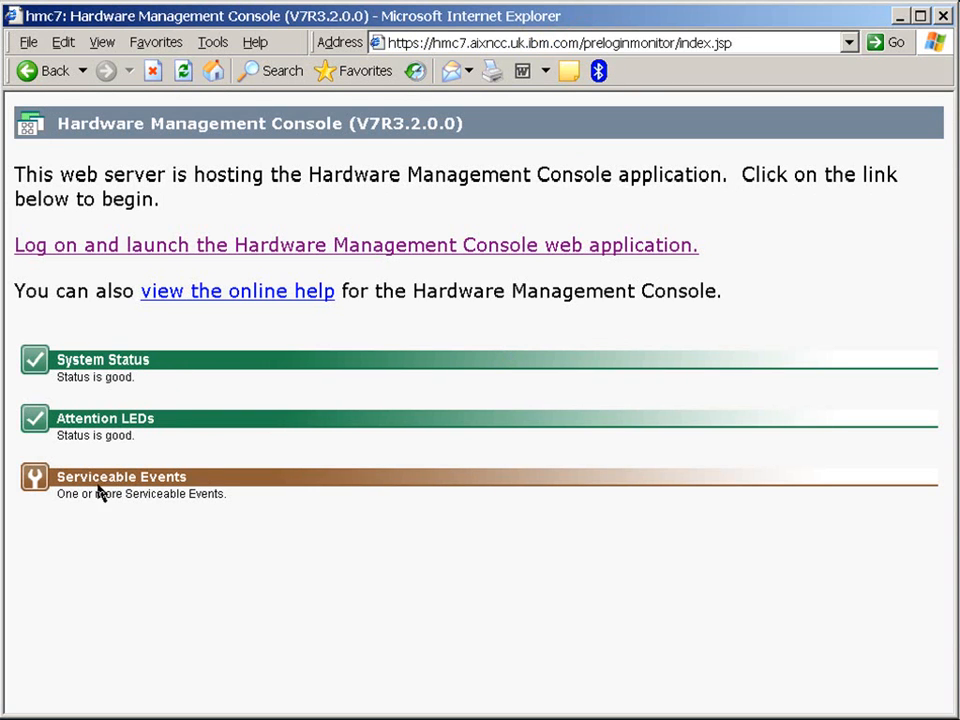
pyautogui.moveTo(294, 506)
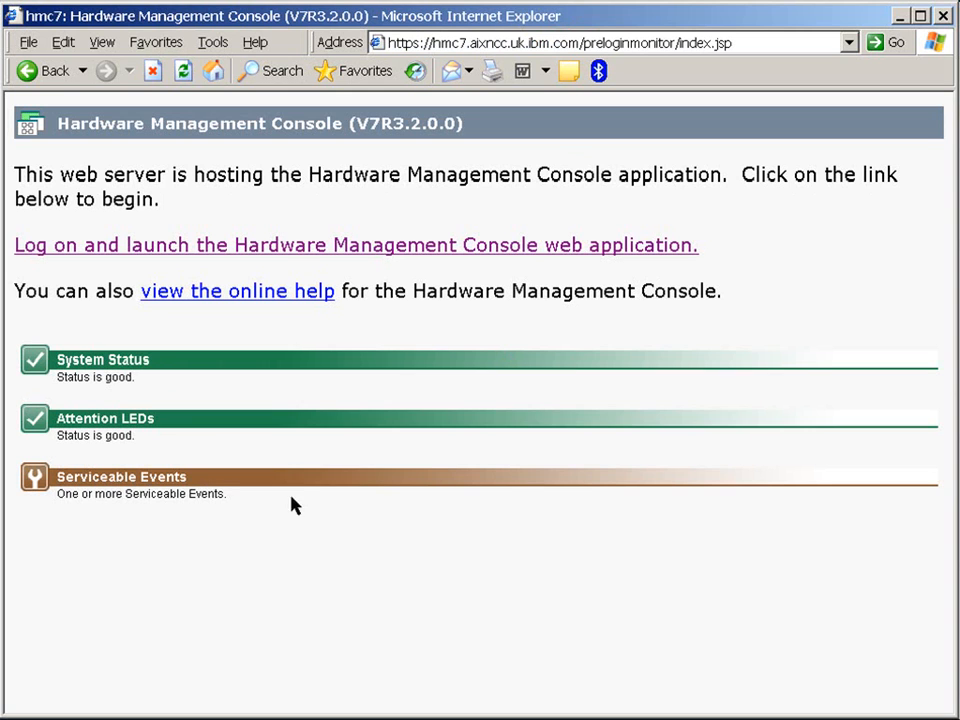
pyautogui.moveTo(268, 248)
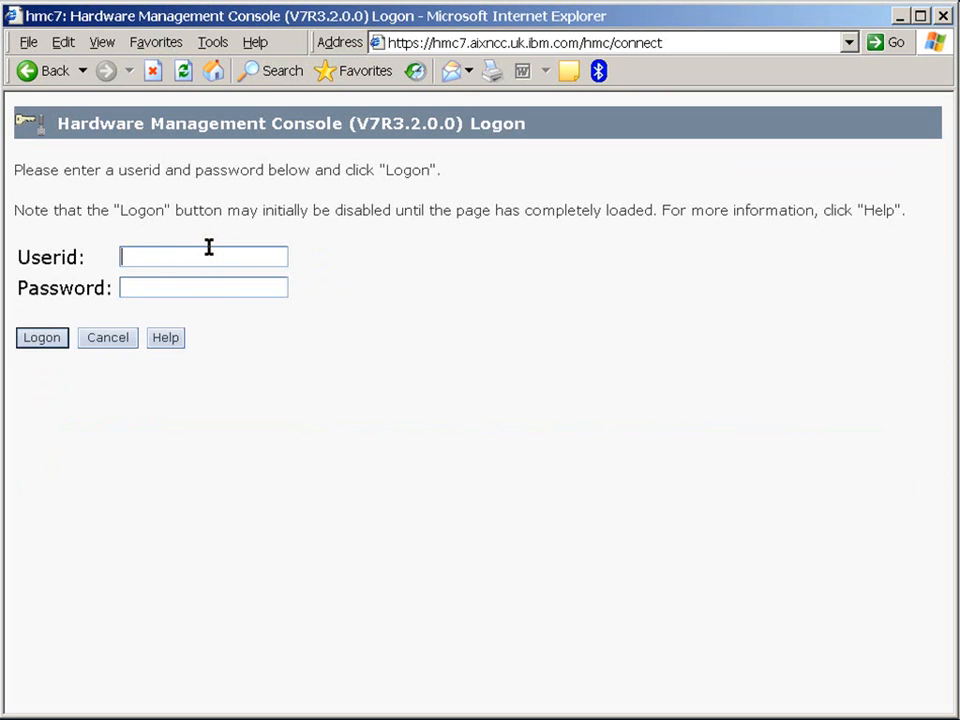
# Step: Log on to the Hardware Management Console as user 'nag'
pyautogui.write('nag')
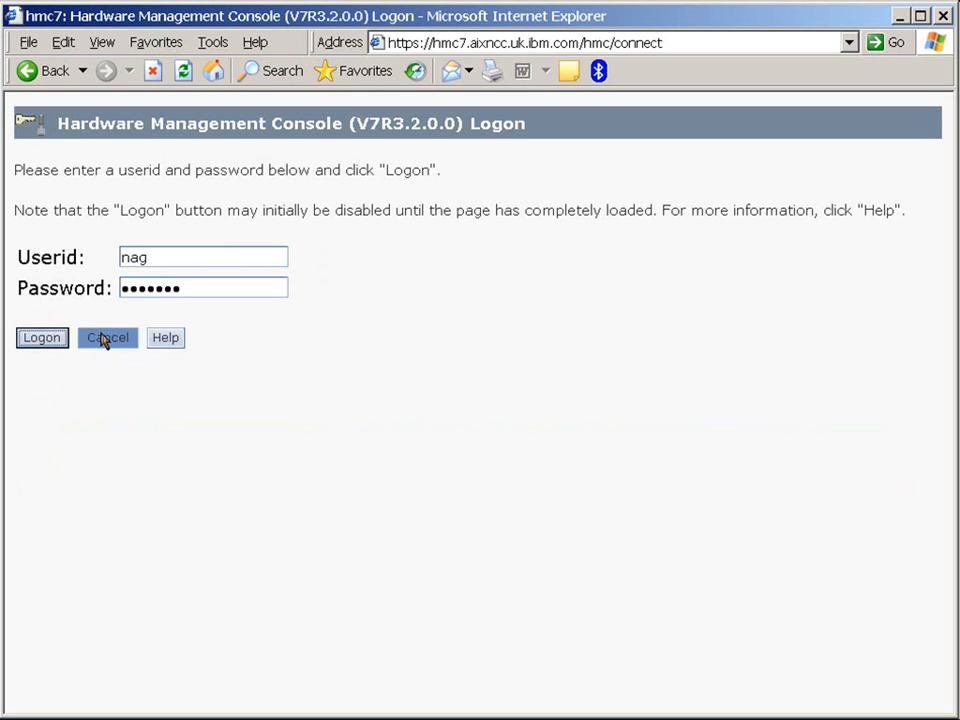
pyautogui.click(42, 337)
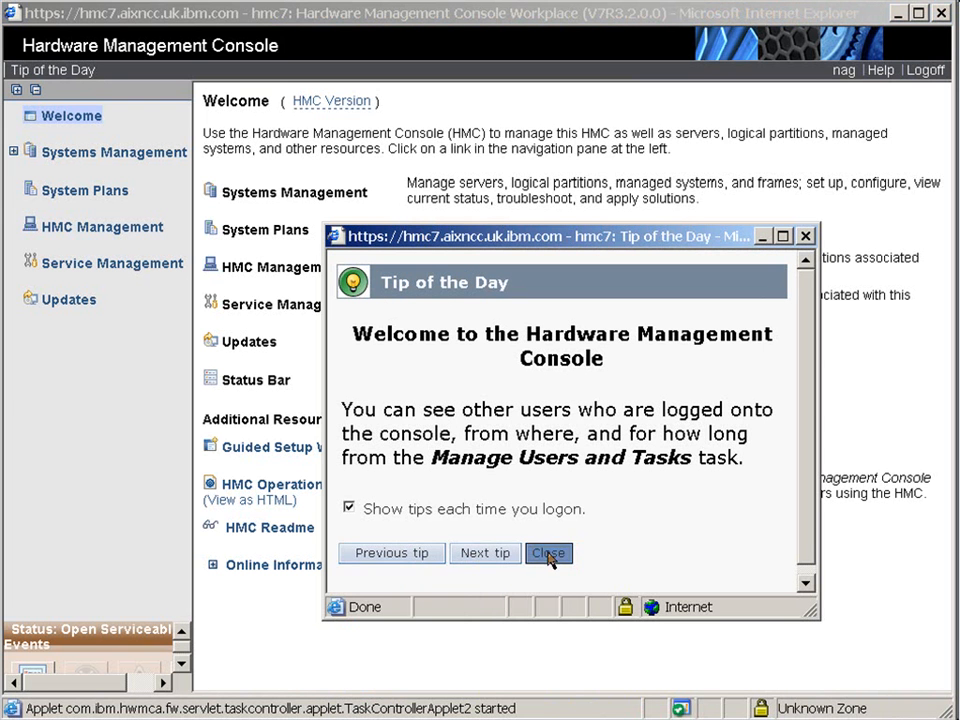
# Step: Dismiss the Tip of the Day window on the Welcome workplace
pyautogui.click(548, 553)
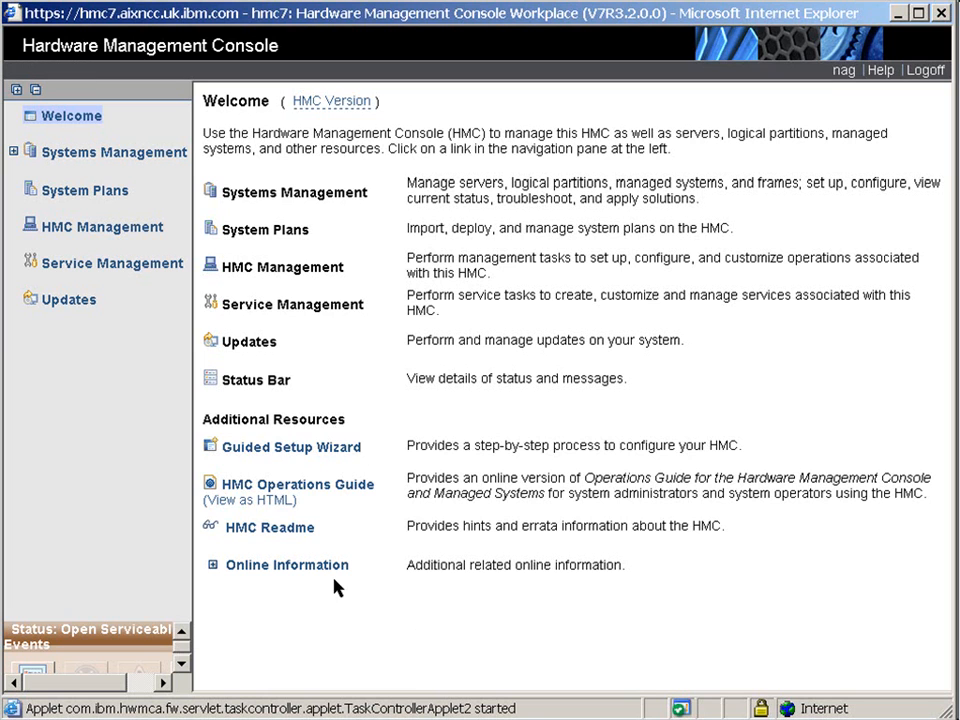
pyautogui.moveTo(320, 597)
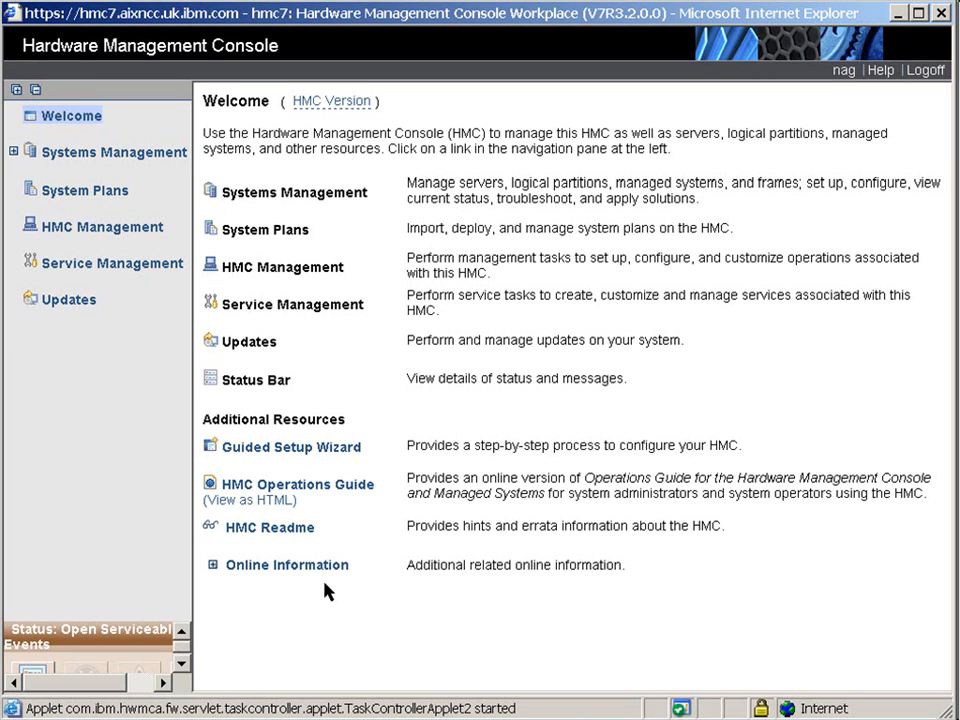
pyautogui.moveTo(292, 571)
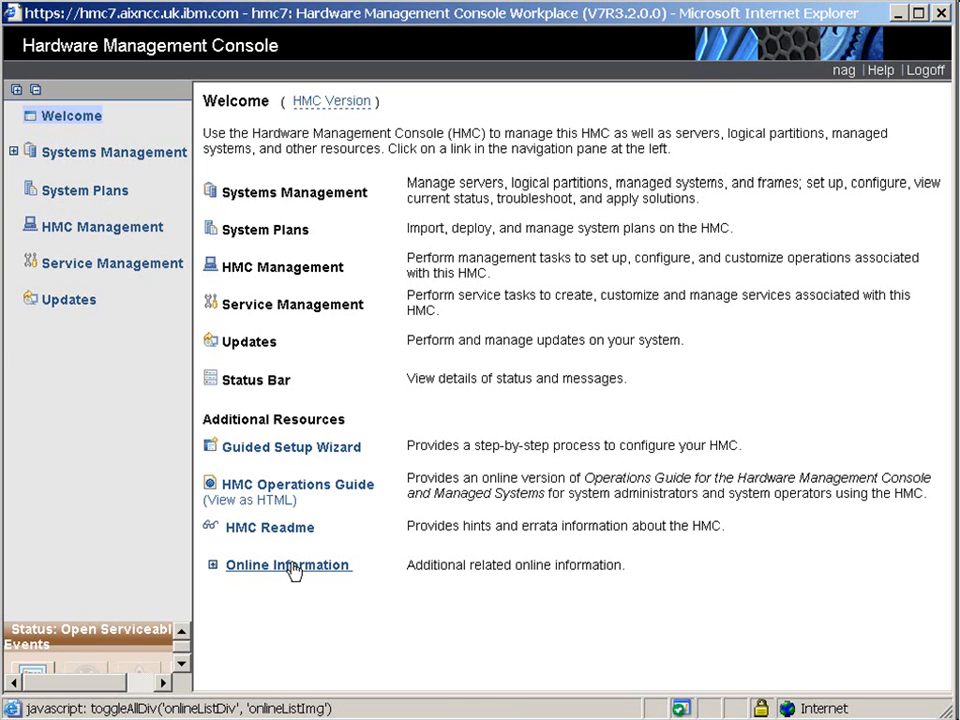
pyautogui.moveTo(293, 568)
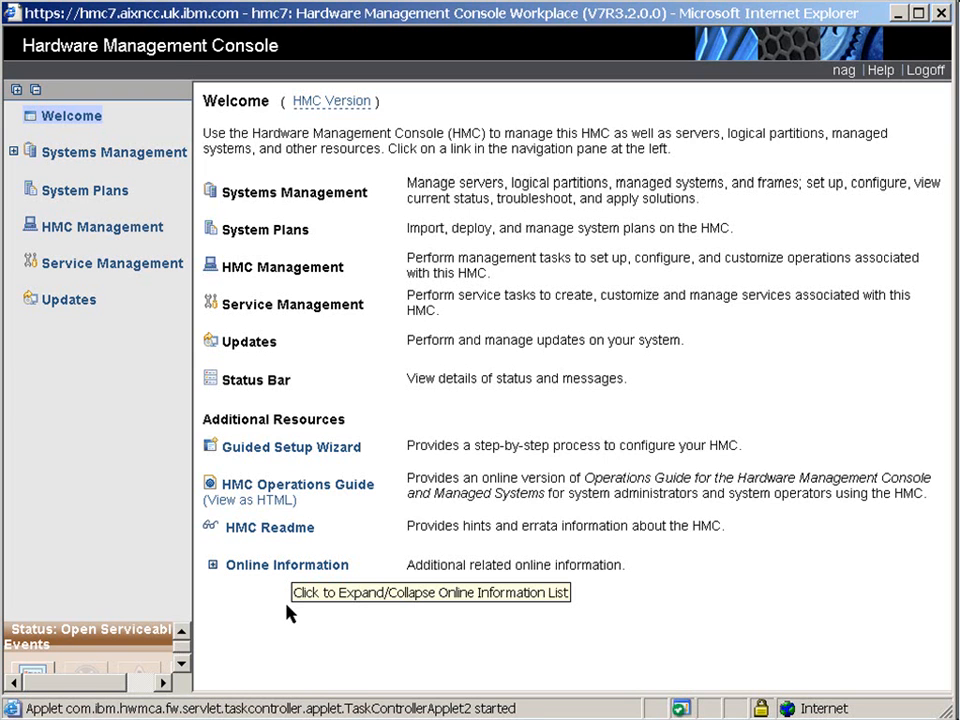
pyautogui.moveTo(48, 160)
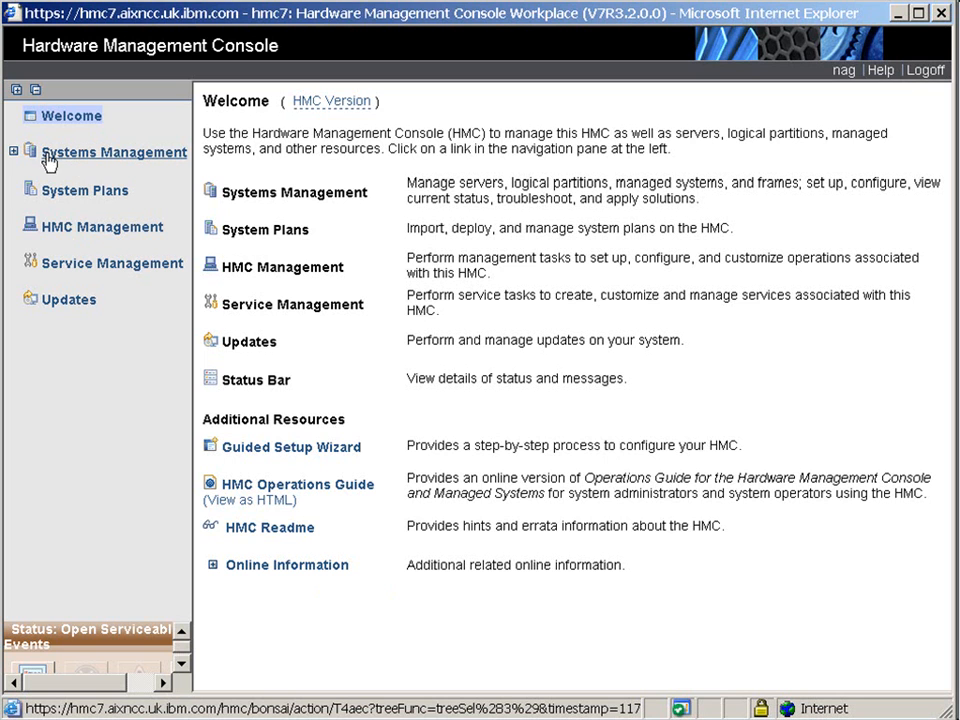
# Step: Expand Systems Management and list the Servers, showing NAG-p550Q as Operating
pyautogui.click(15, 152)
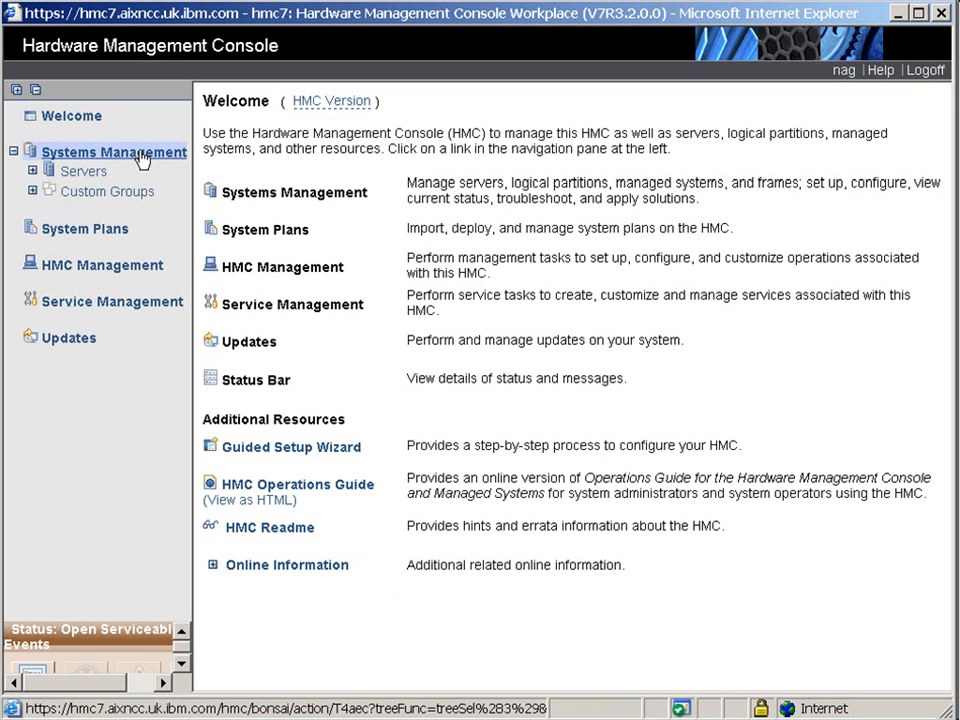
pyautogui.click(83, 171)
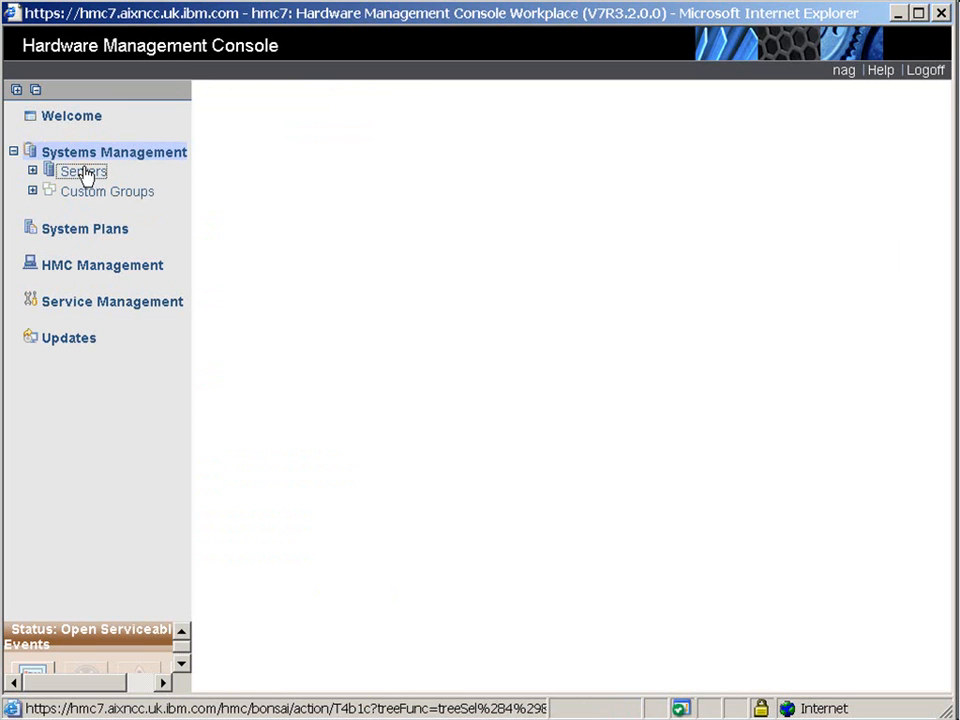
pyautogui.click(78, 171)
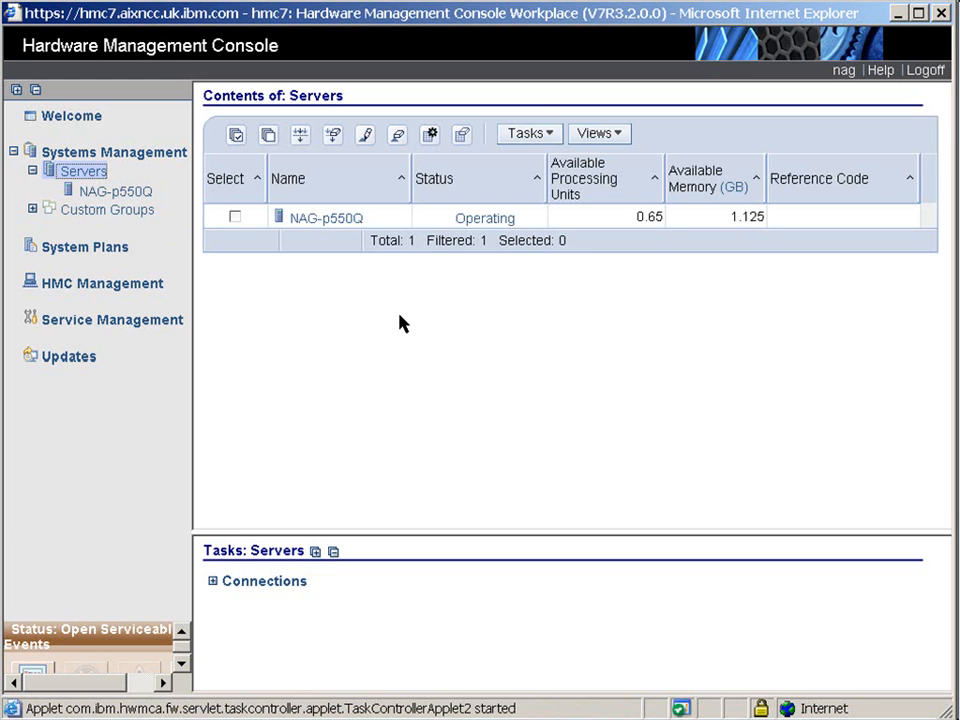
pyautogui.moveTo(348, 250)
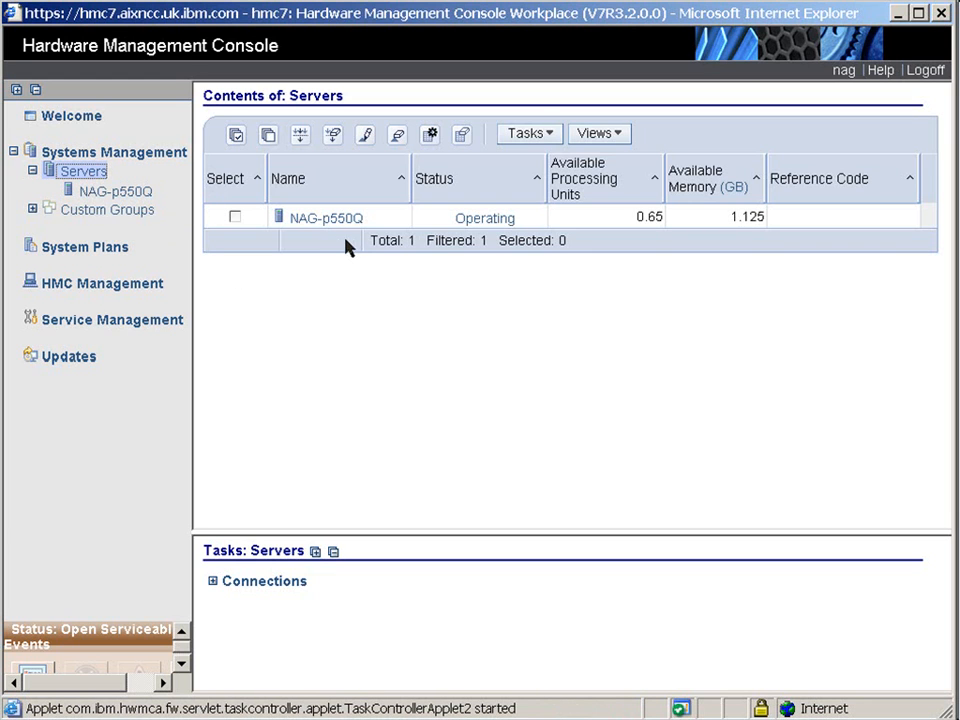
pyautogui.moveTo(370, 319)
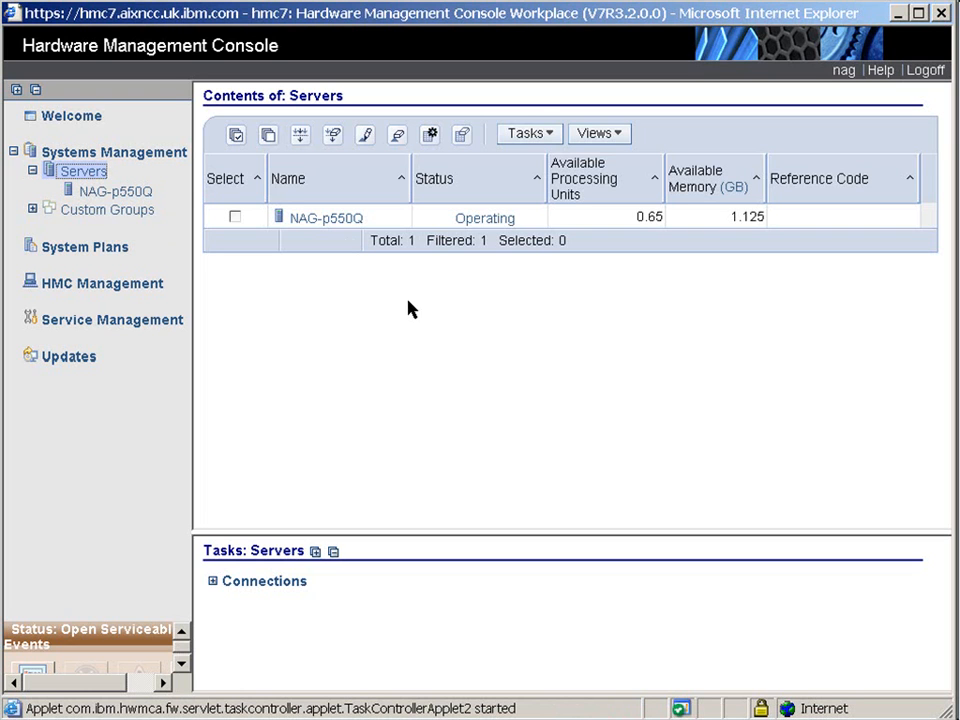
pyautogui.moveTo(595, 333)
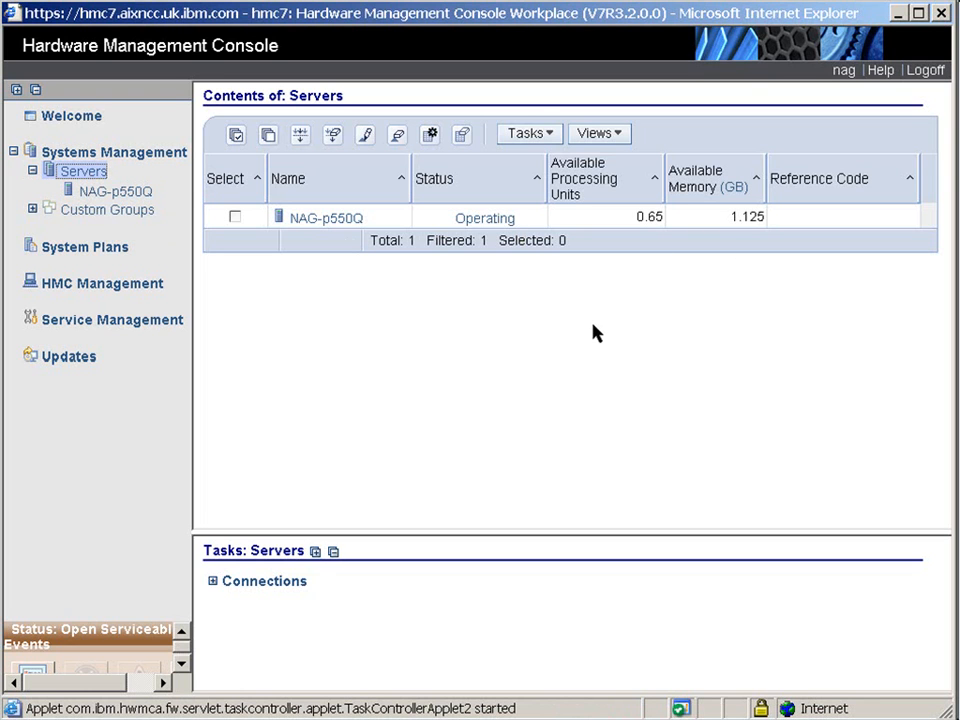
pyautogui.moveTo(489, 382)
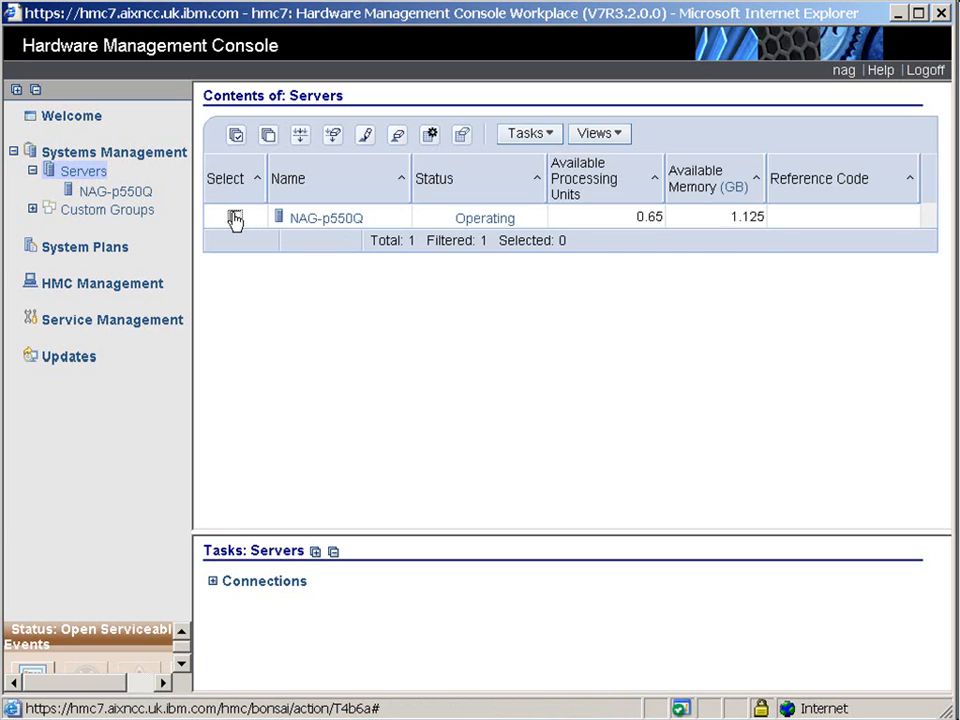
# Step: Select managed system NAG-p550Q and browse its Tasks menu without launching anything
pyautogui.click(234, 217)
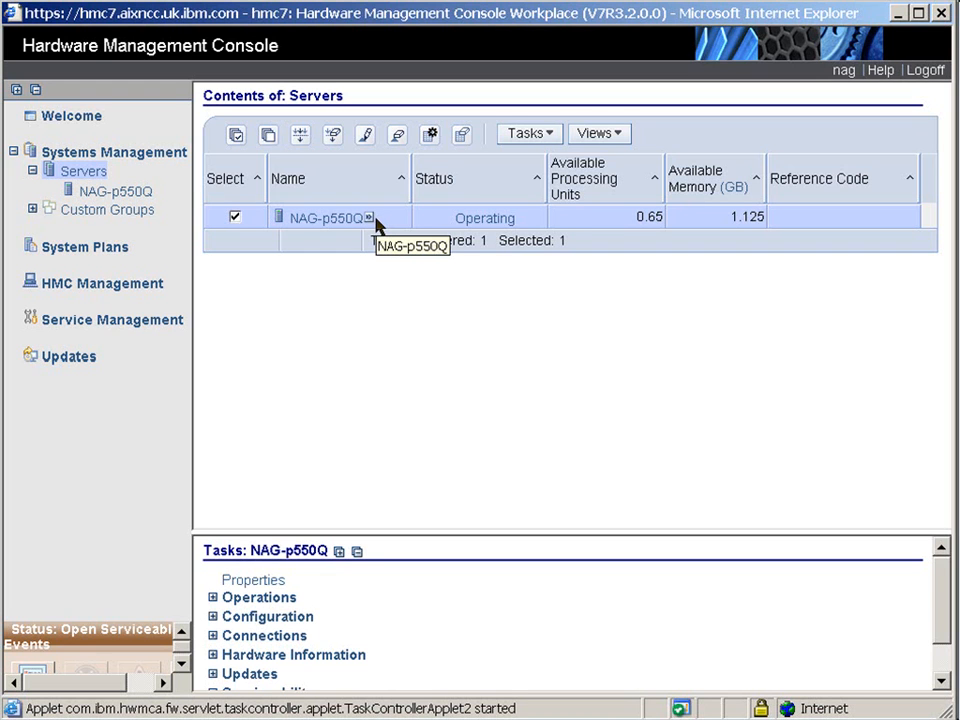
pyautogui.click(548, 133)
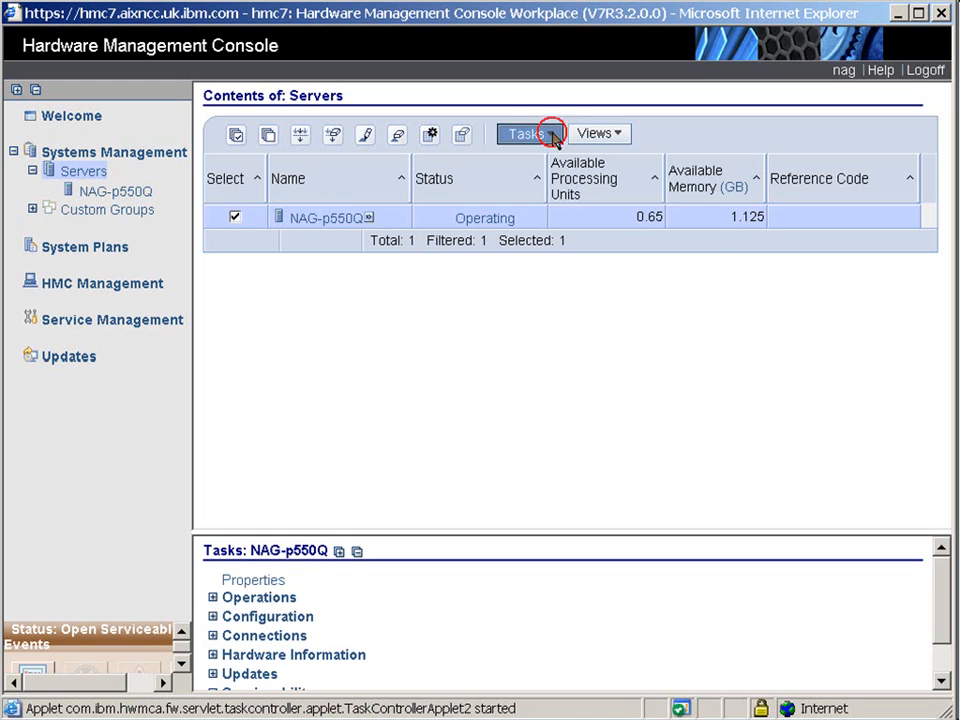
pyautogui.click(528, 133)
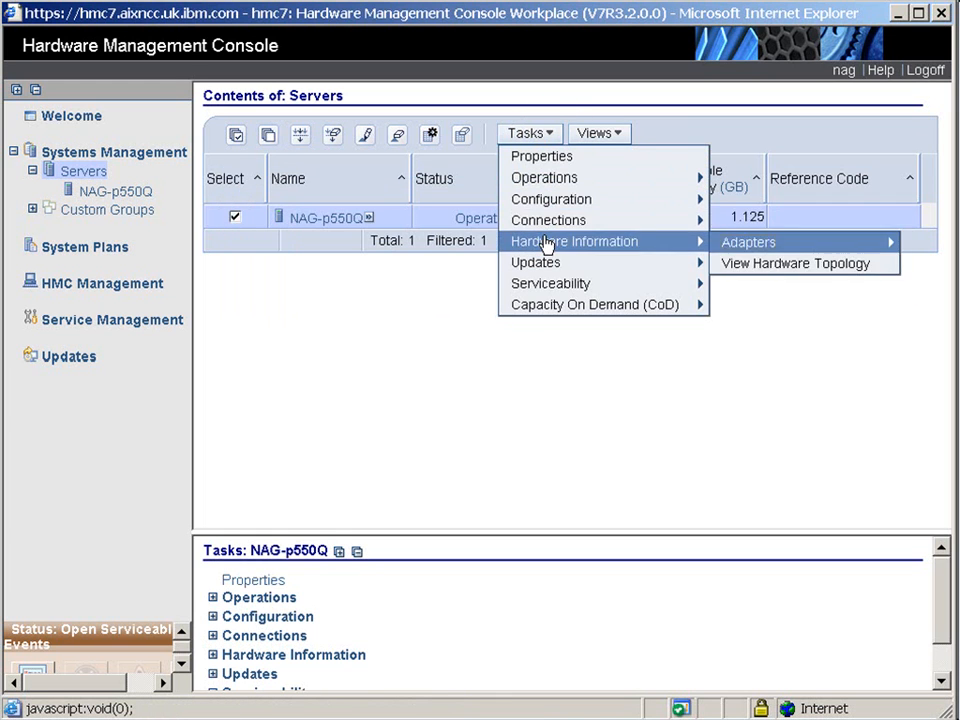
pyautogui.moveTo(593, 304)
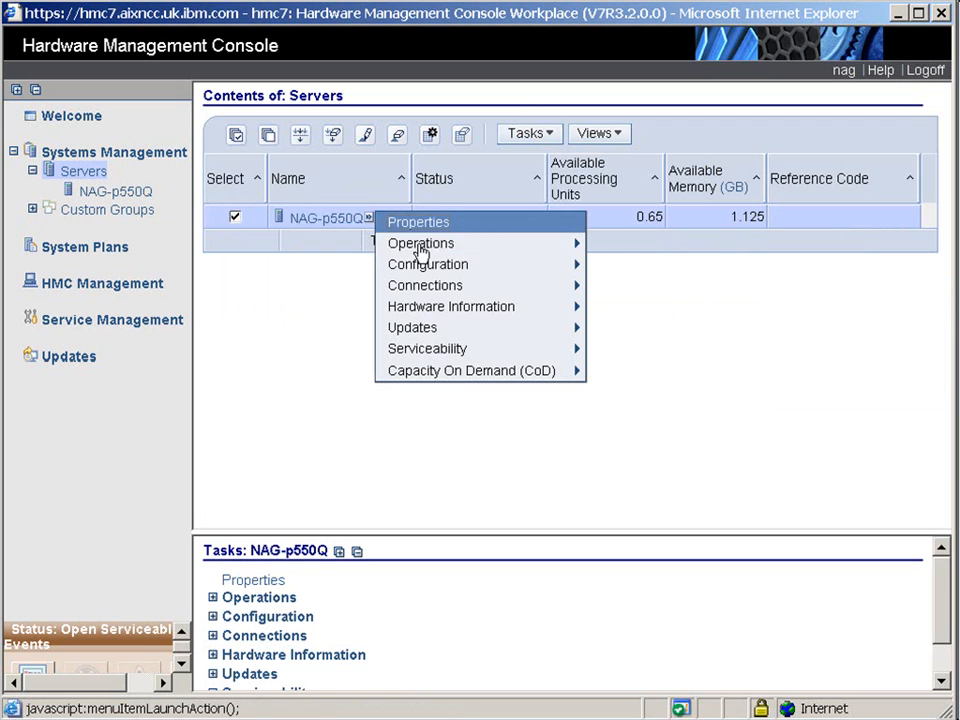
pyautogui.moveTo(412, 327)
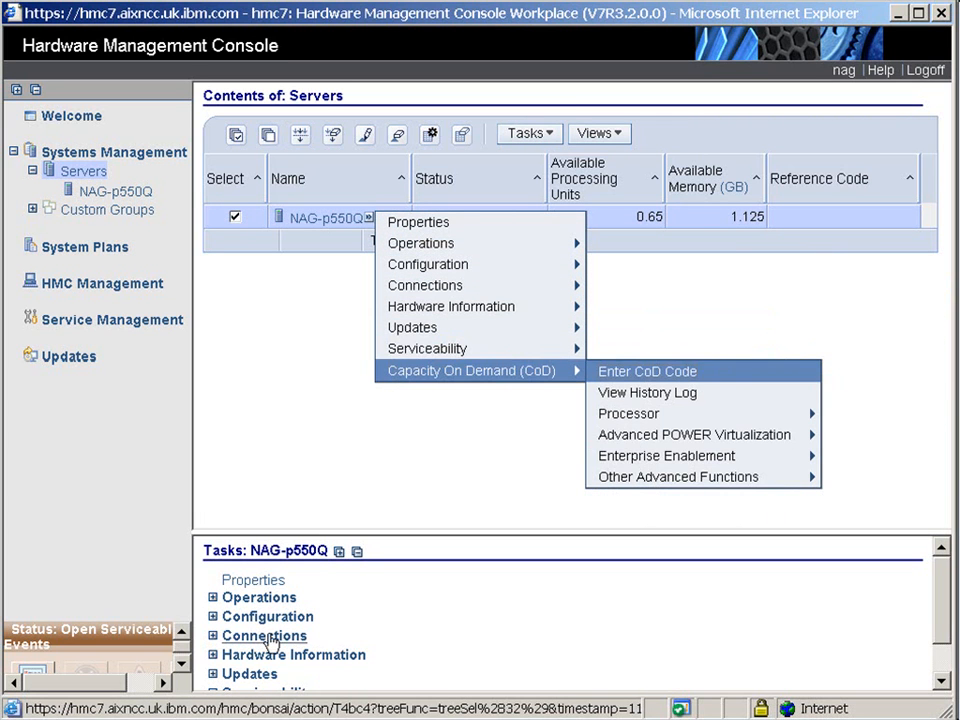
pyautogui.click(390, 372)
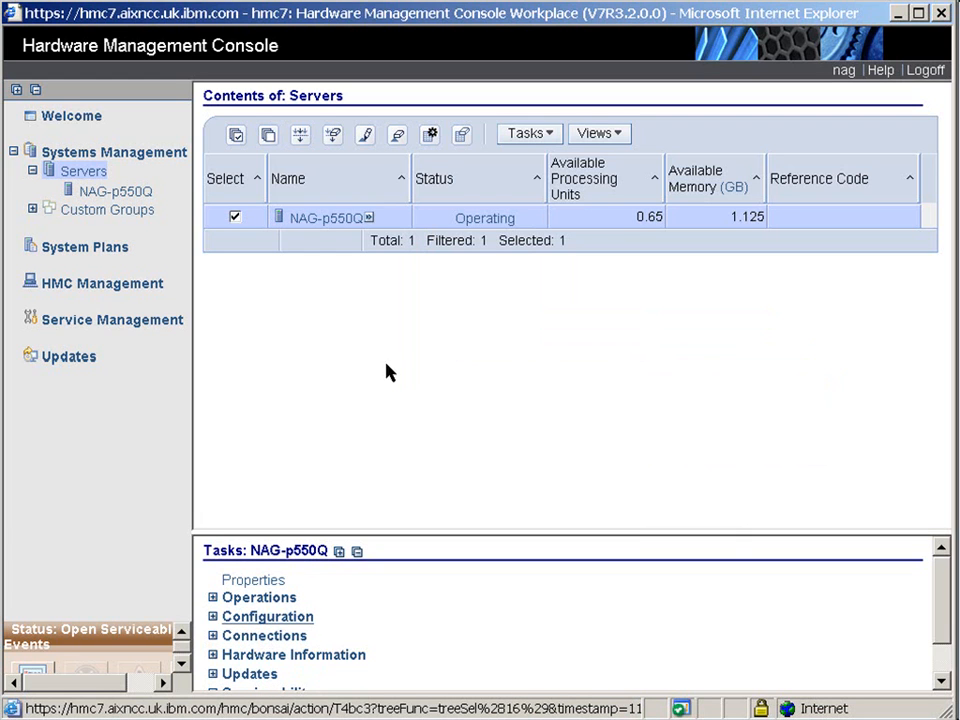
pyautogui.moveTo(399, 333)
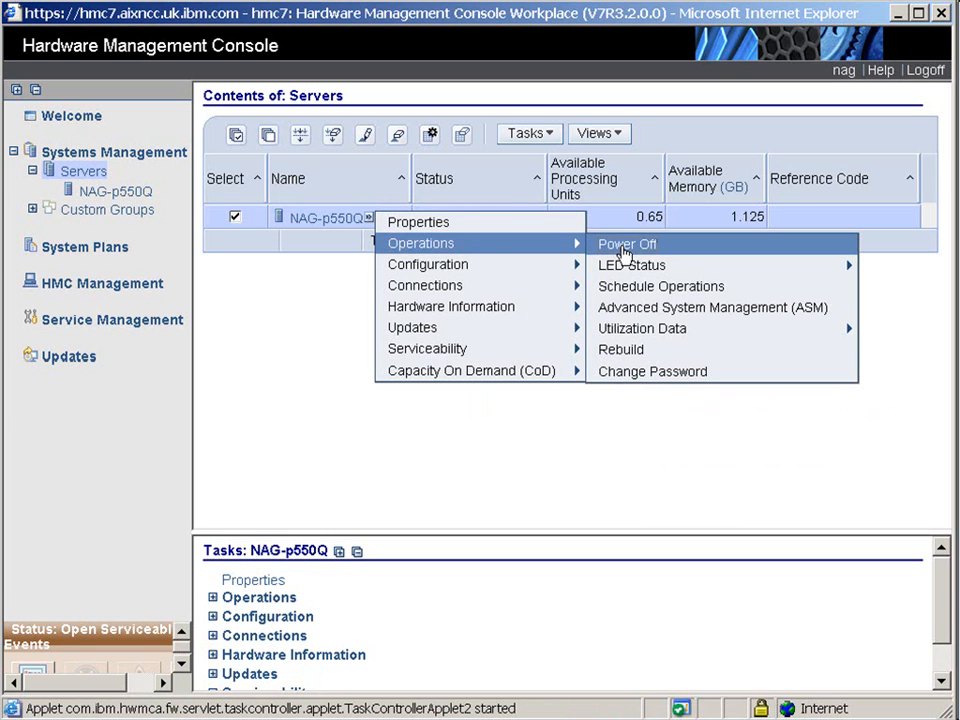
pyautogui.moveTo(626, 248)
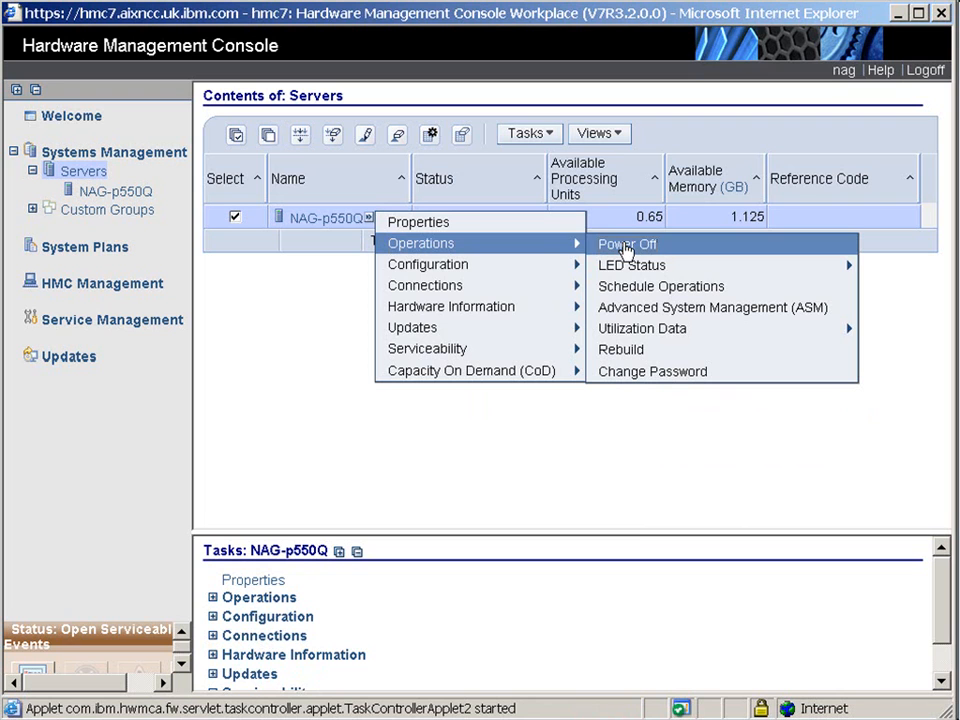
pyautogui.moveTo(642, 272)
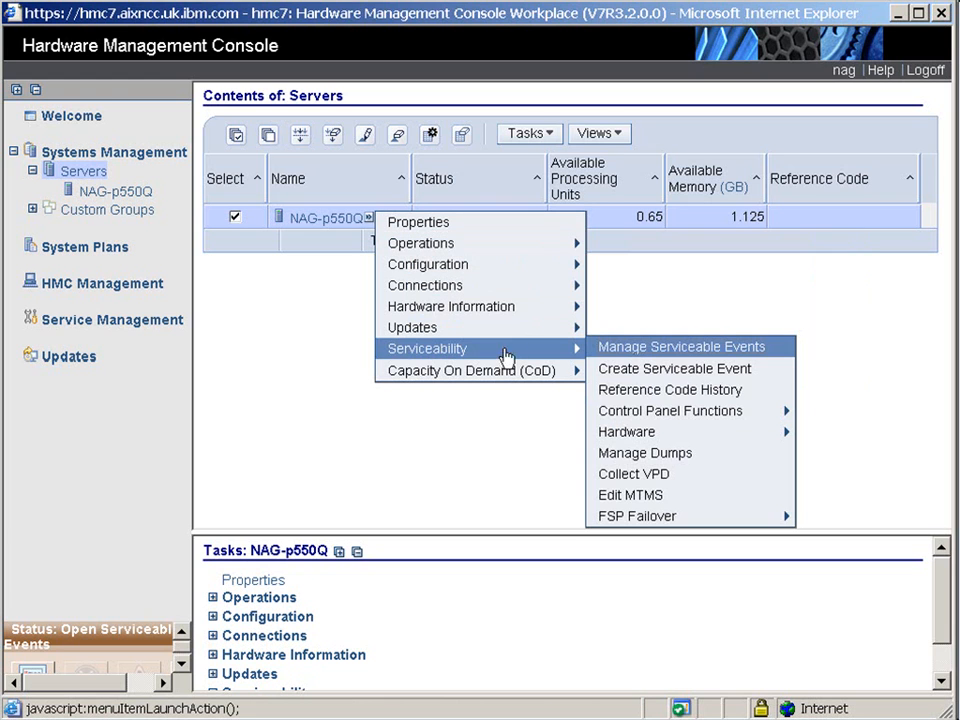
pyautogui.moveTo(525, 344)
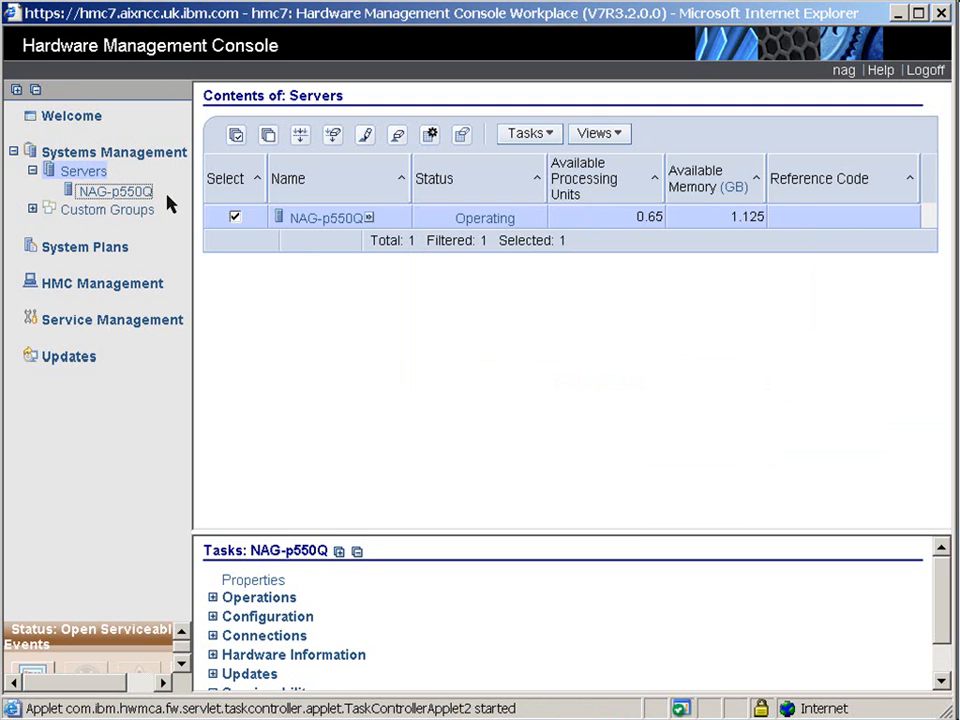
pyautogui.moveTo(143, 210)
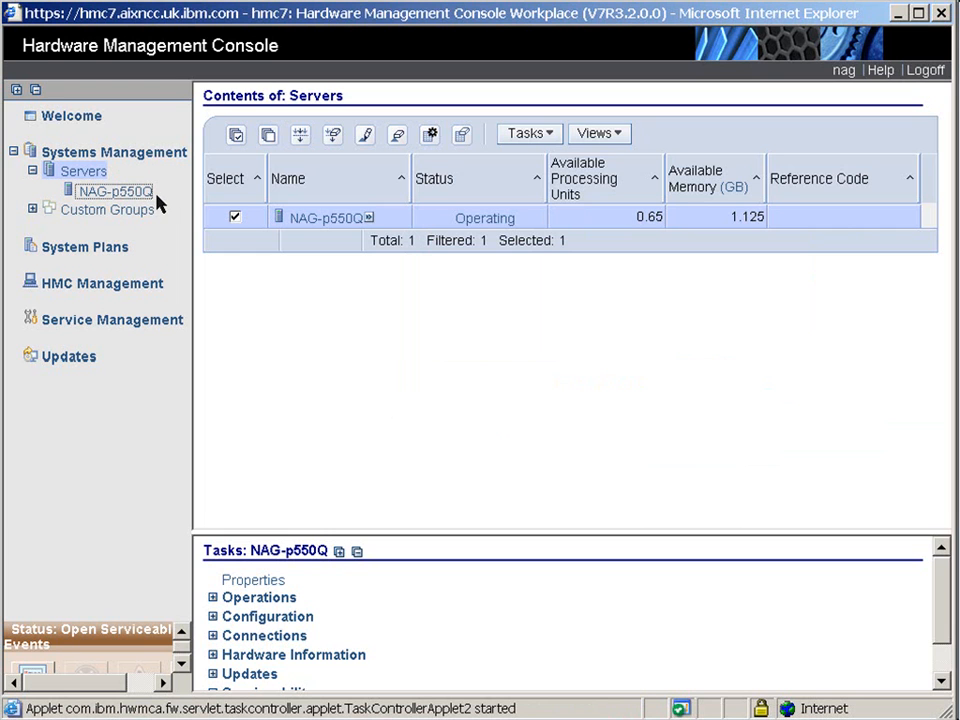
pyautogui.click(113, 191)
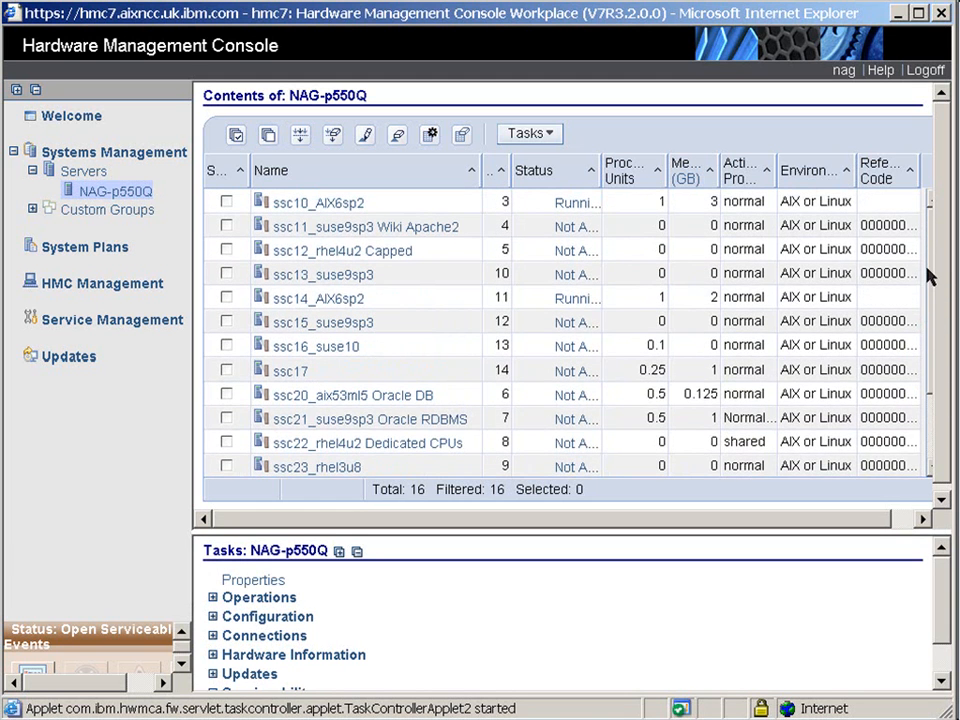
pyautogui.moveTo(428, 489)
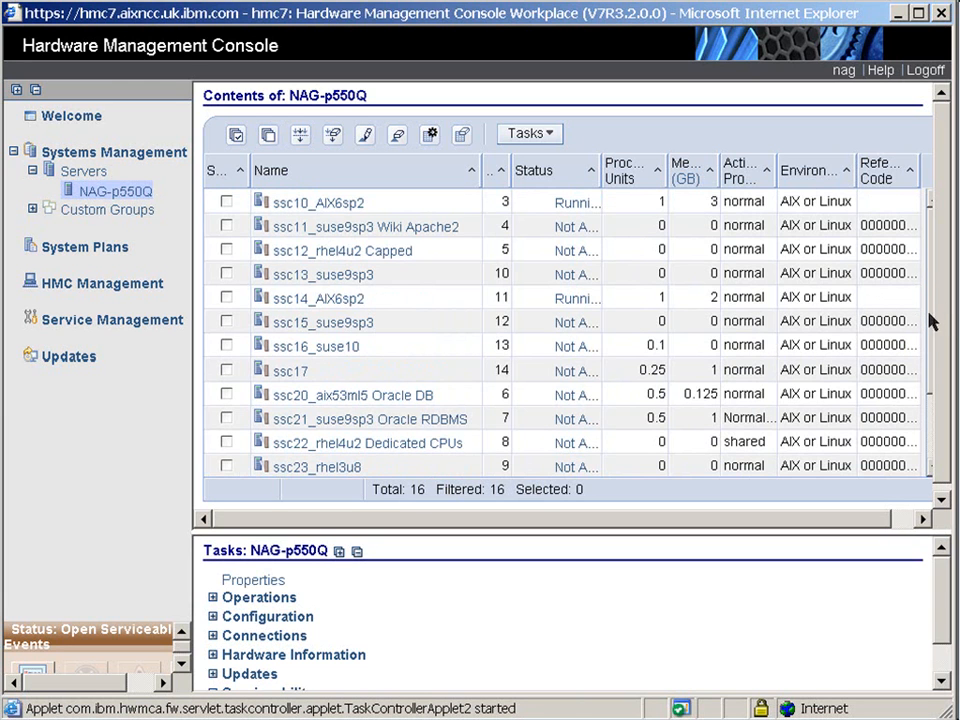
pyautogui.scroll(-3)
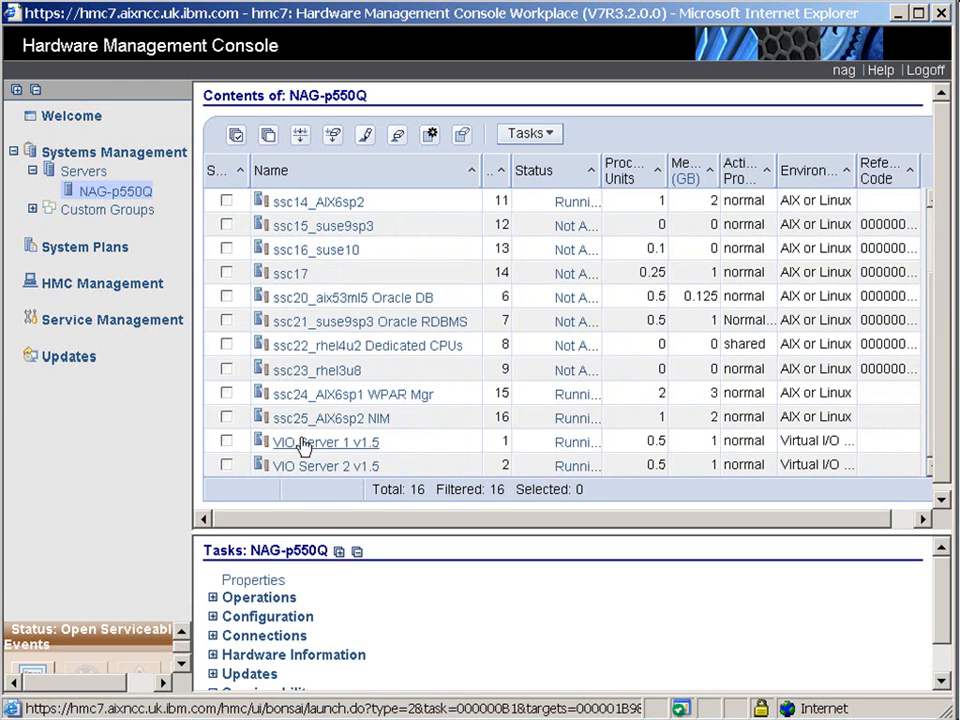
pyautogui.moveTo(310, 417)
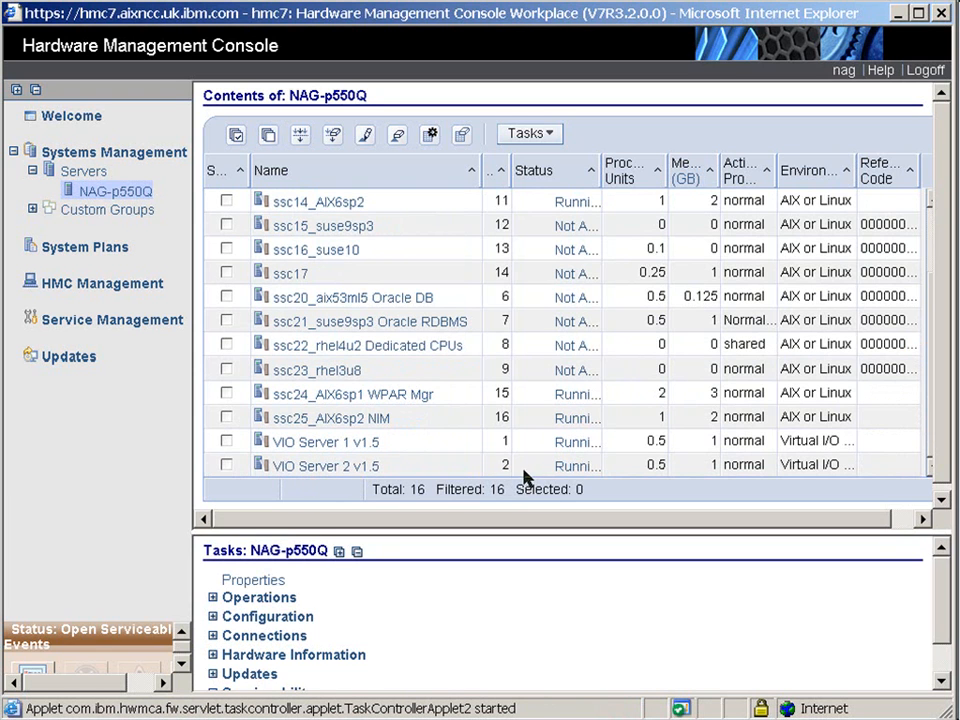
pyautogui.moveTo(547, 207)
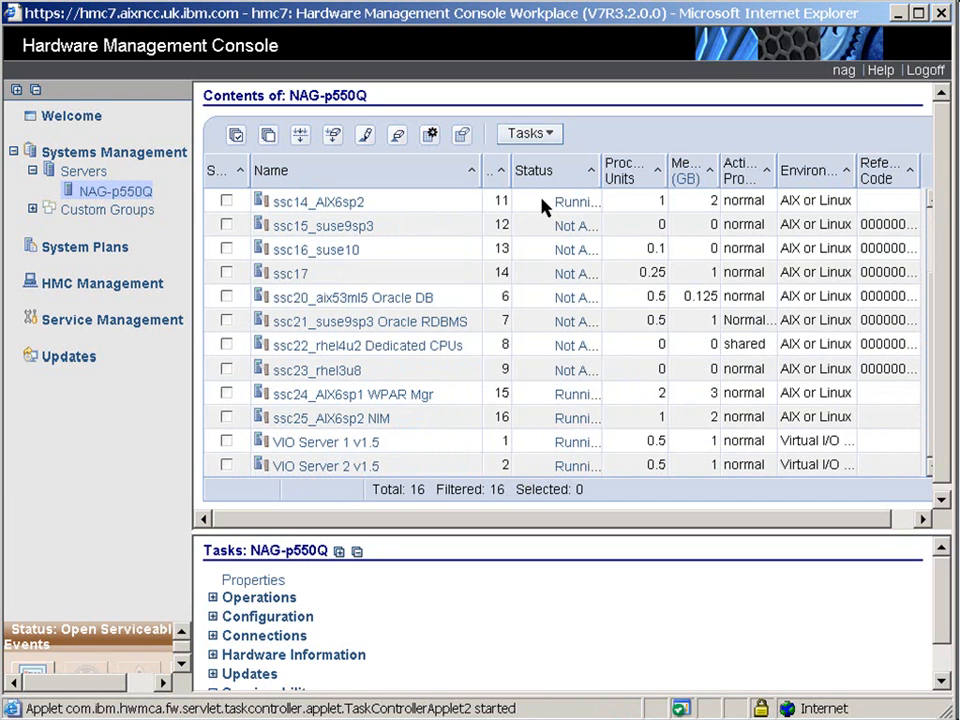
pyautogui.moveTo(475, 170)
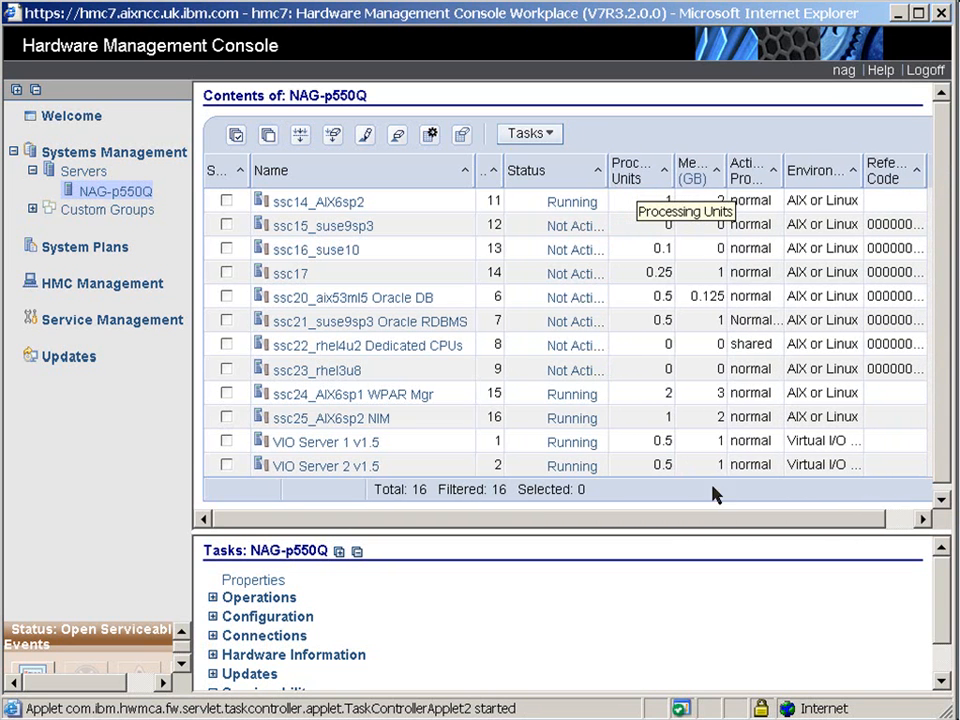
pyautogui.moveTo(855, 468)
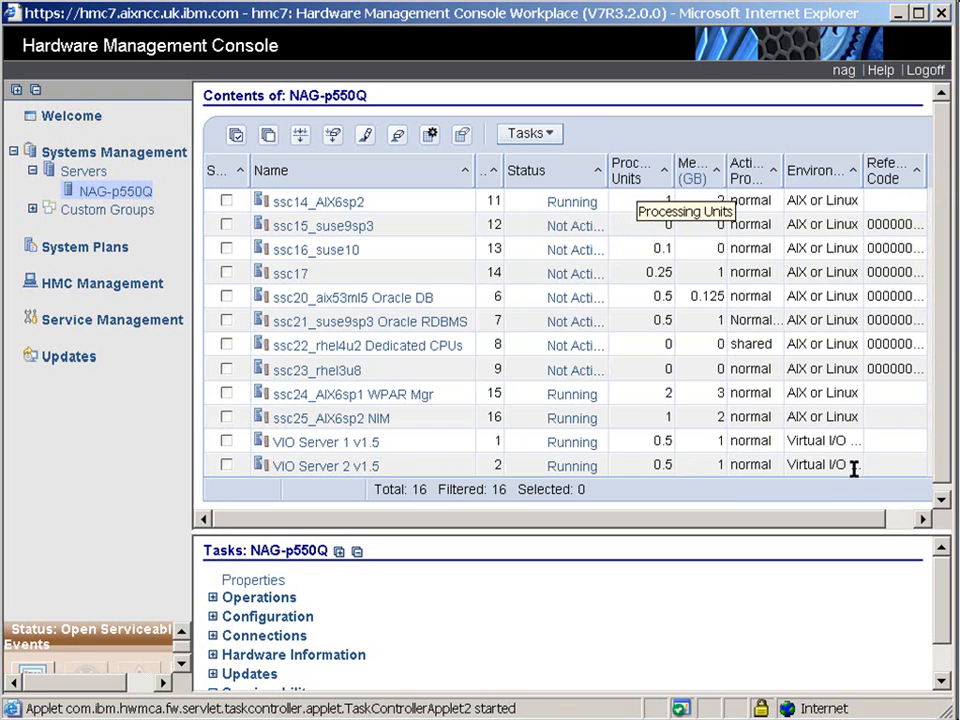
pyautogui.moveTo(810, 477)
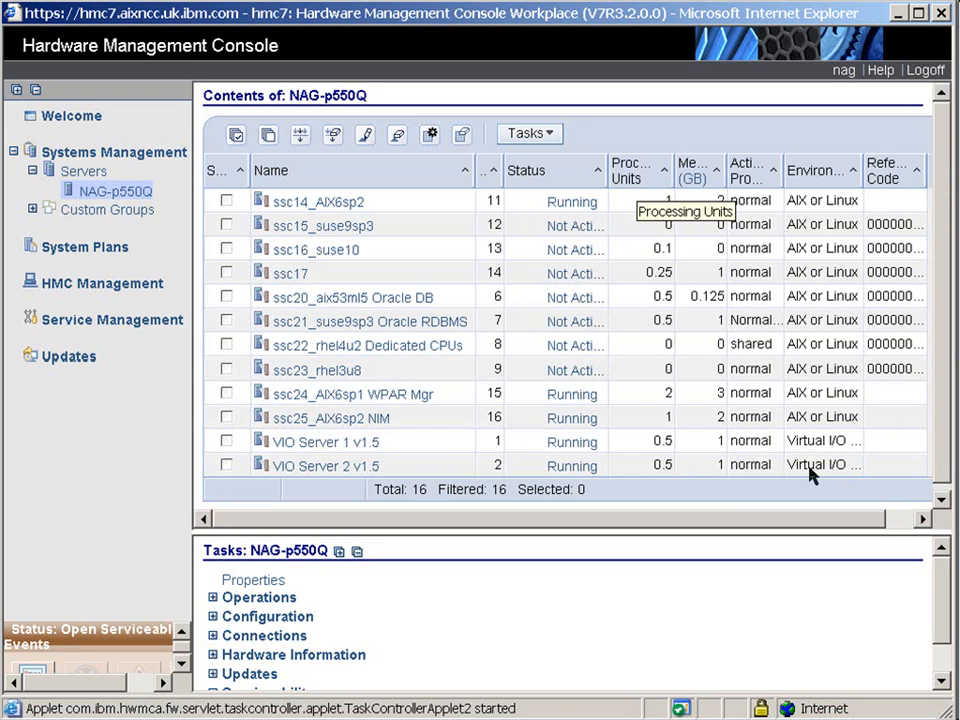
pyautogui.moveTo(833, 343)
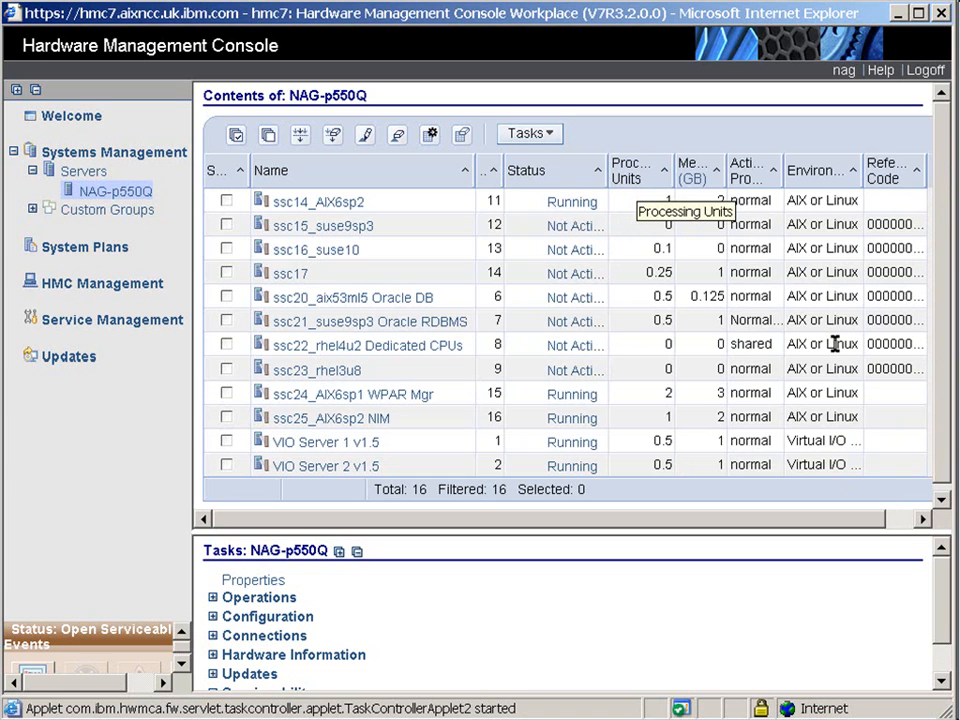
pyautogui.moveTo(849, 343)
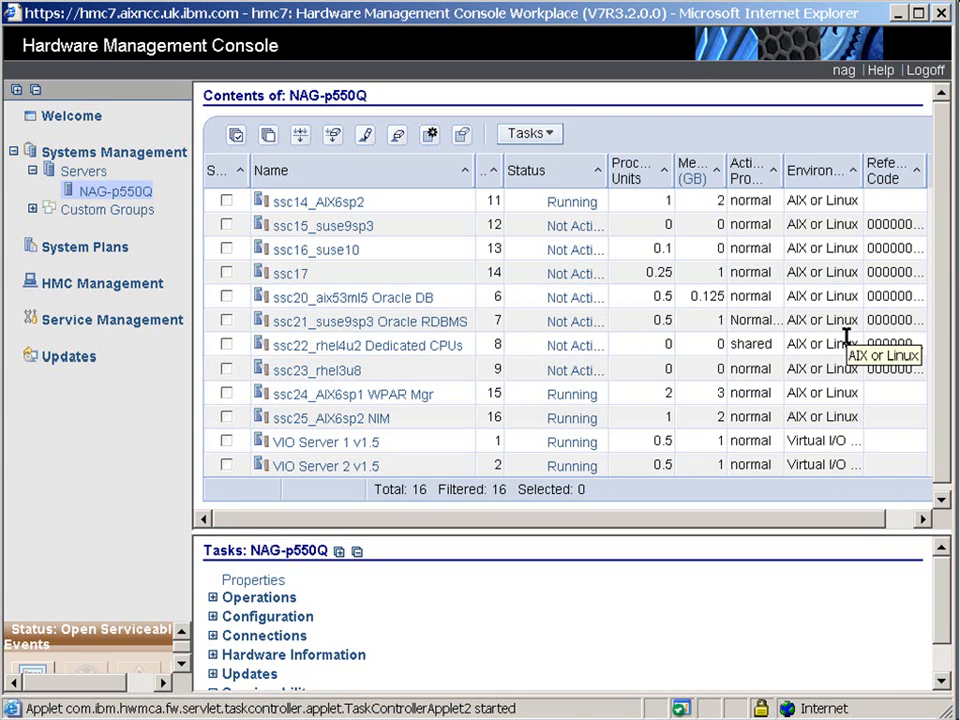
pyautogui.moveTo(214, 157)
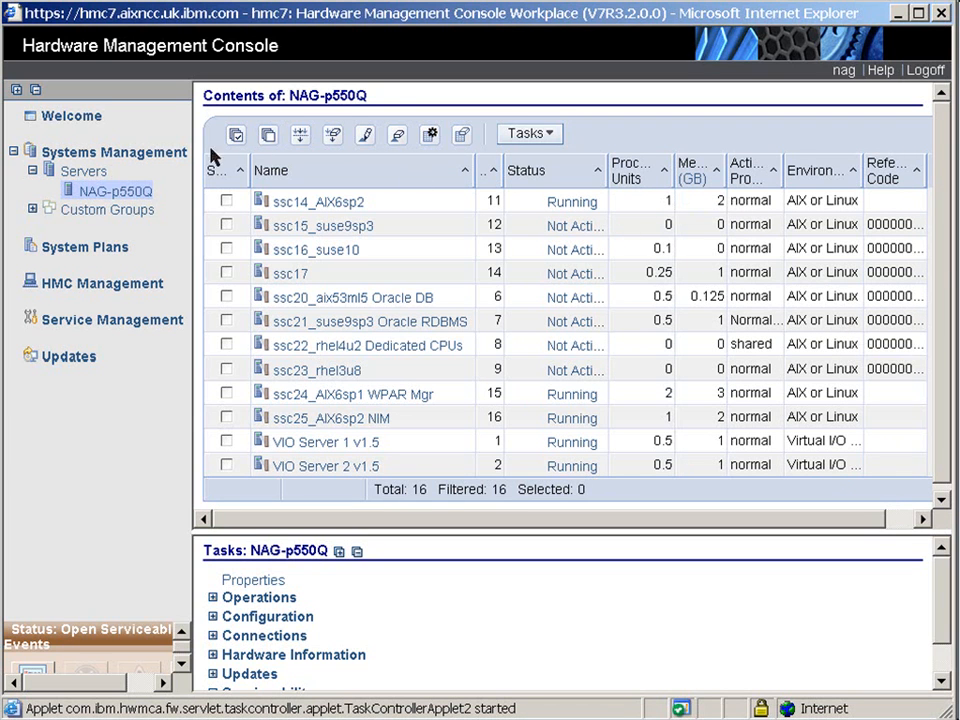
pyautogui.moveTo(345, 201)
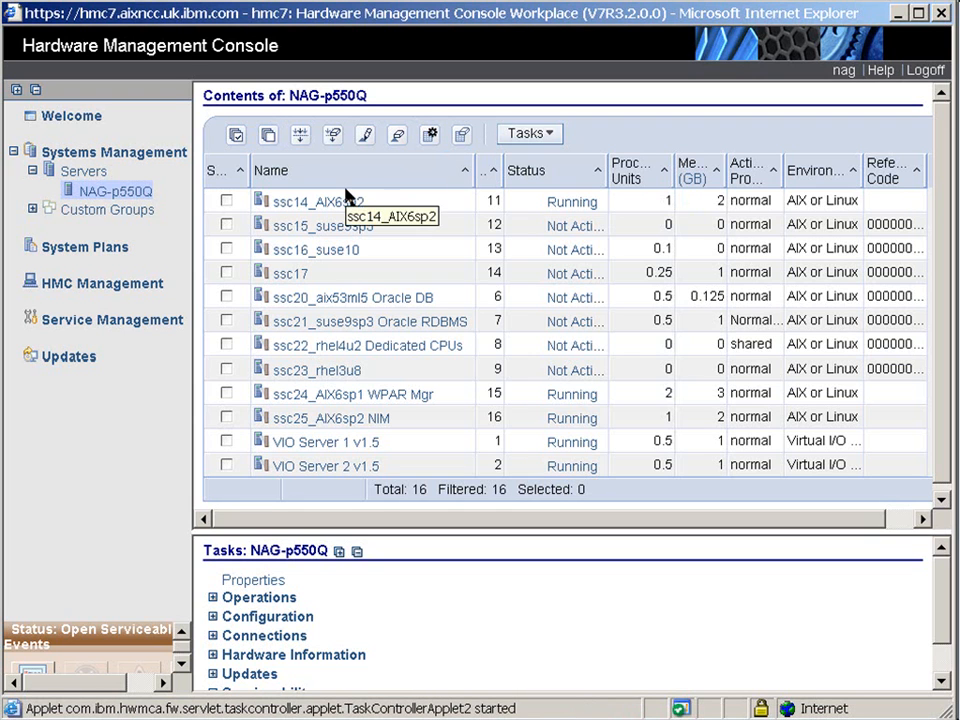
pyautogui.moveTo(407, 237)
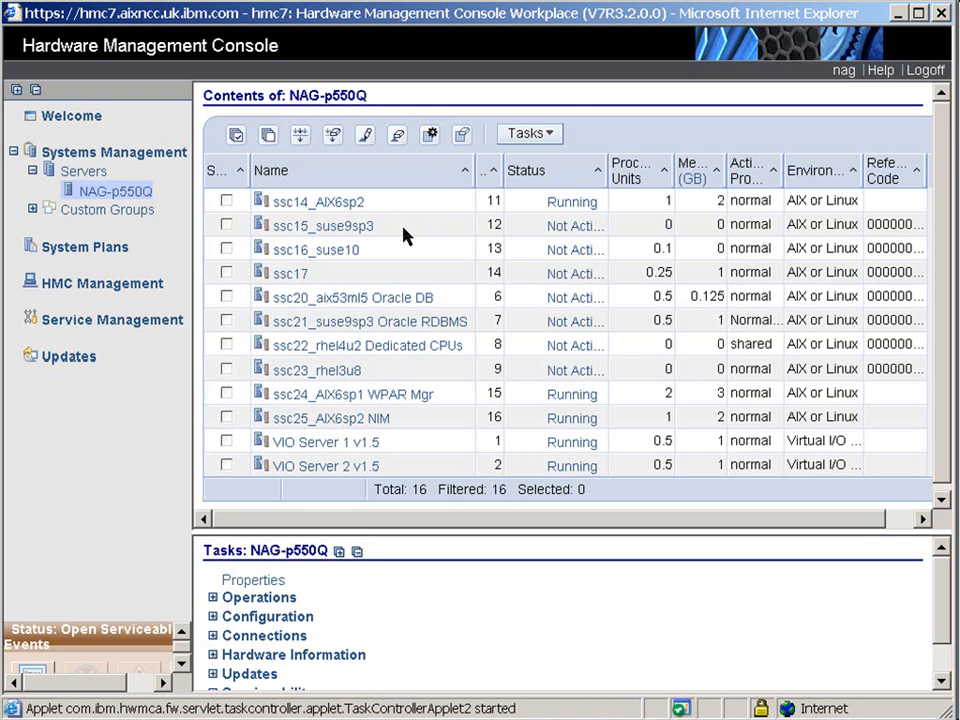
pyautogui.moveTo(825, 218)
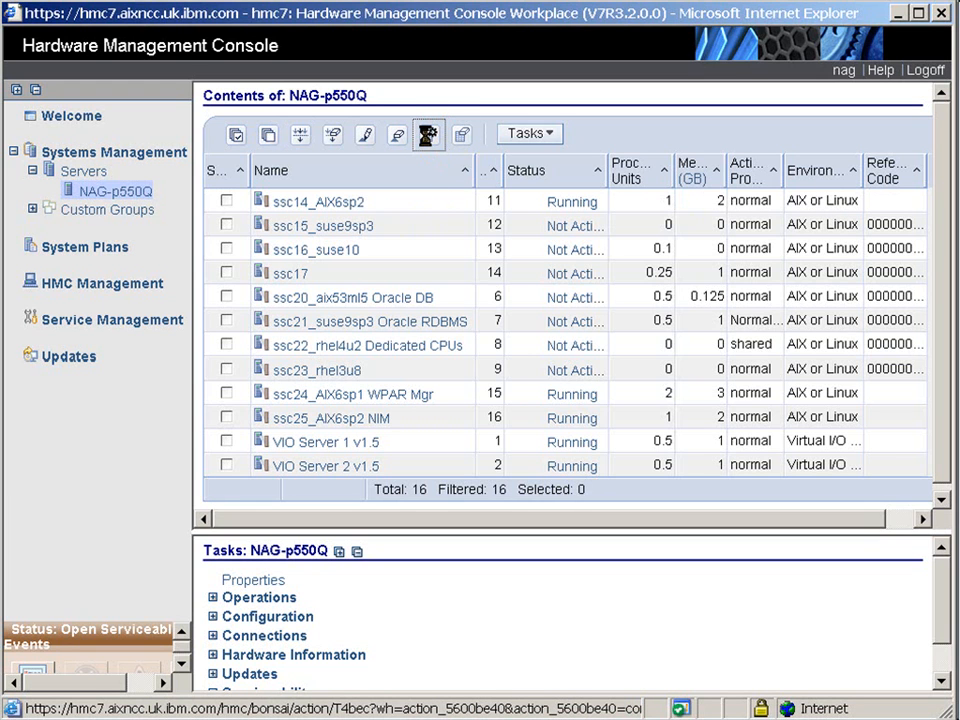
# Step: Replace the Environment and Reference Code columns with a Processor column
pyautogui.click(427, 134)
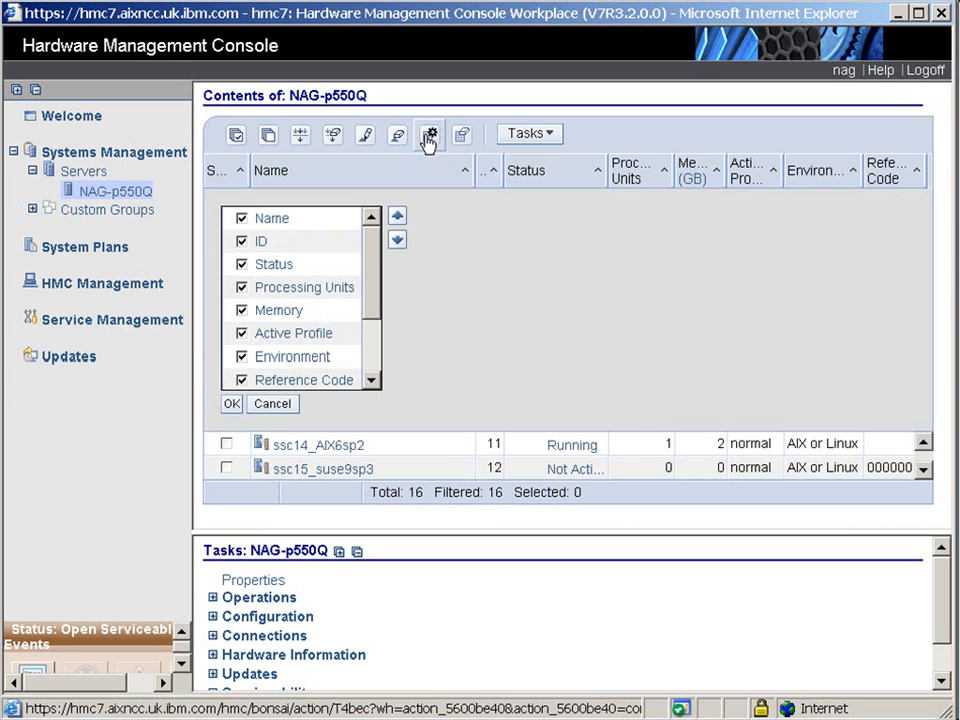
pyautogui.click(242, 356)
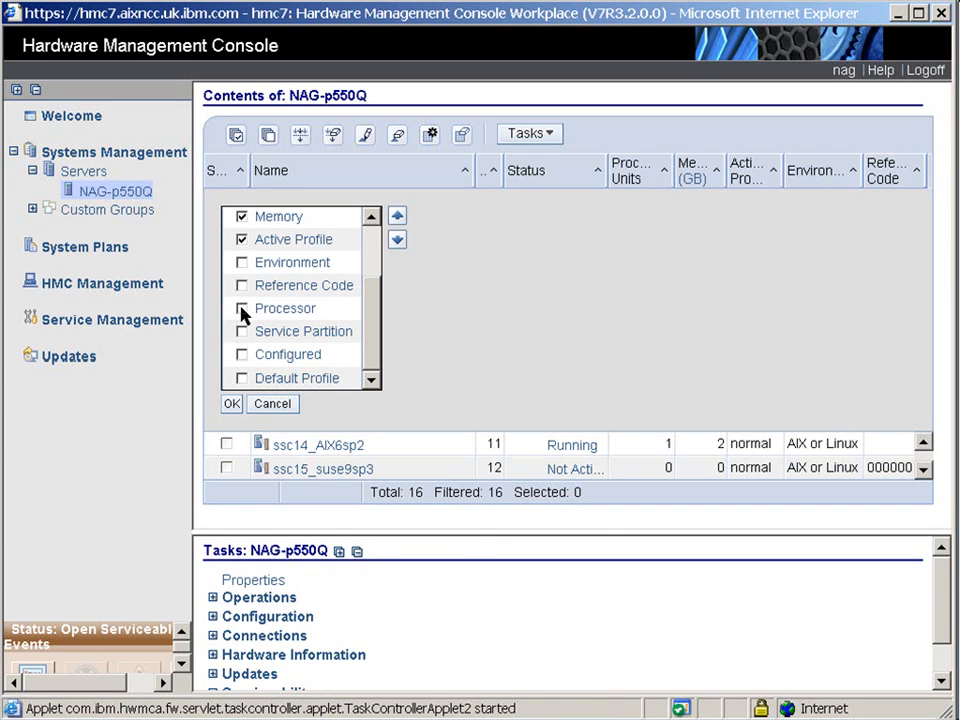
pyautogui.click(241, 308)
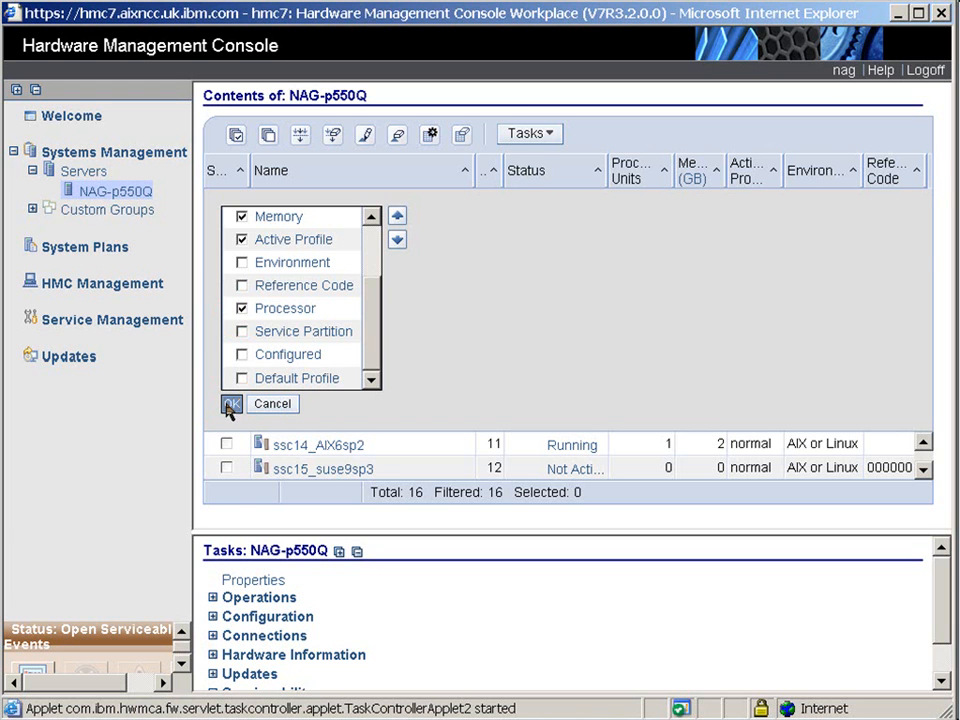
pyautogui.click(231, 404)
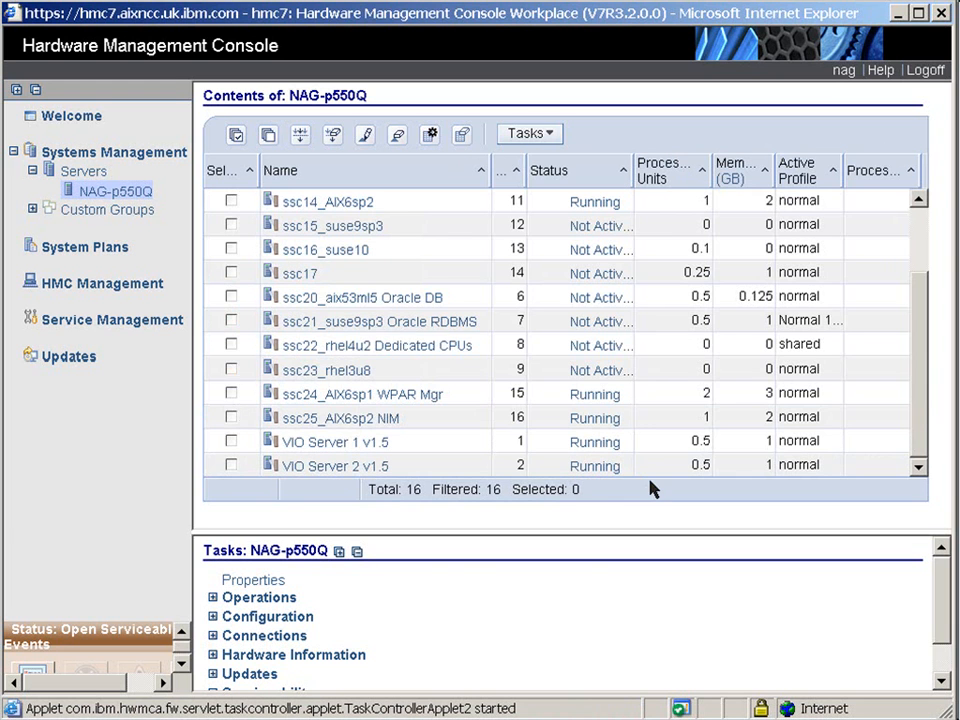
pyautogui.moveTo(915, 172)
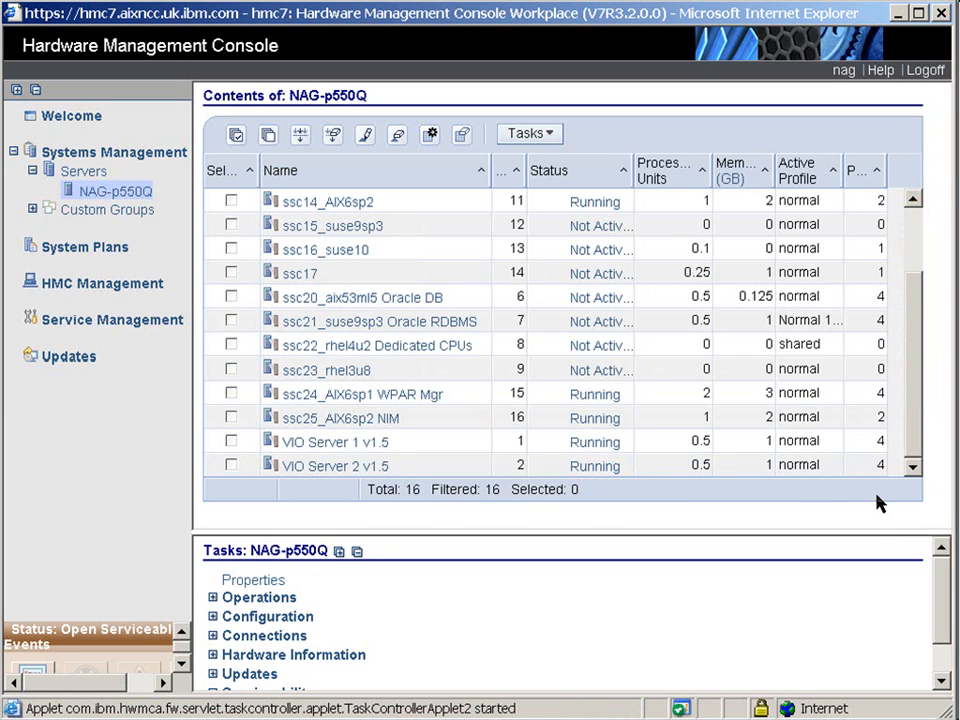
pyautogui.moveTo(507, 439)
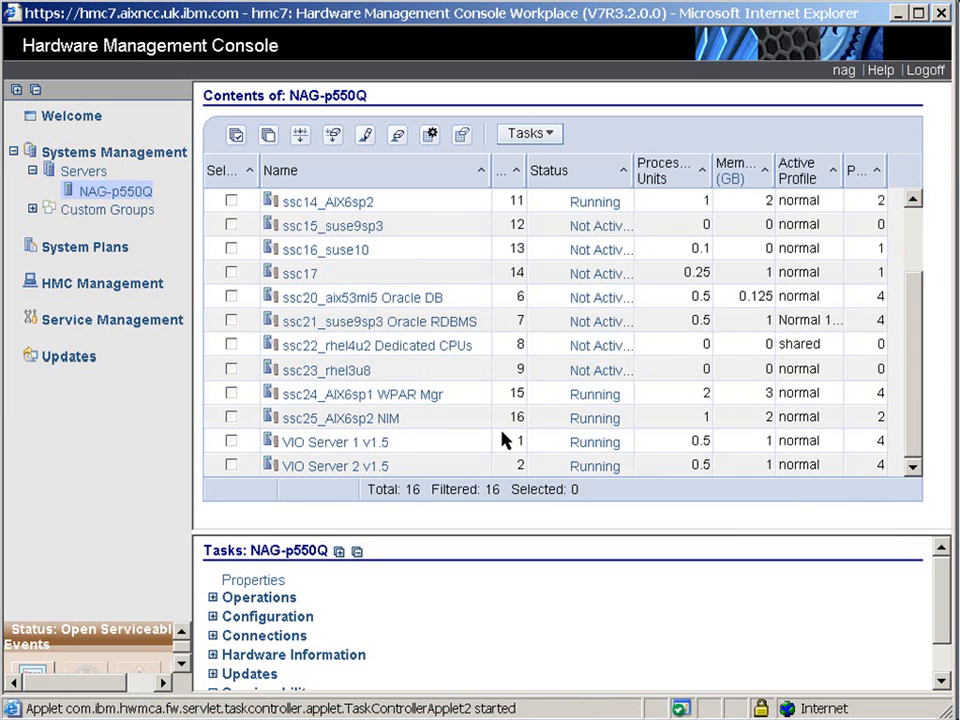
pyautogui.moveTo(817, 389)
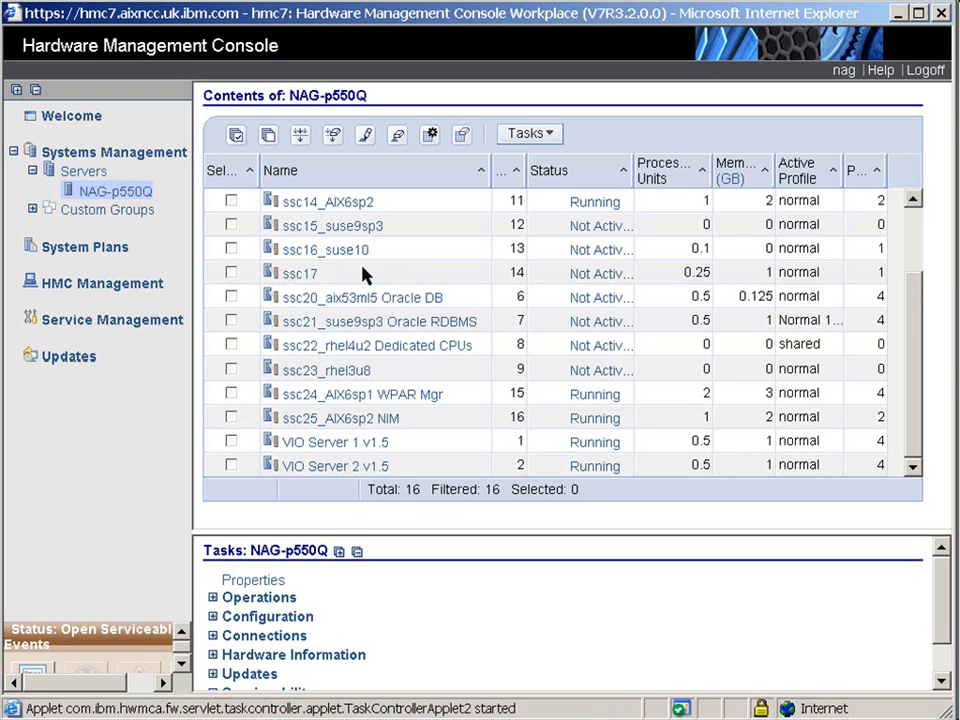
pyautogui.moveTo(365, 276)
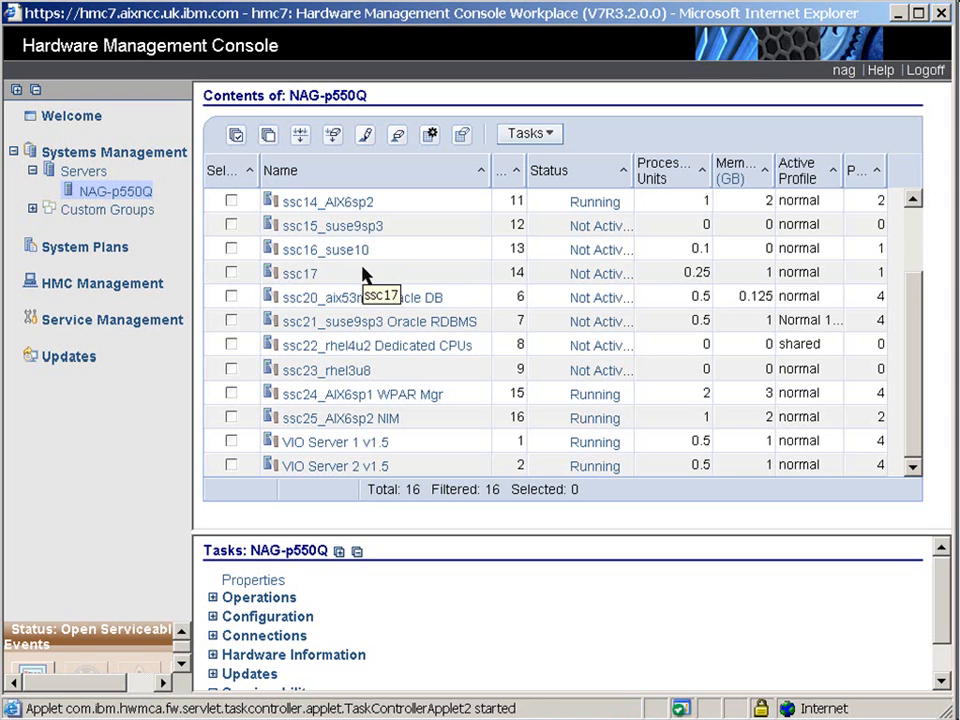
pyautogui.moveTo(332, 275)
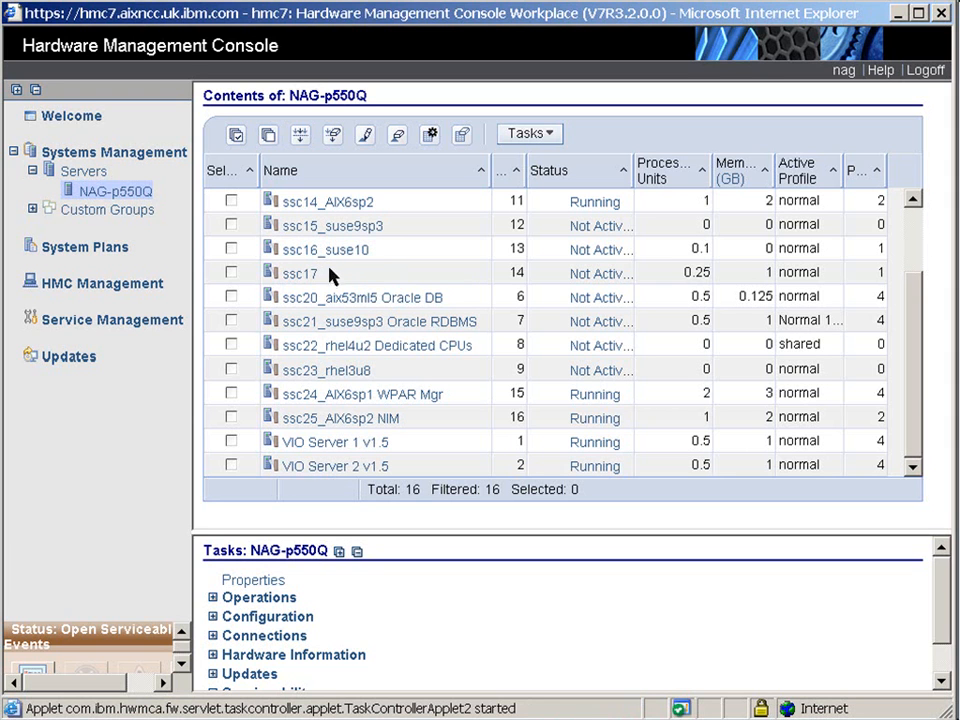
pyautogui.moveTo(318, 287)
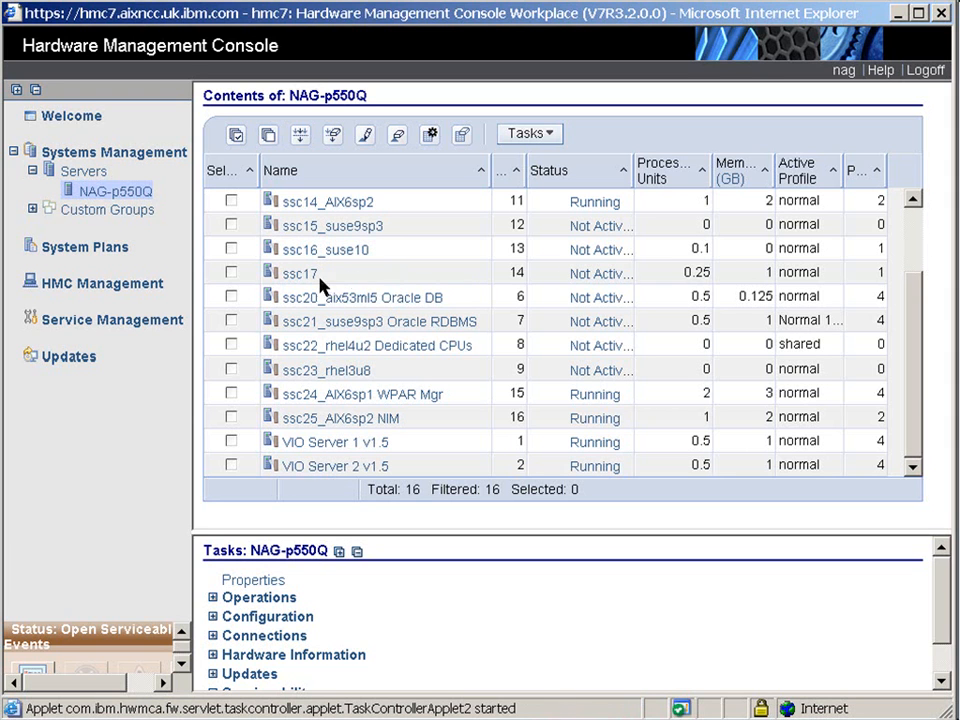
pyautogui.moveTo(286, 277)
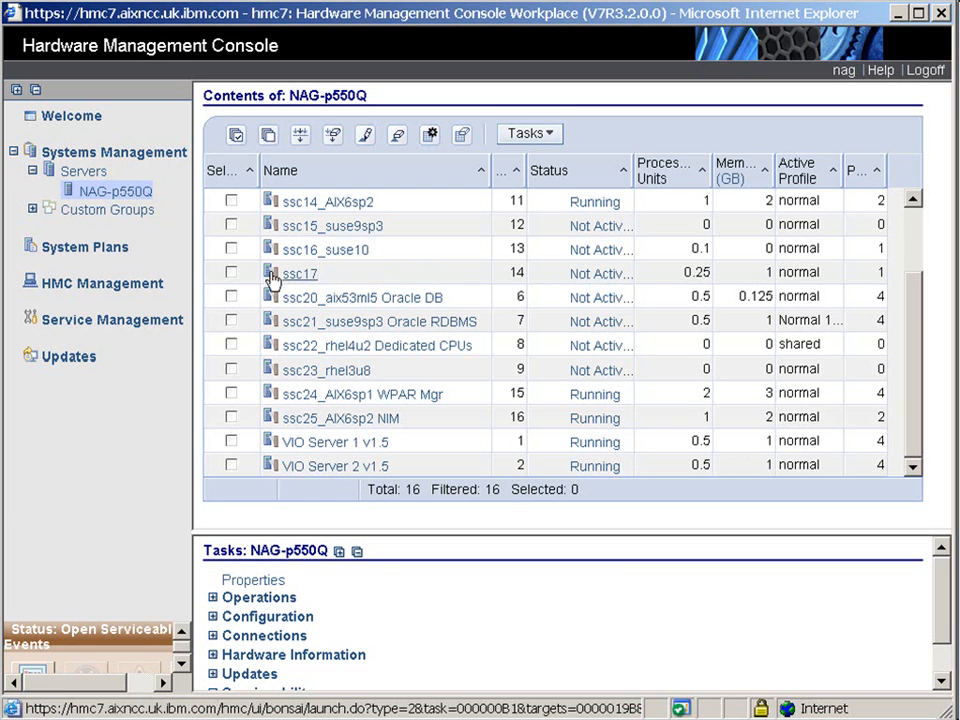
# Step: Activate partition ssc17 using its normal profile
pyautogui.click(231, 272)
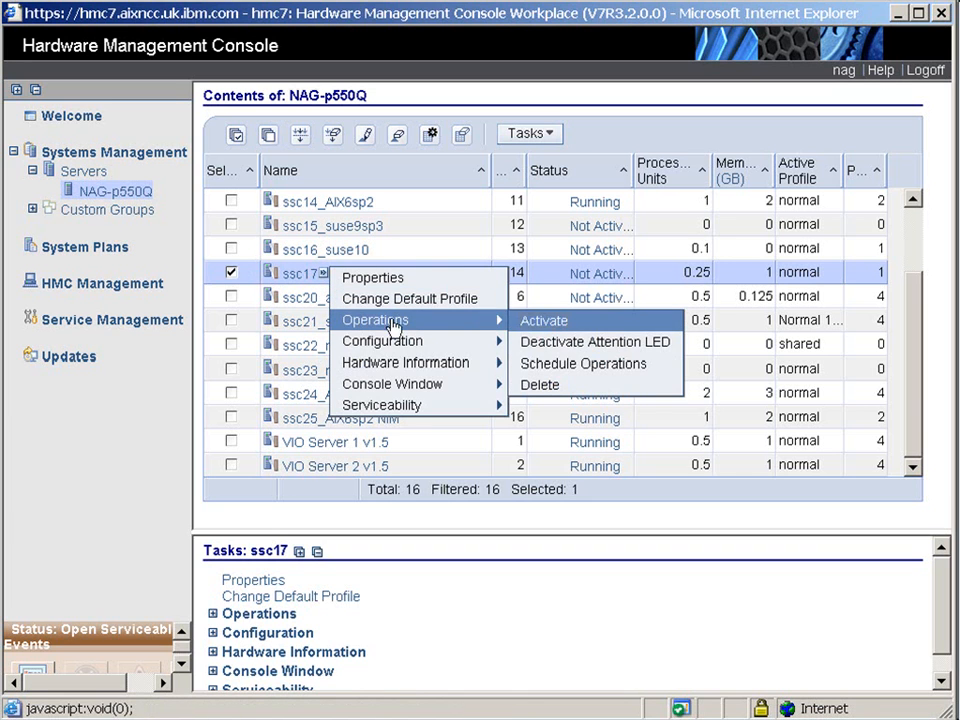
pyautogui.click(544, 320)
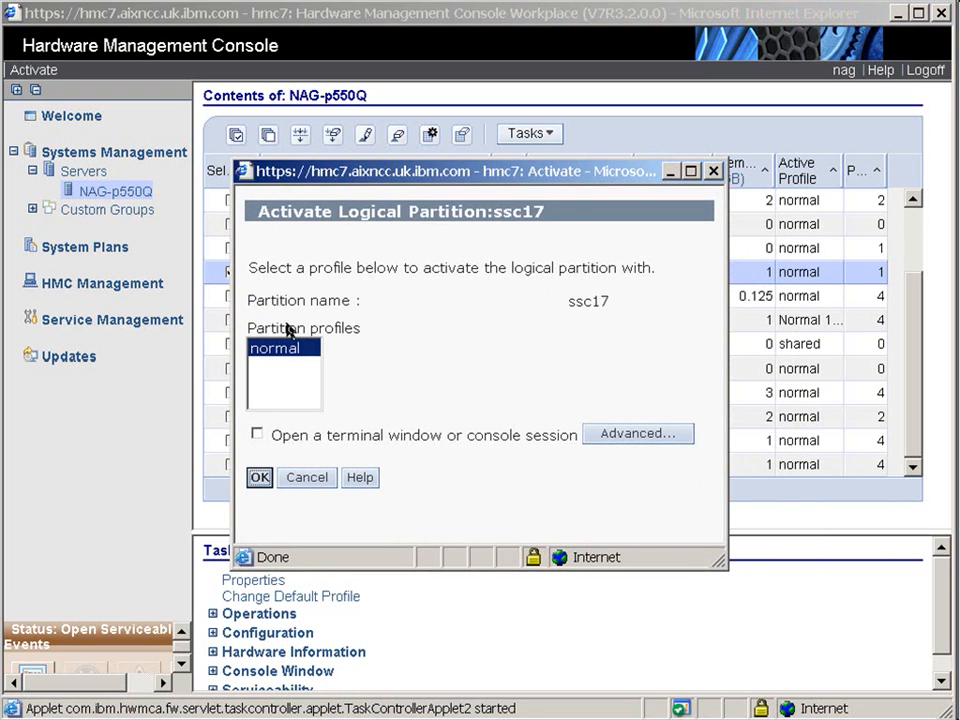
pyautogui.click(259, 477)
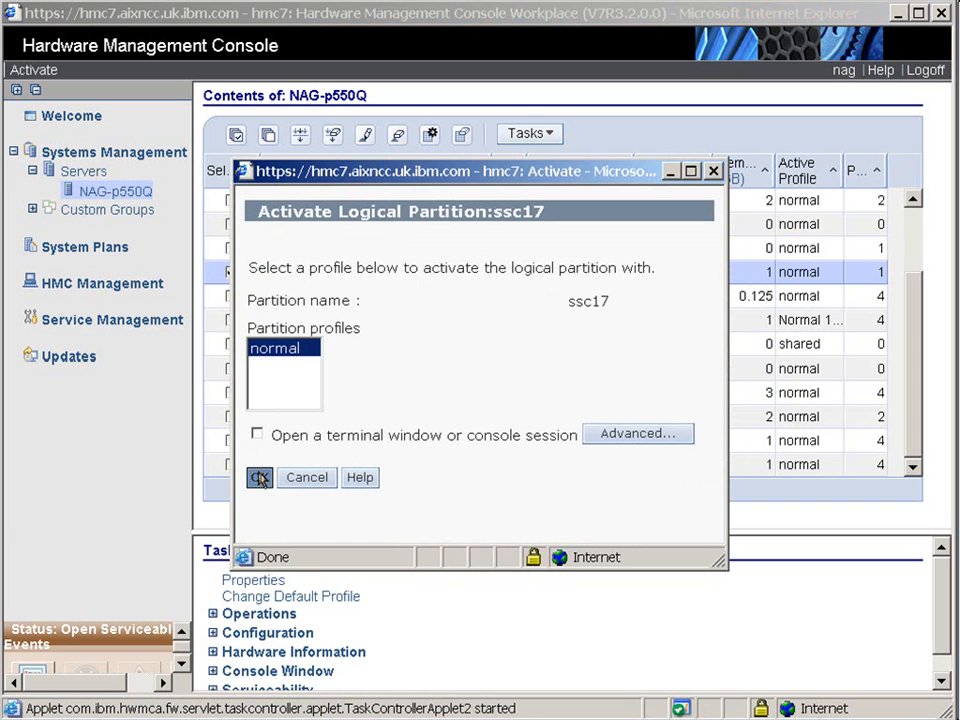
pyautogui.click(259, 477)
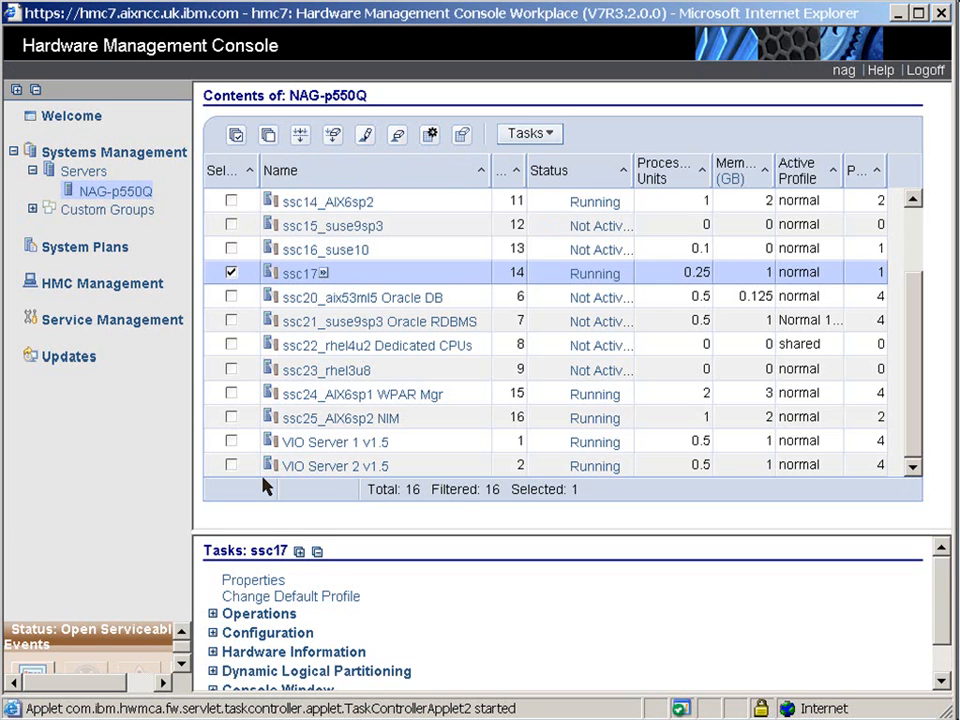
pyautogui.moveTo(632, 280)
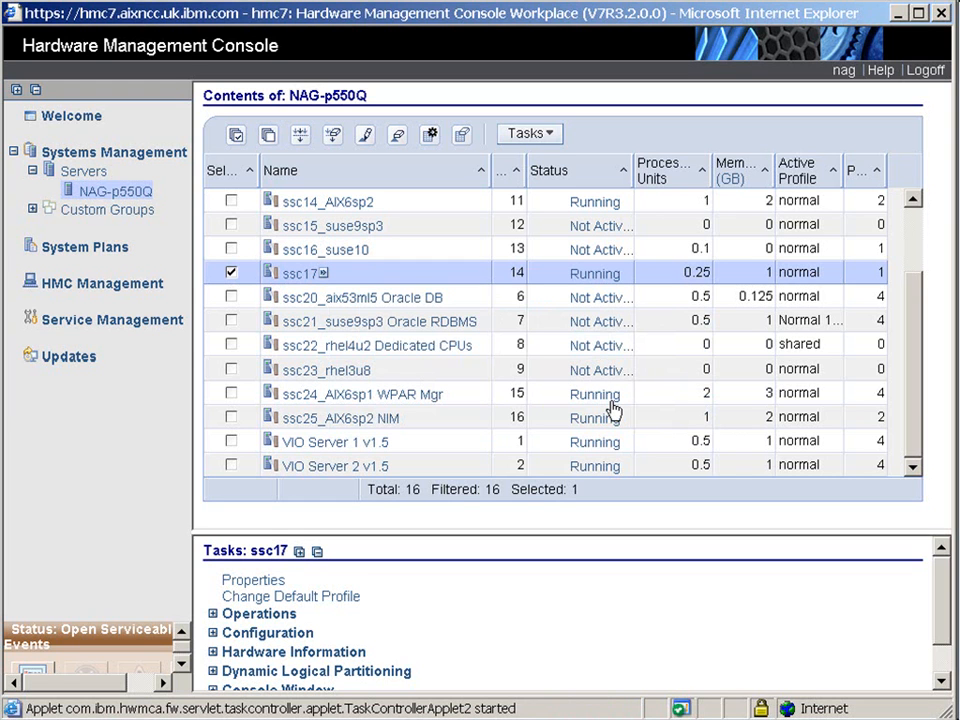
pyautogui.moveTo(615, 407)
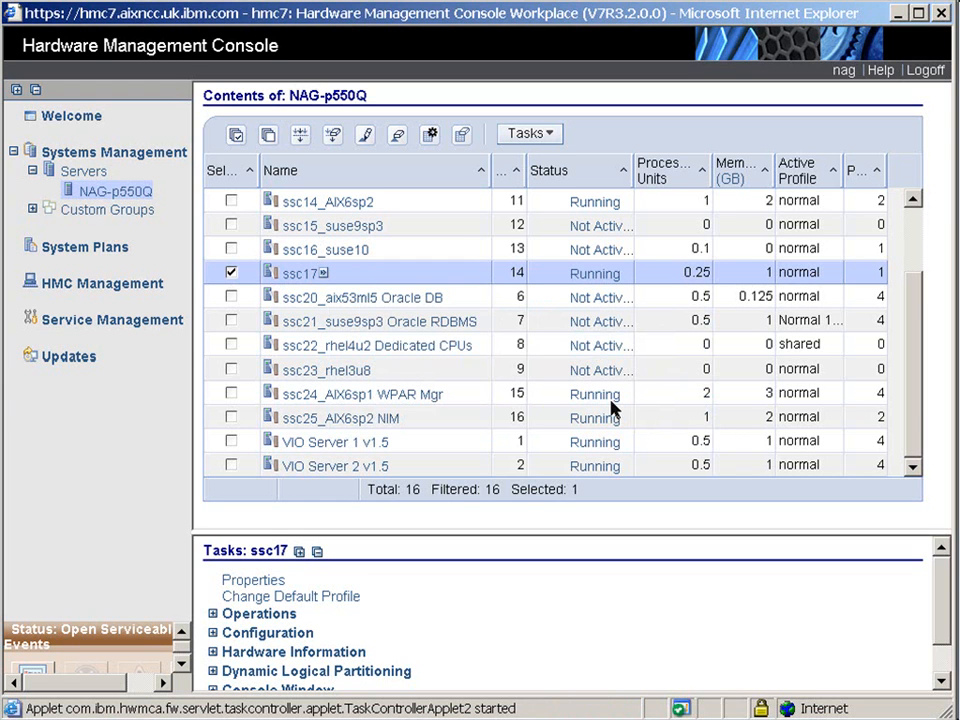
pyautogui.moveTo(614, 410)
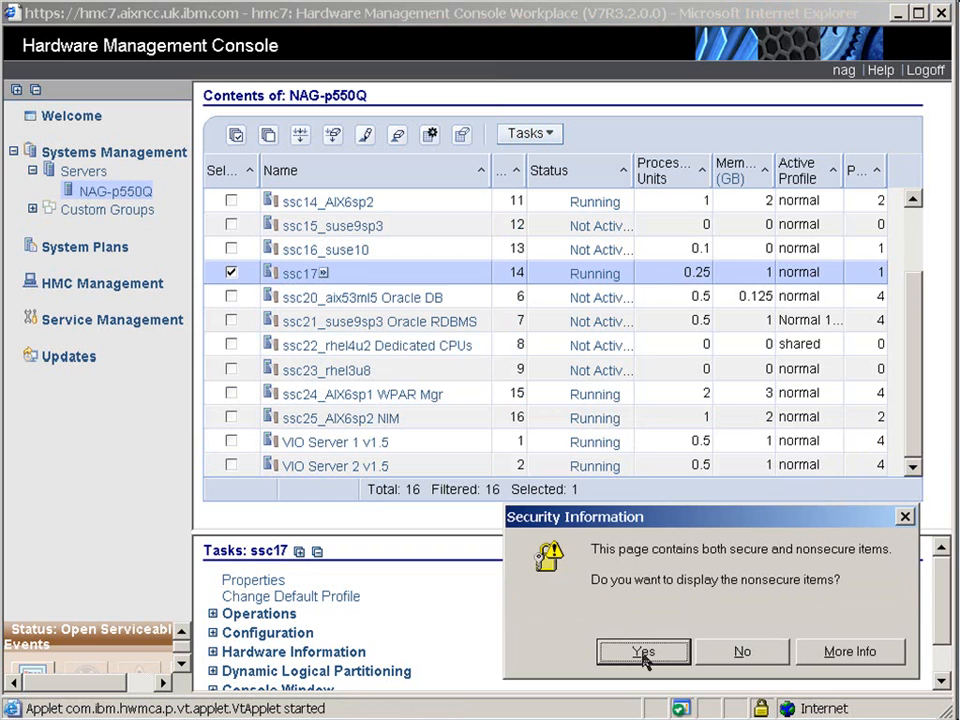
# Step: Allow nonsecure items and run oslevel -s in the ssc17 console
pyautogui.click(642, 651)
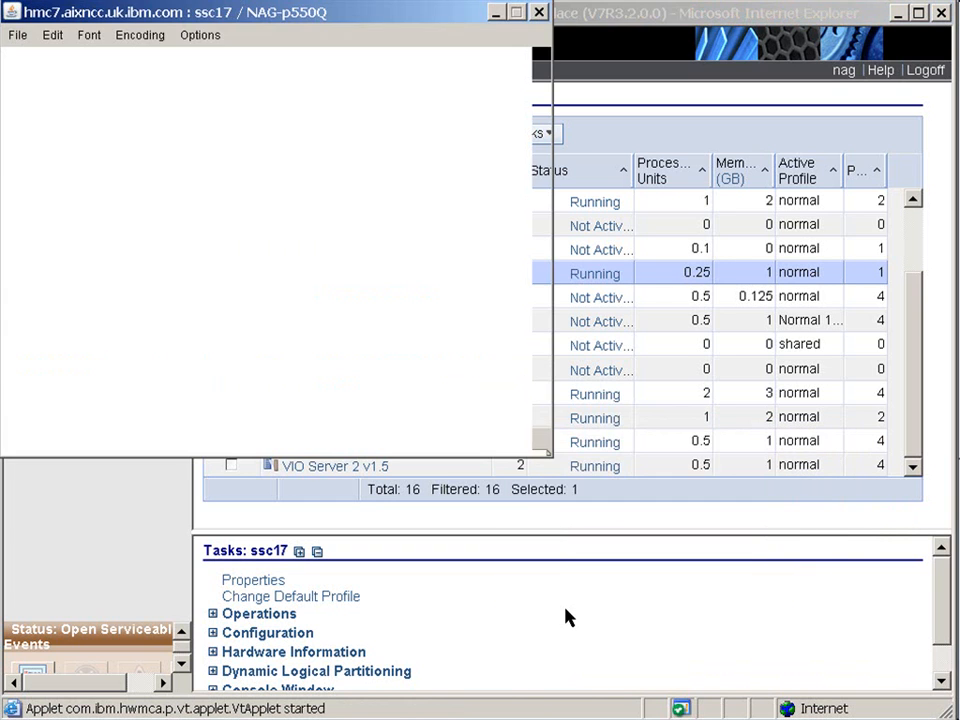
pyautogui.moveTo(363, 290)
pyautogui.write('root')
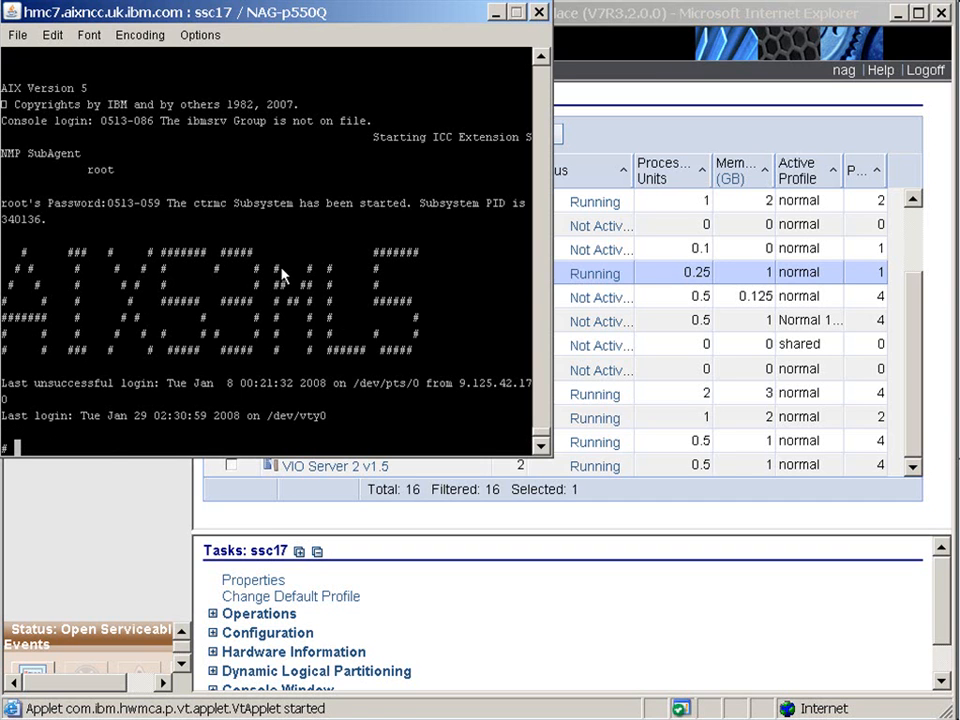
pyautogui.moveTo(283, 331)
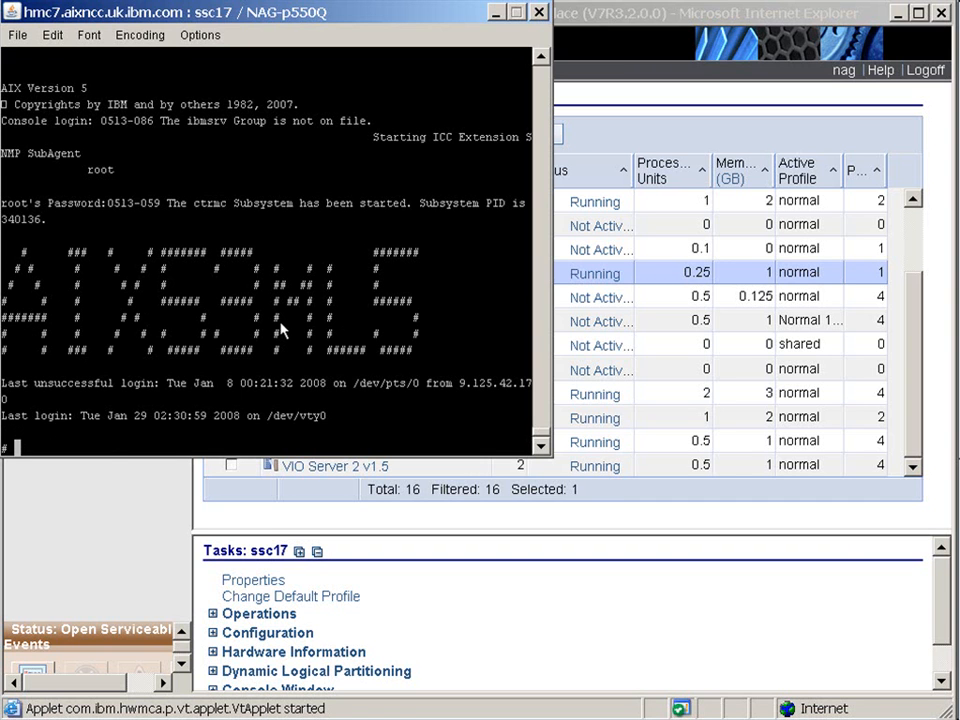
pyautogui.write('os')
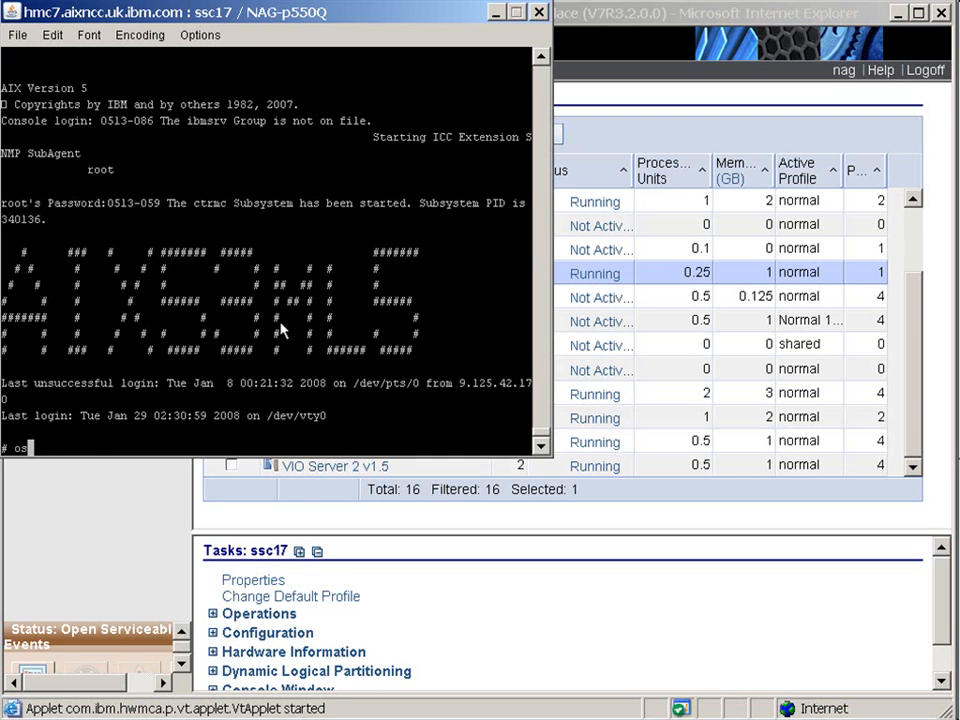
pyautogui.write('level -s')
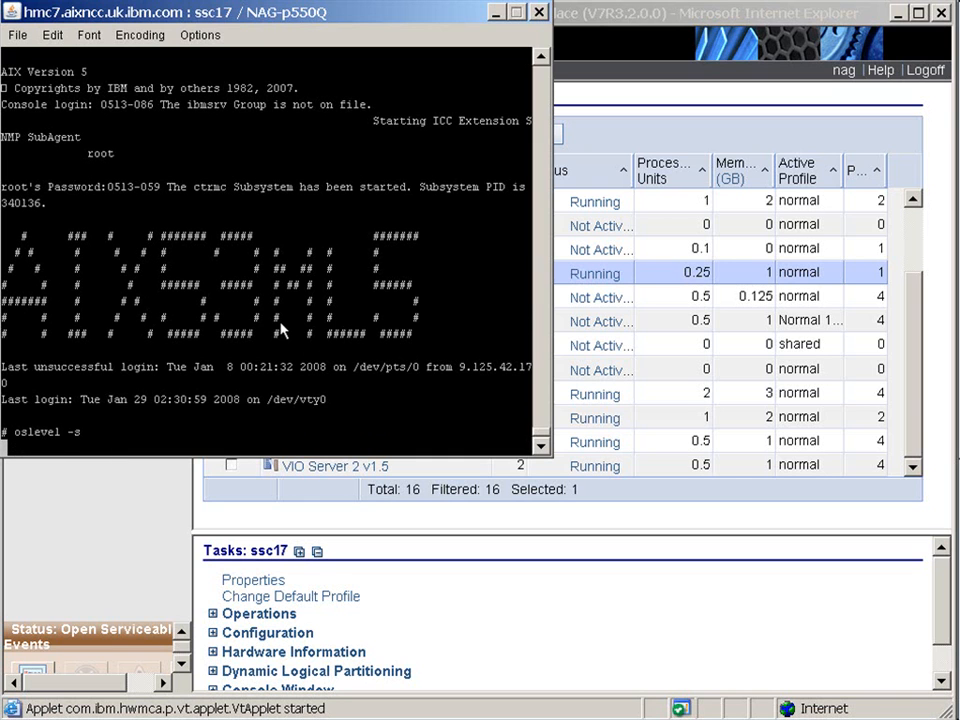
pyautogui.press('Return')
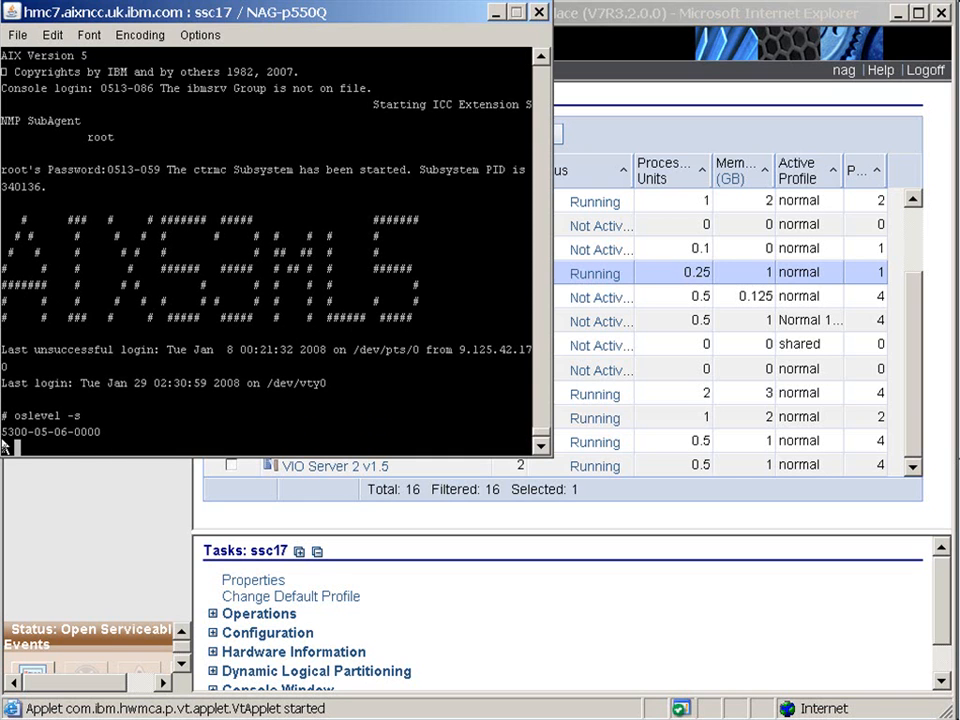
pyautogui.moveTo(117, 362)
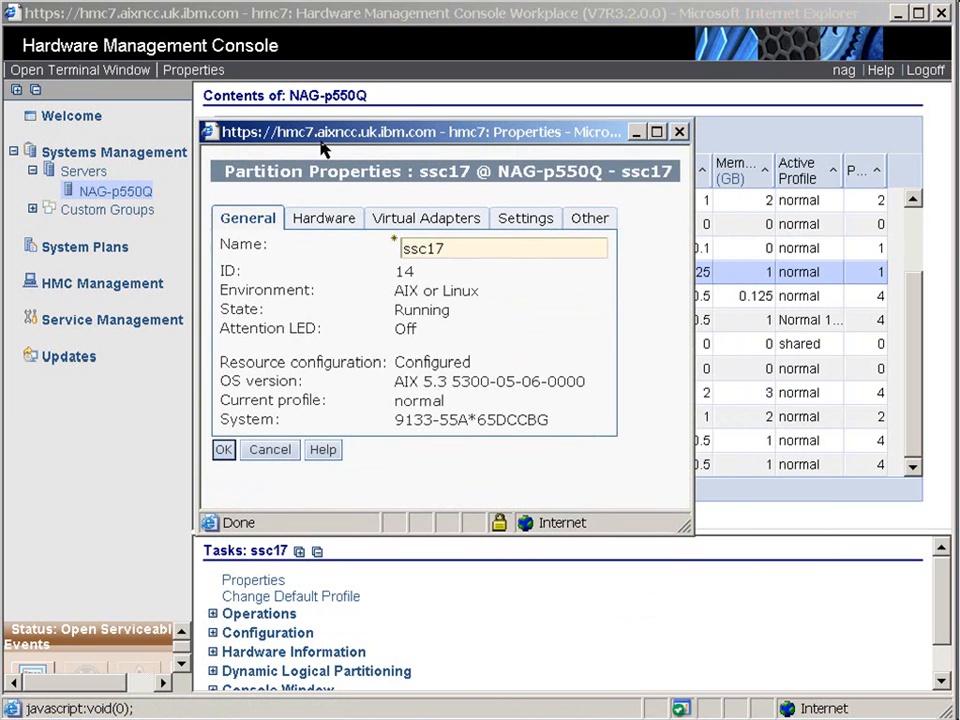
# Step: Rename partition ssc17 to ssc17_AIX_53_ML5 in its properties
pyautogui.click(455, 248)
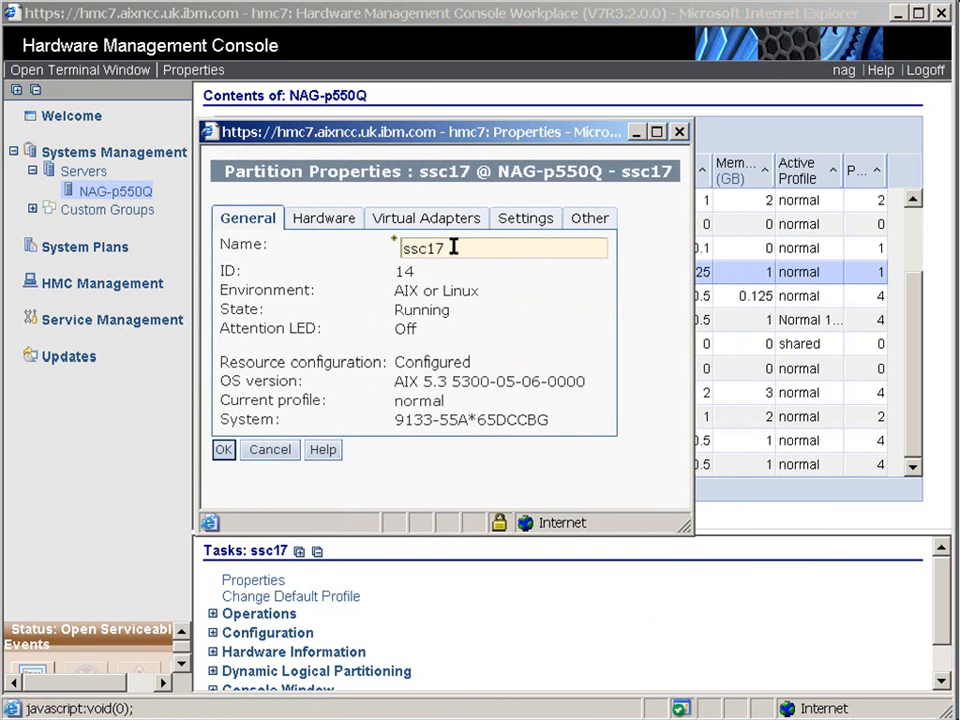
pyautogui.write('AIX')
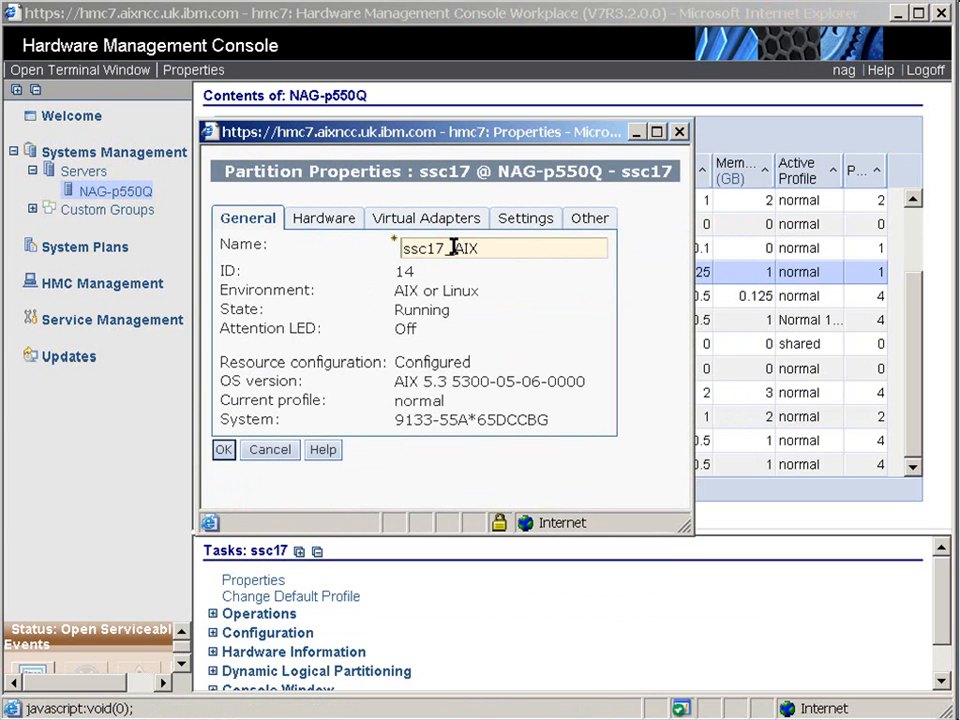
pyautogui.write('_5')
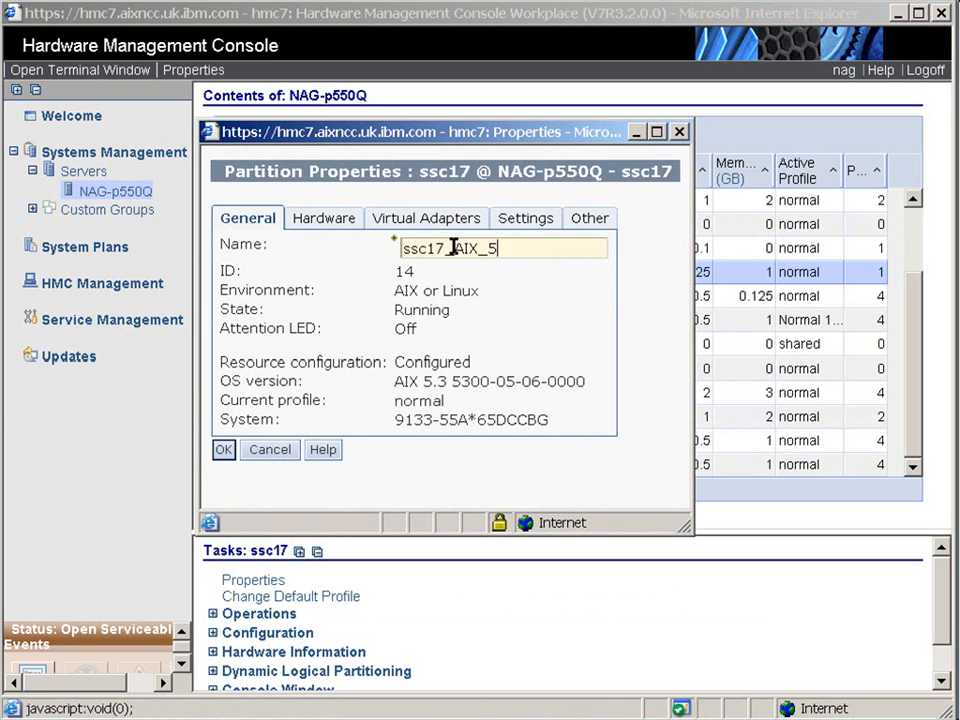
pyautogui.write('3')
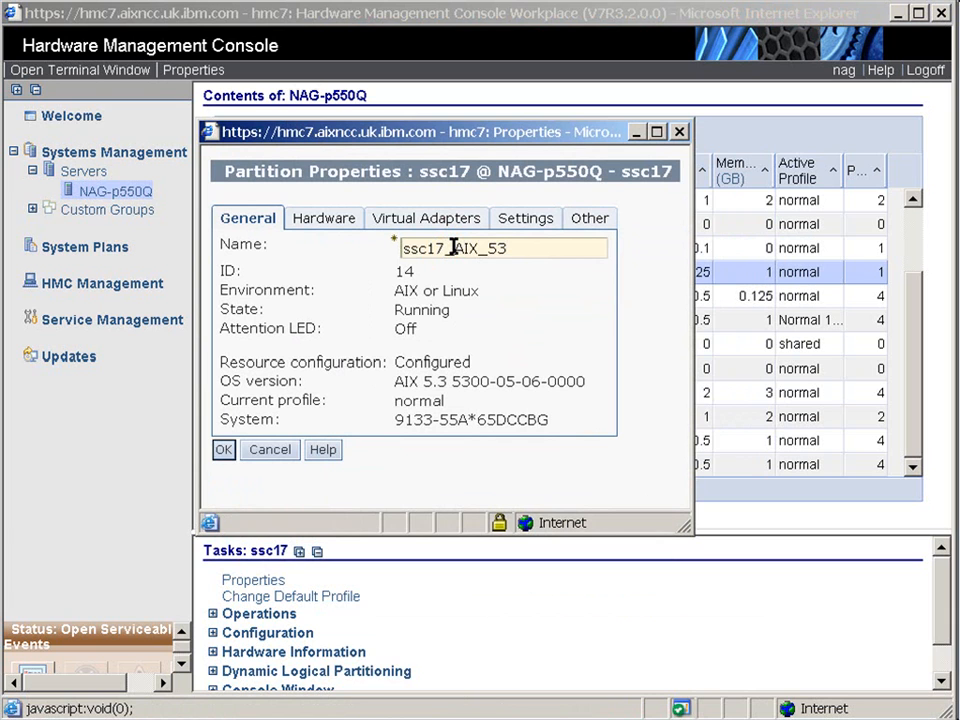
pyautogui.write('_ML5')
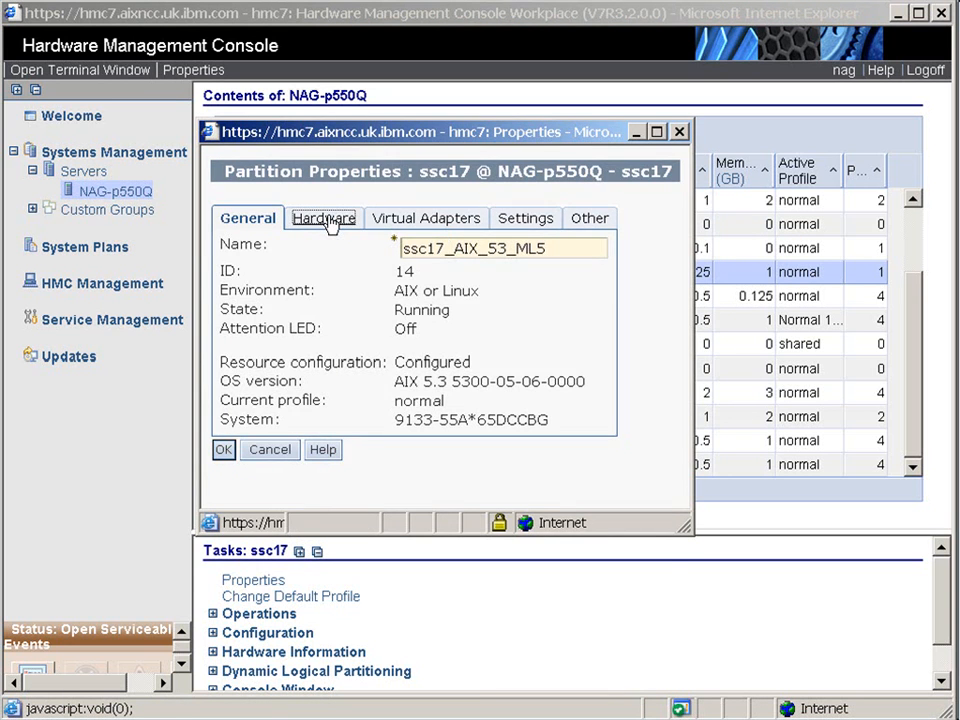
# Step: Review processor, memory, I/O, virtual adapter and power-control settings, then save
pyautogui.click(323, 218)
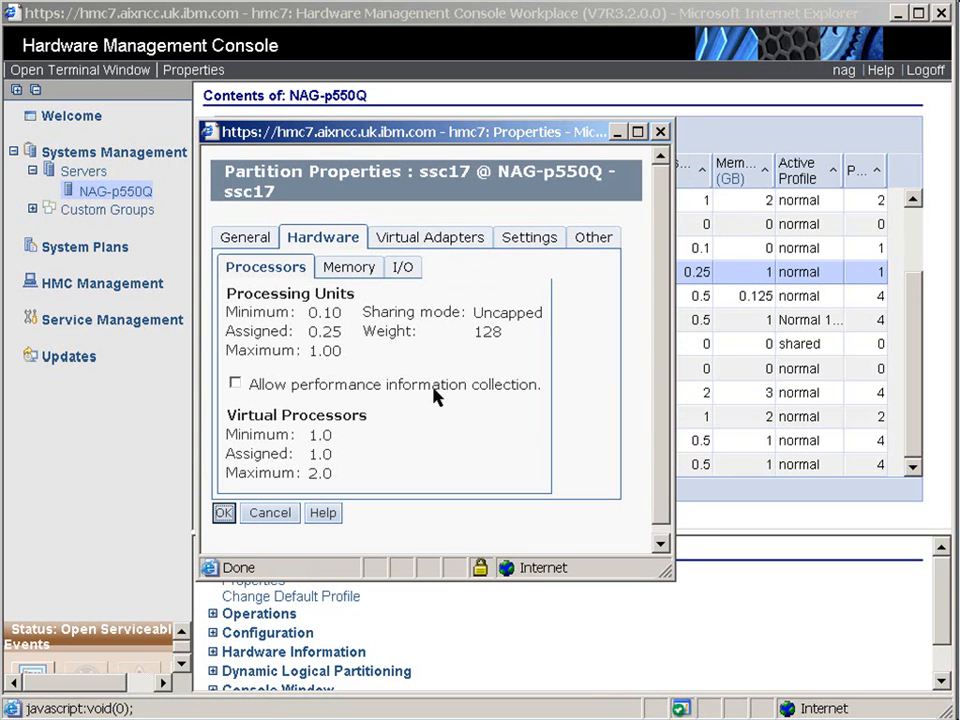
pyautogui.moveTo(380, 390)
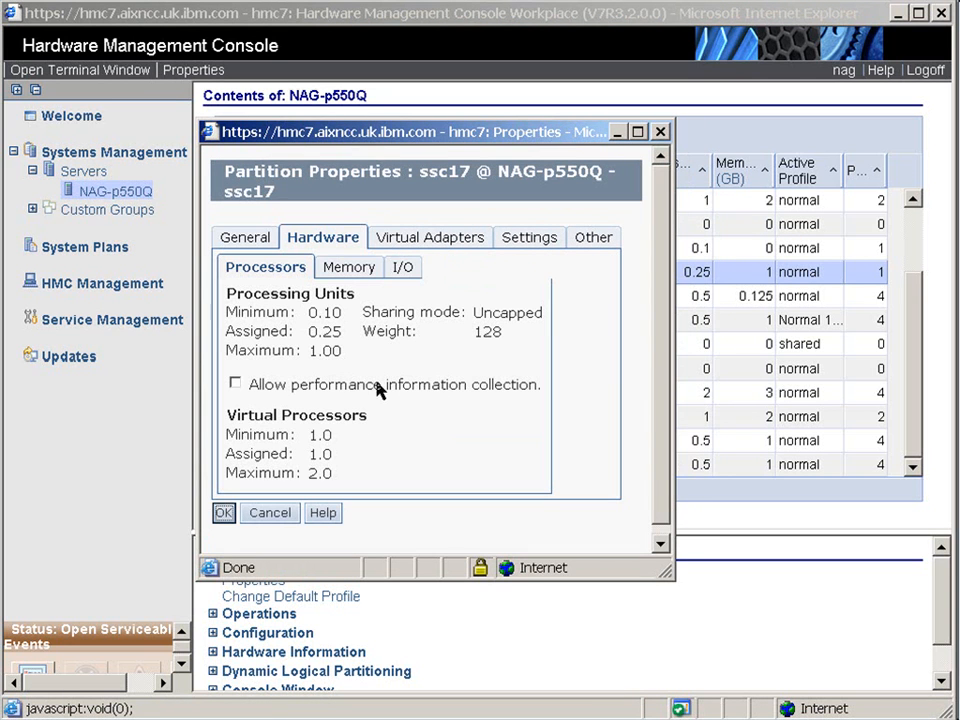
pyautogui.moveTo(340, 338)
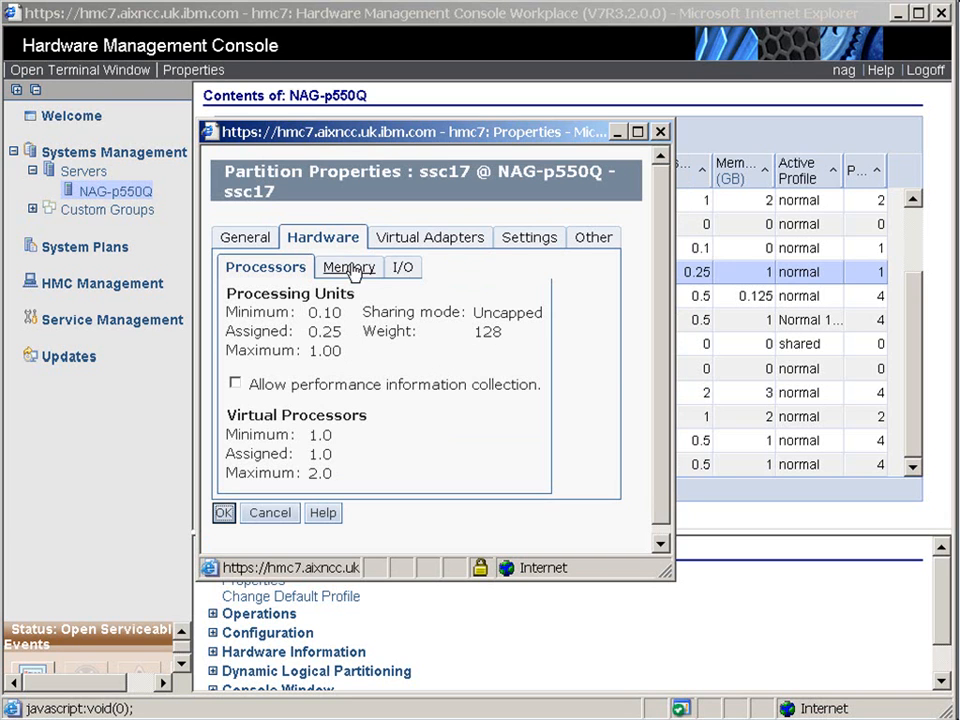
pyautogui.click(348, 267)
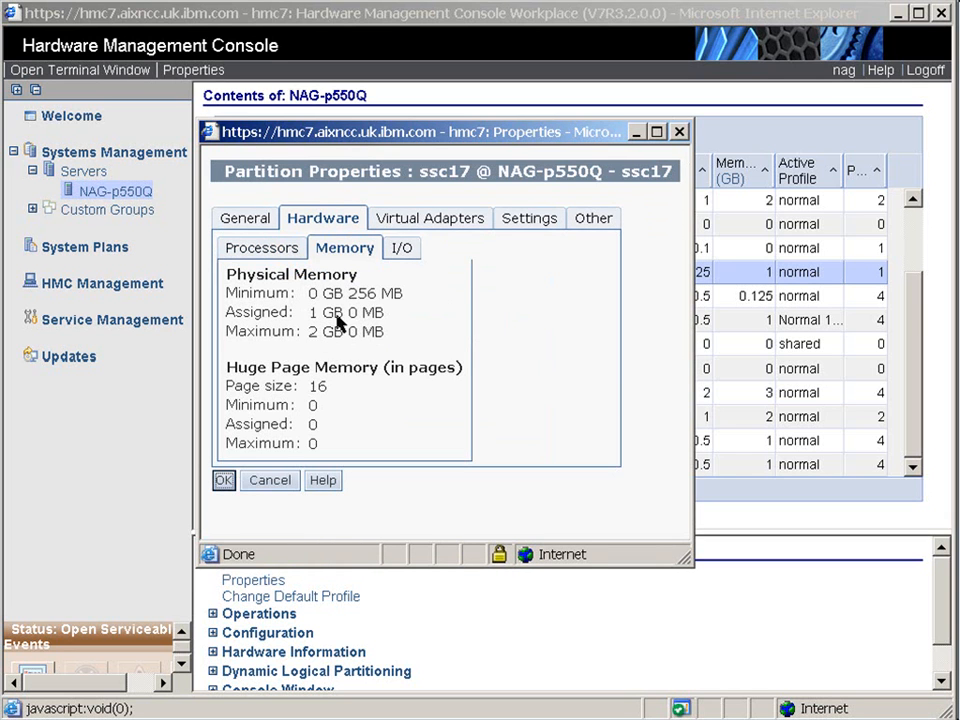
pyautogui.click(402, 247)
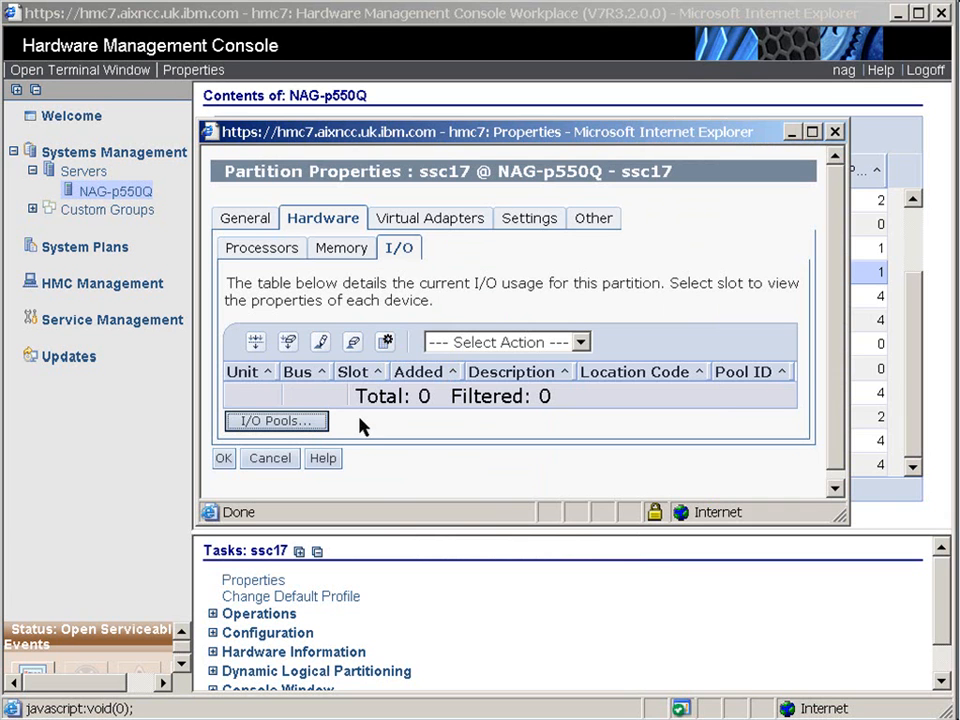
pyautogui.click(429, 218)
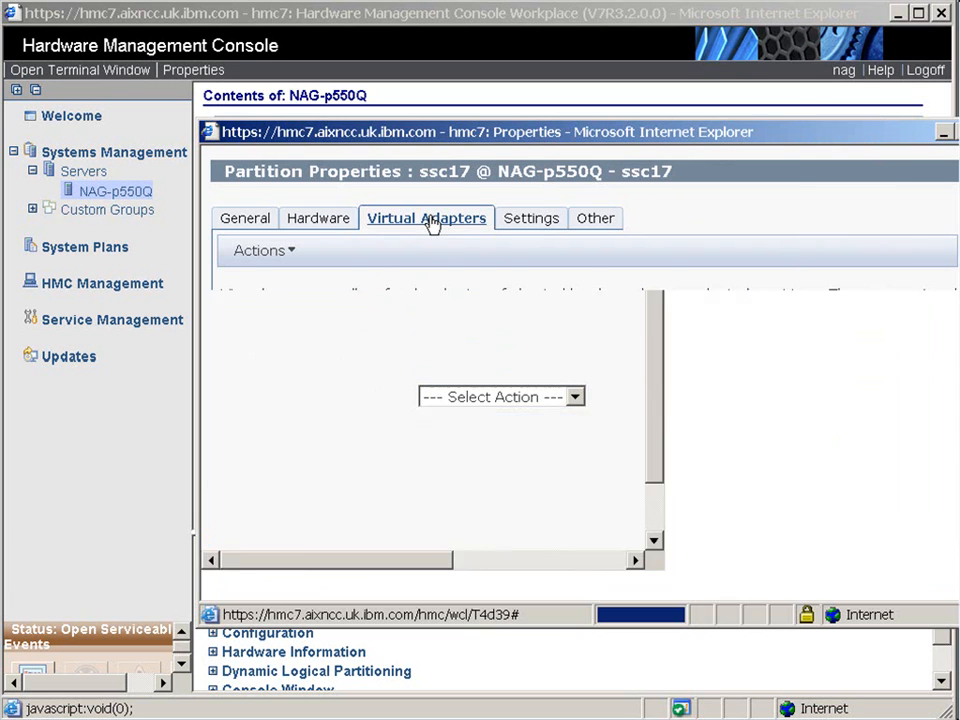
pyautogui.click(426, 218)
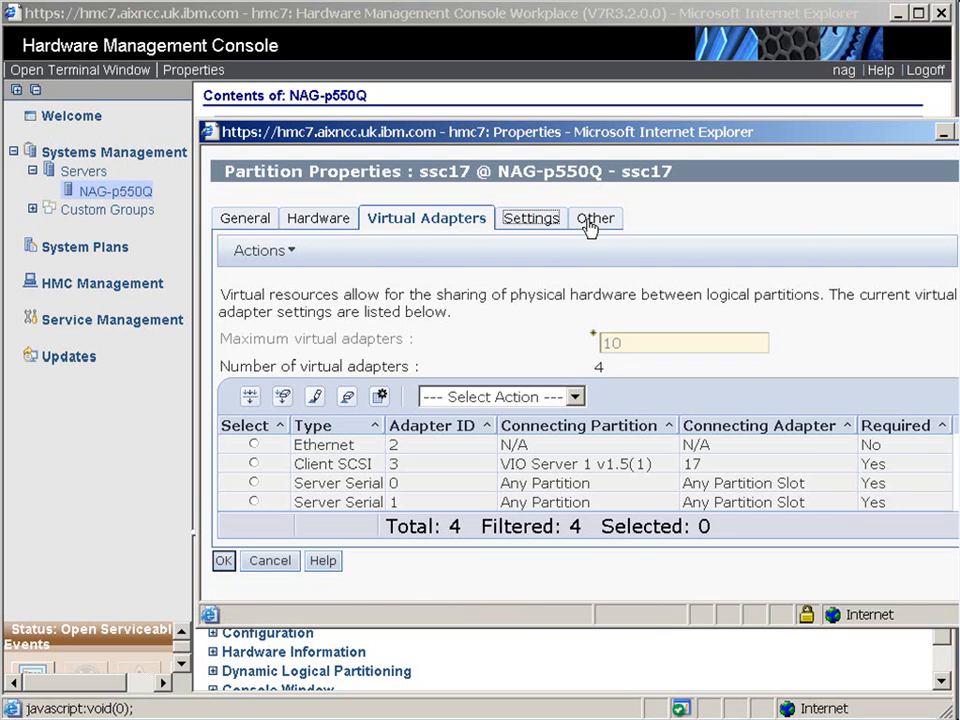
pyautogui.click(594, 218)
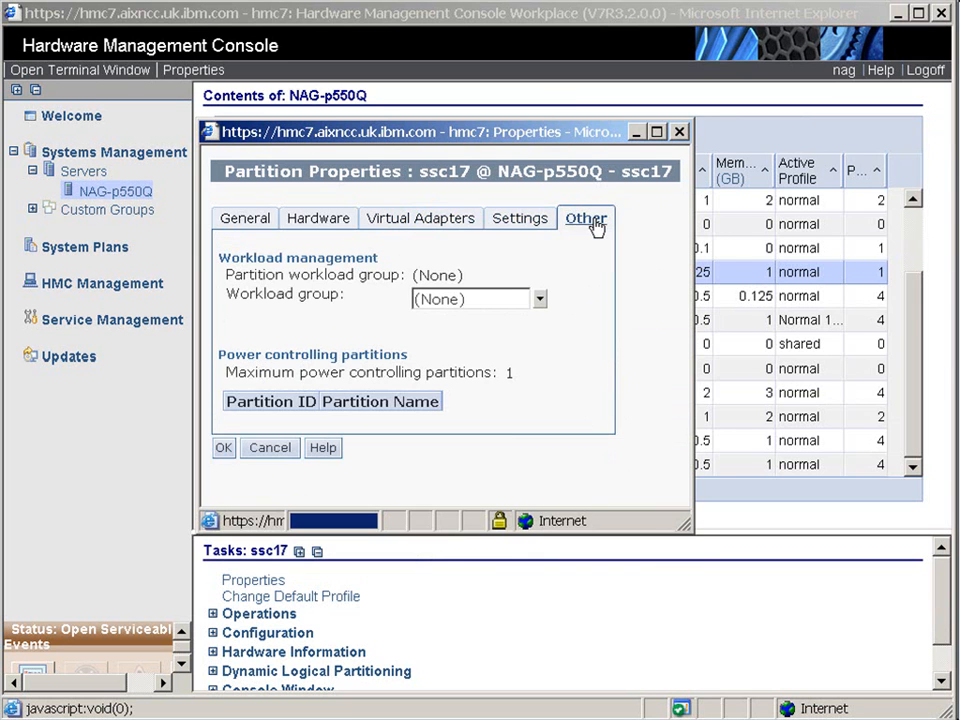
pyautogui.click(223, 448)
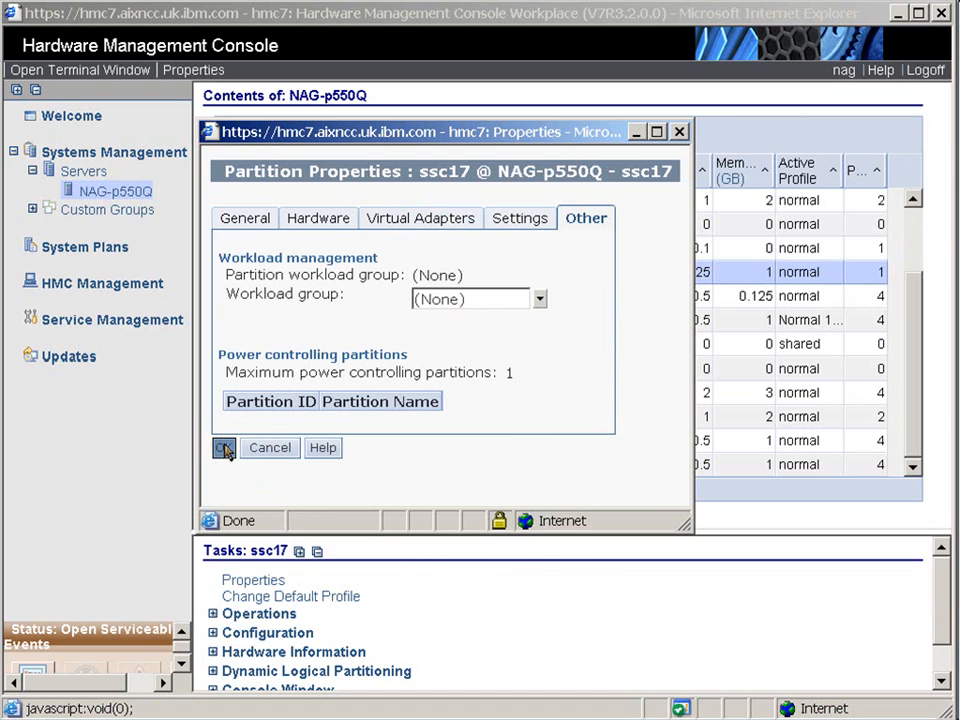
pyautogui.click(224, 448)
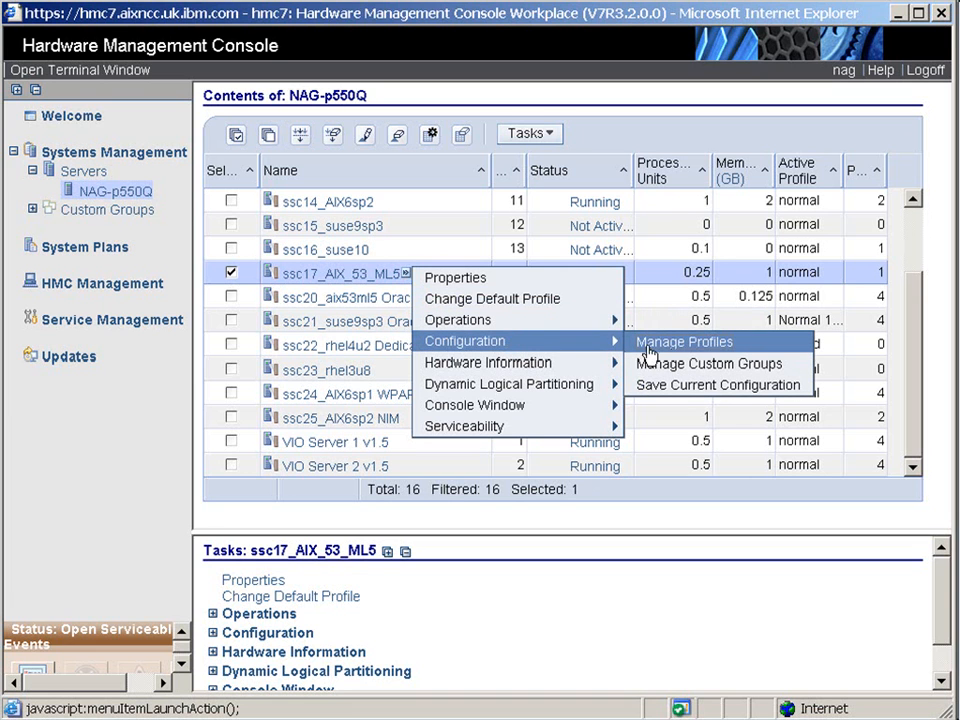
pyautogui.click(684, 341)
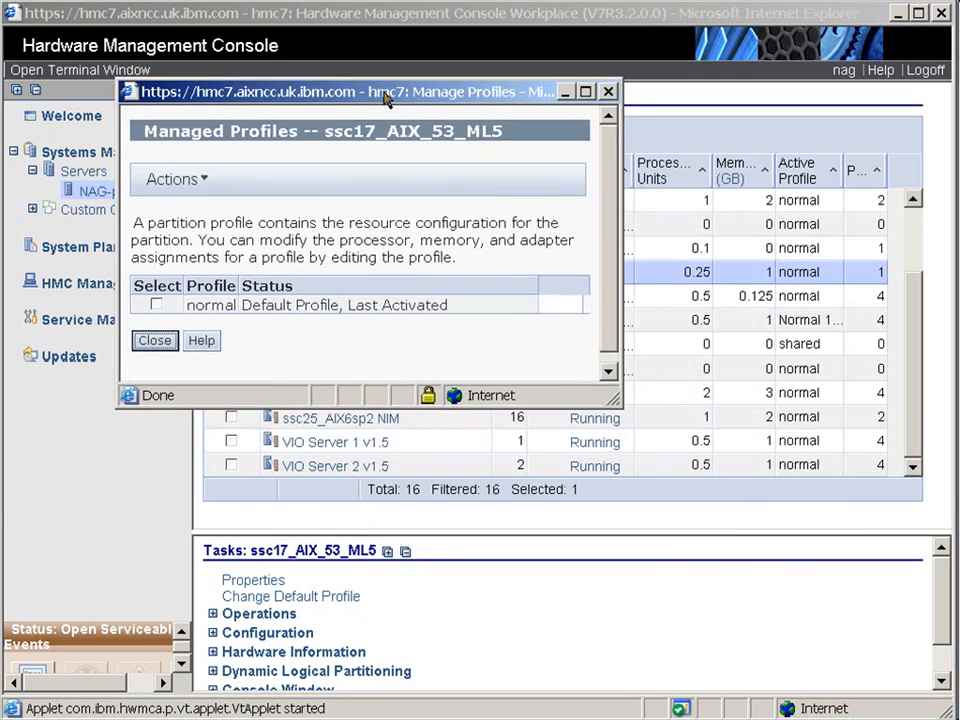
pyautogui.moveTo(373, 323)
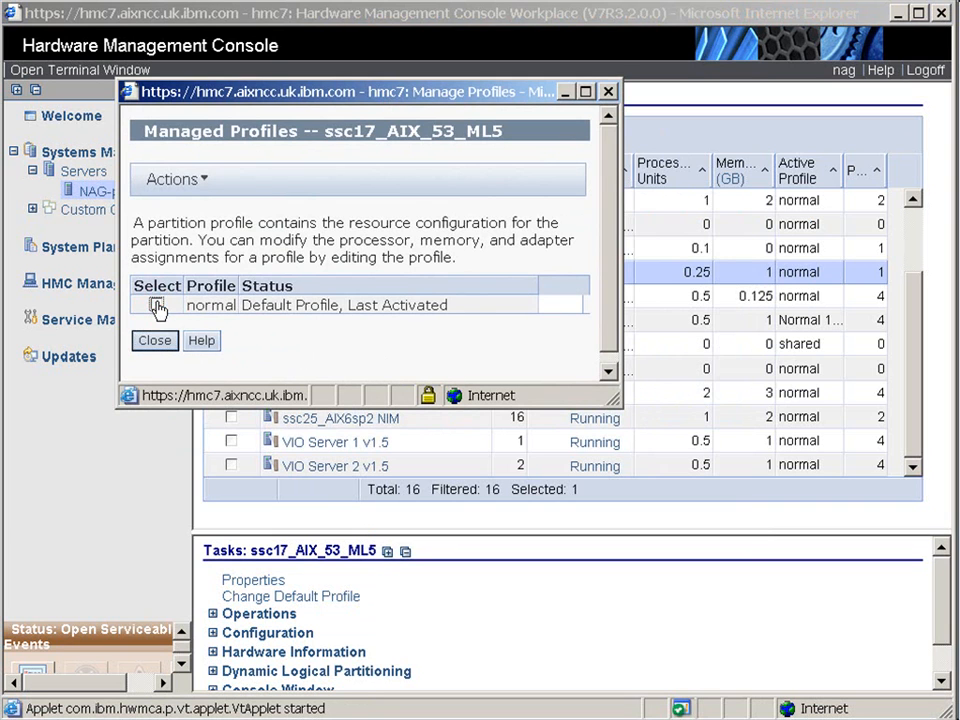
pyautogui.click(156, 305)
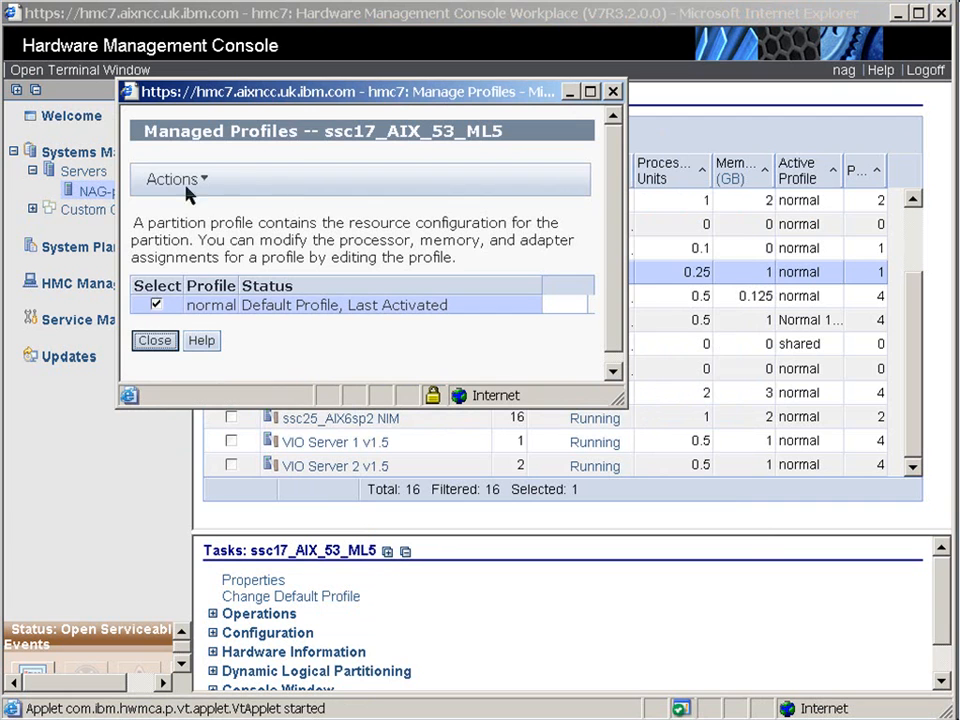
pyautogui.click(172, 179)
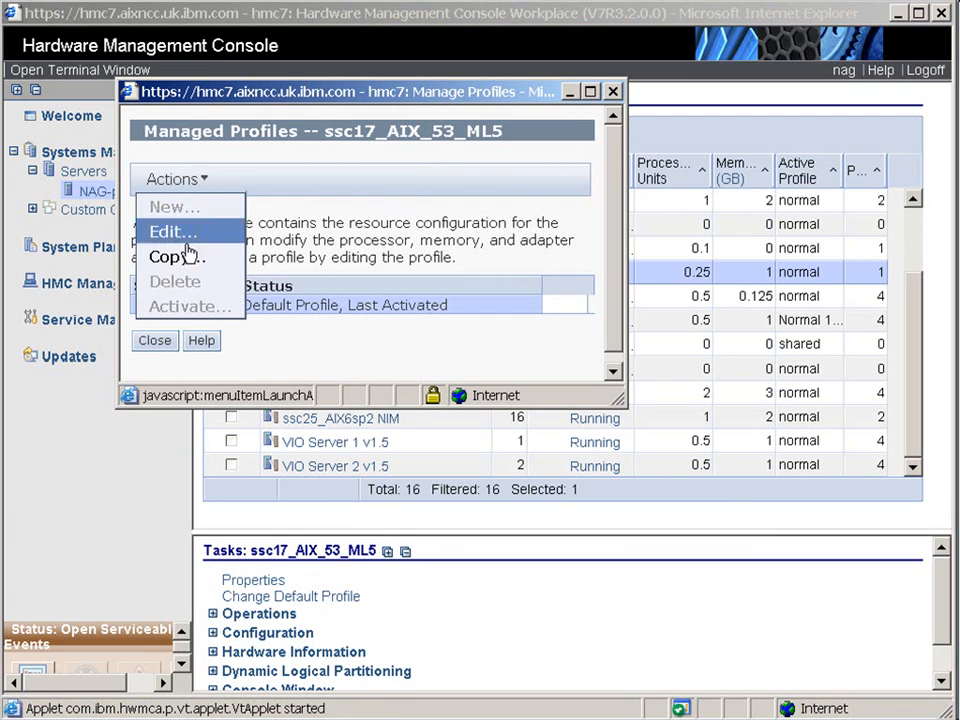
pyautogui.moveTo(178, 237)
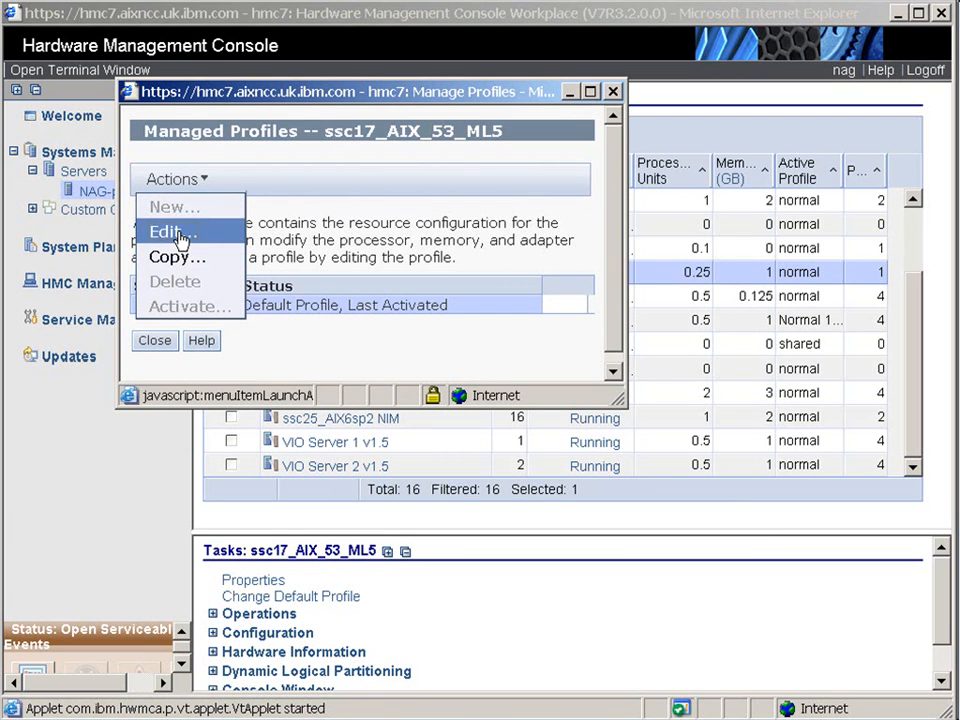
pyautogui.click(167, 231)
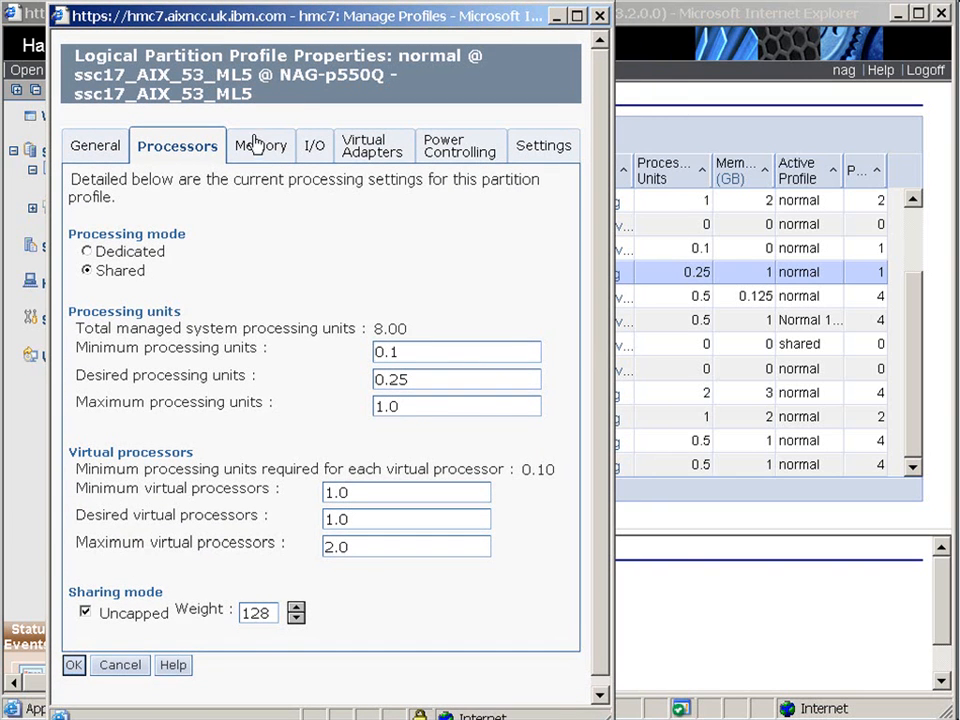
pyautogui.click(256, 145)
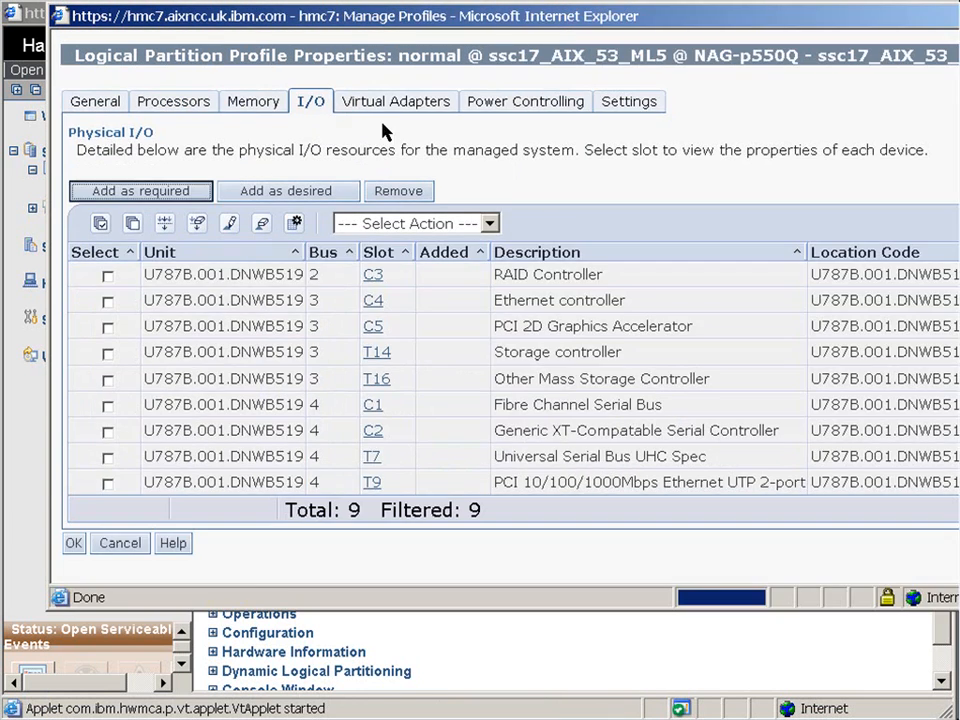
pyautogui.moveTo(395, 101)
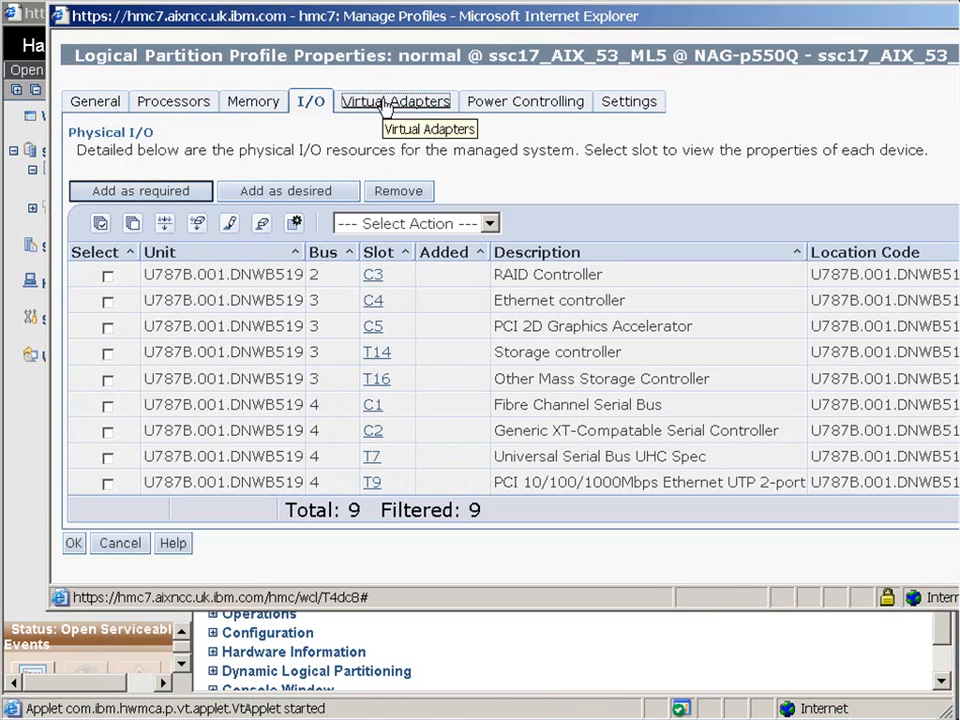
pyautogui.click(395, 101)
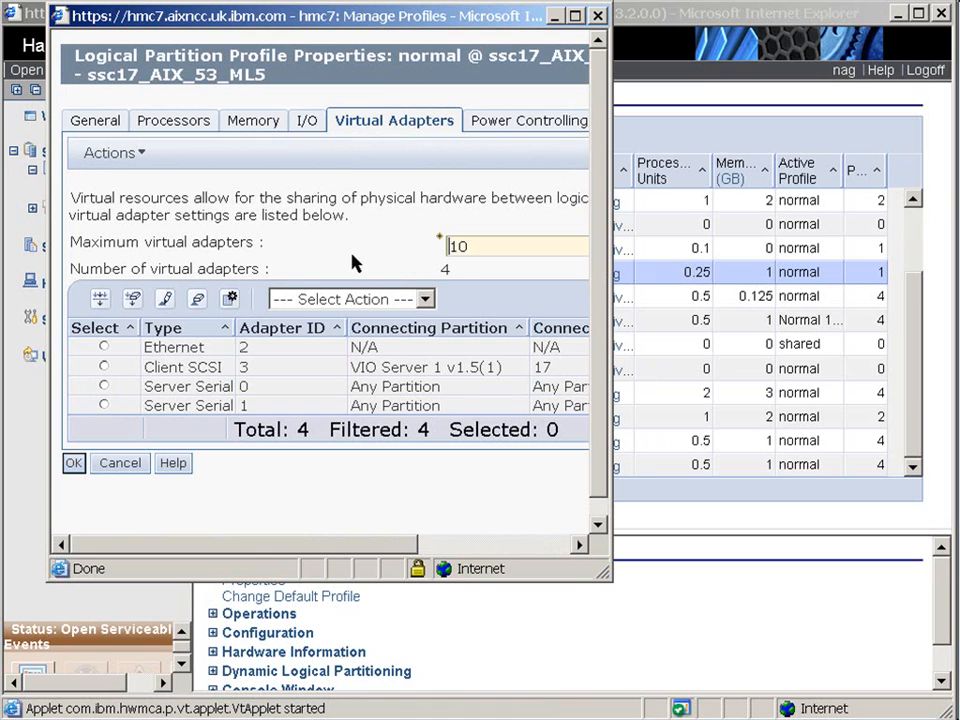
pyautogui.click(119, 463)
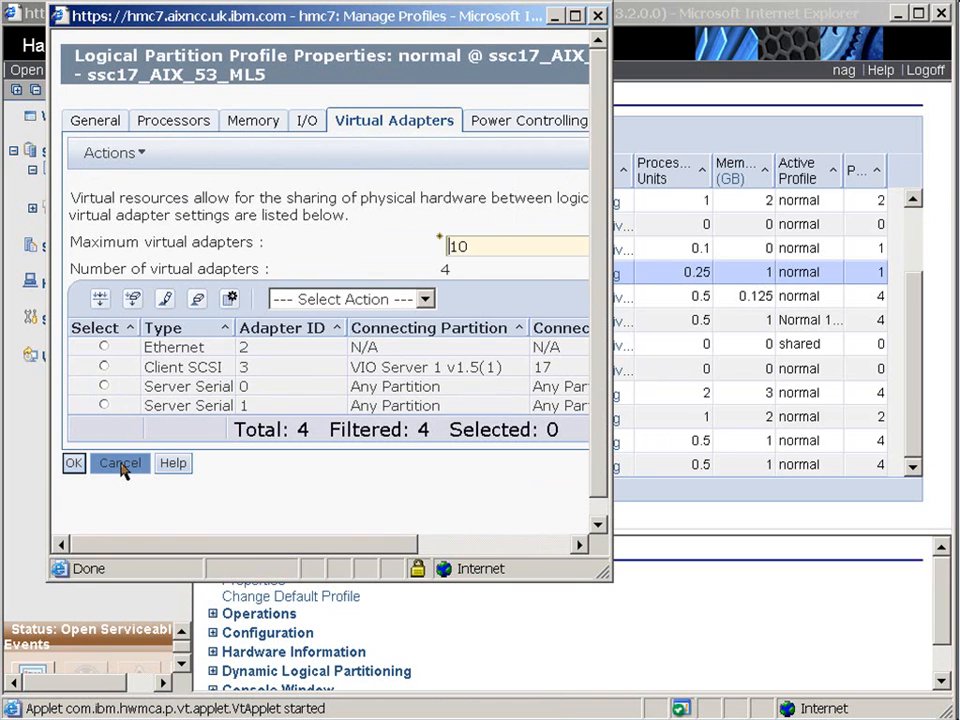
pyautogui.click(120, 463)
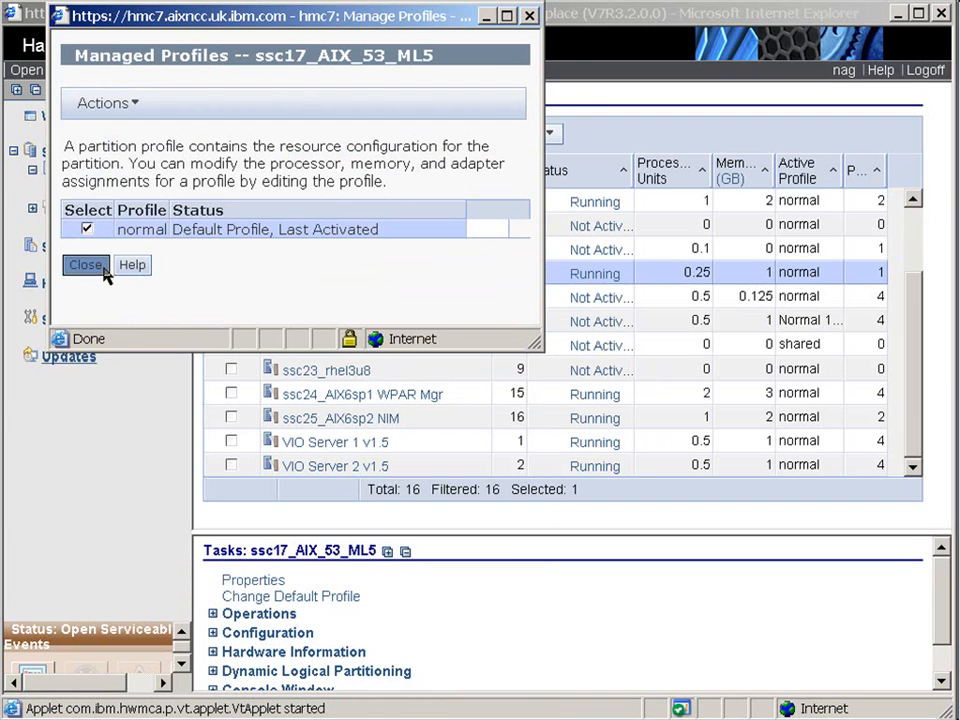
pyautogui.click(85, 265)
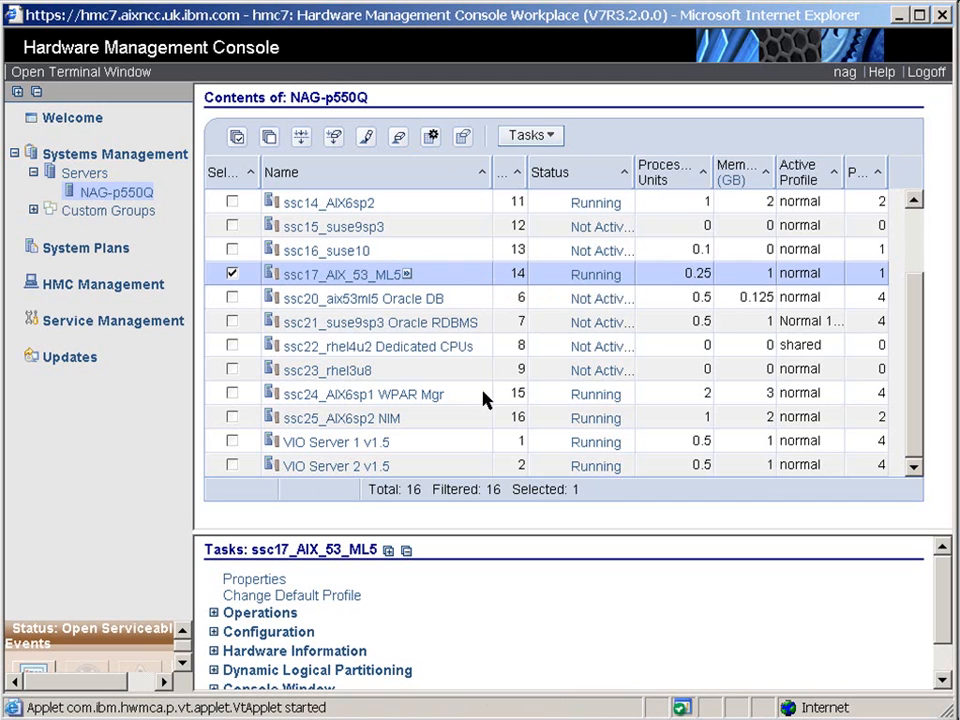
pyautogui.moveTo(468, 420)
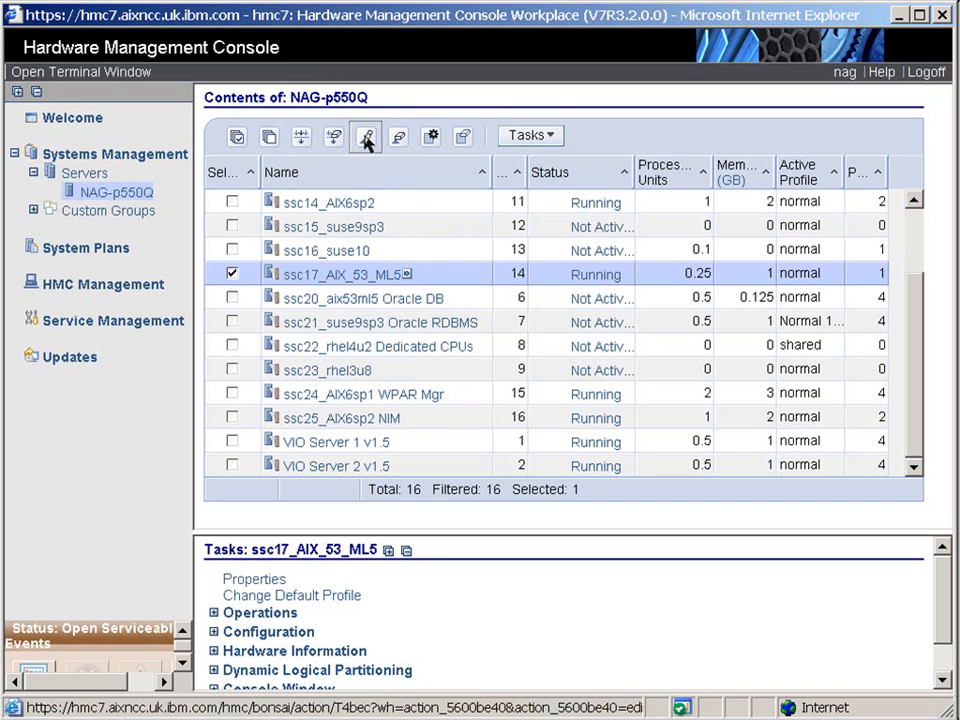
# Step: Sort the partition table by processing units, then memory, both descending
pyautogui.click(365, 137)
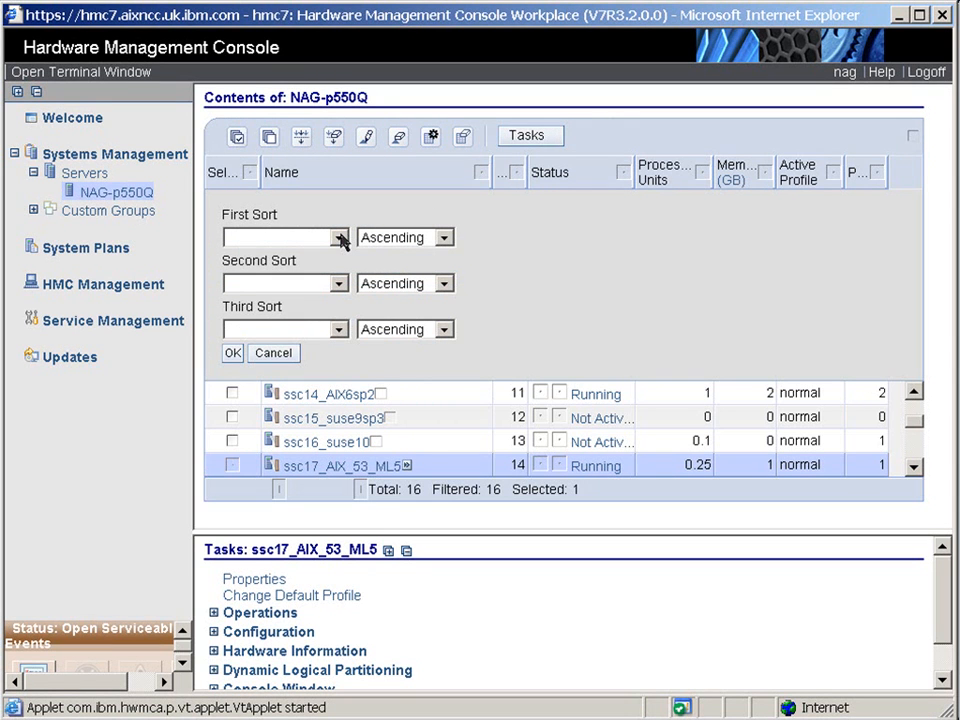
pyautogui.click(339, 237)
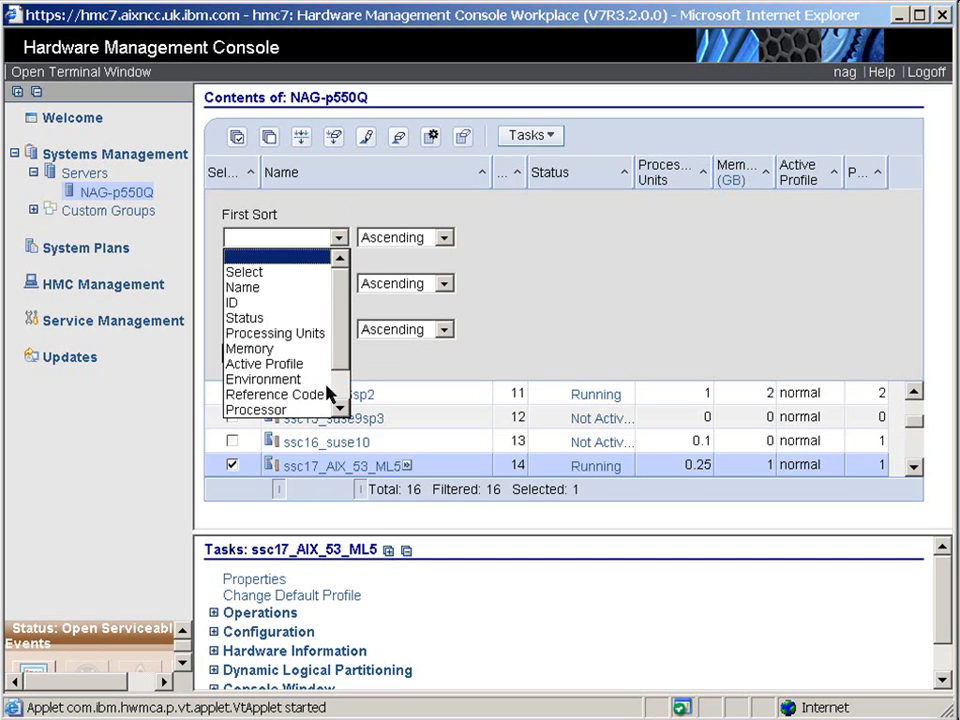
pyautogui.moveTo(270, 317)
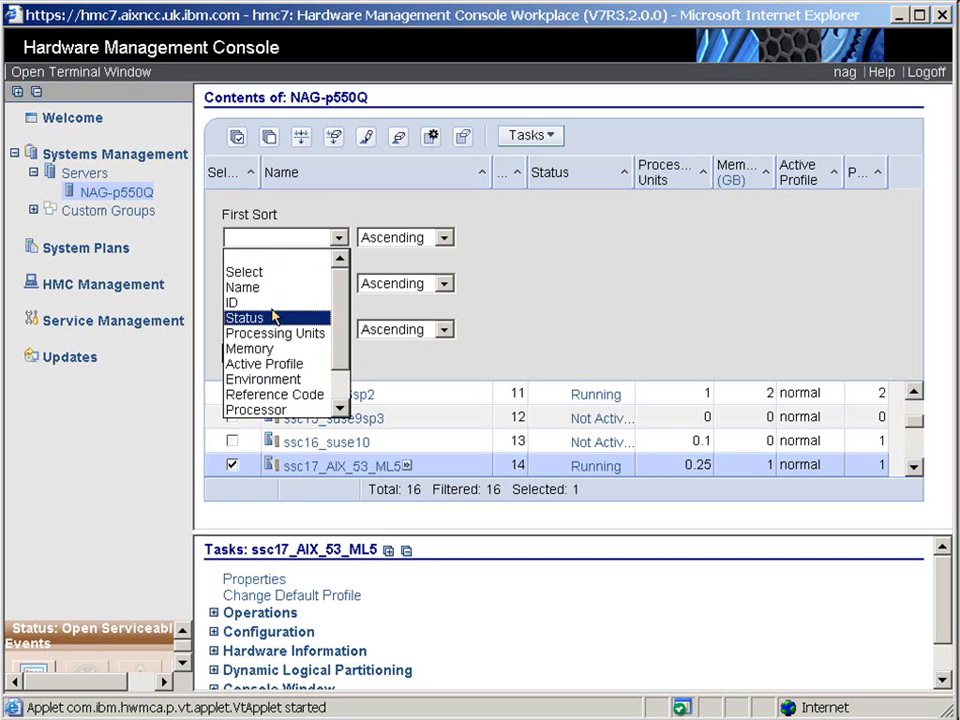
pyautogui.moveTo(280, 339)
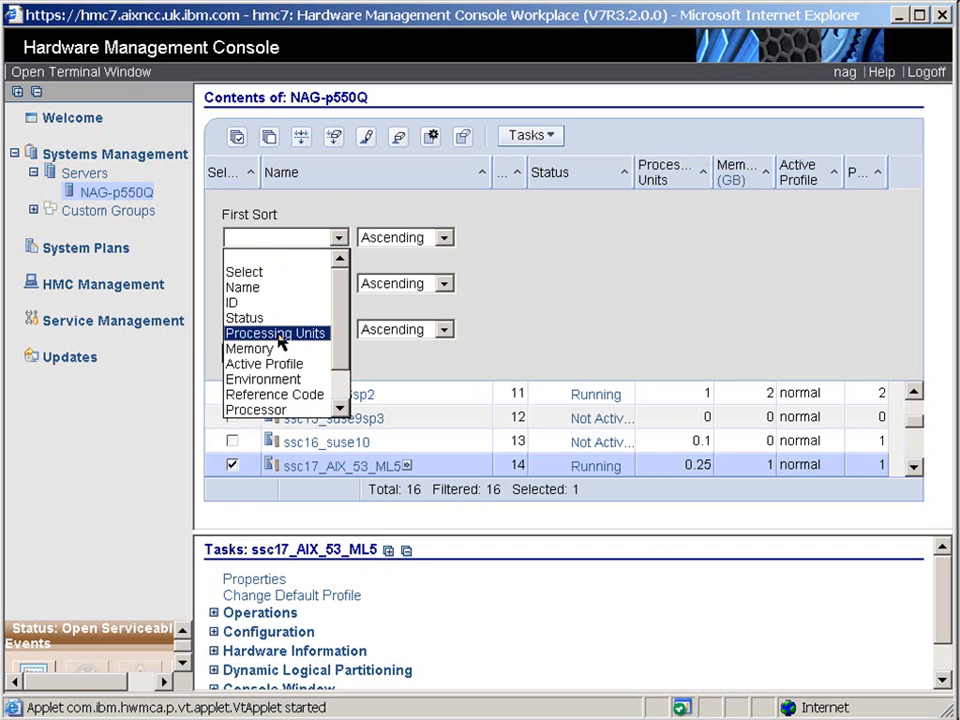
pyautogui.click(275, 333)
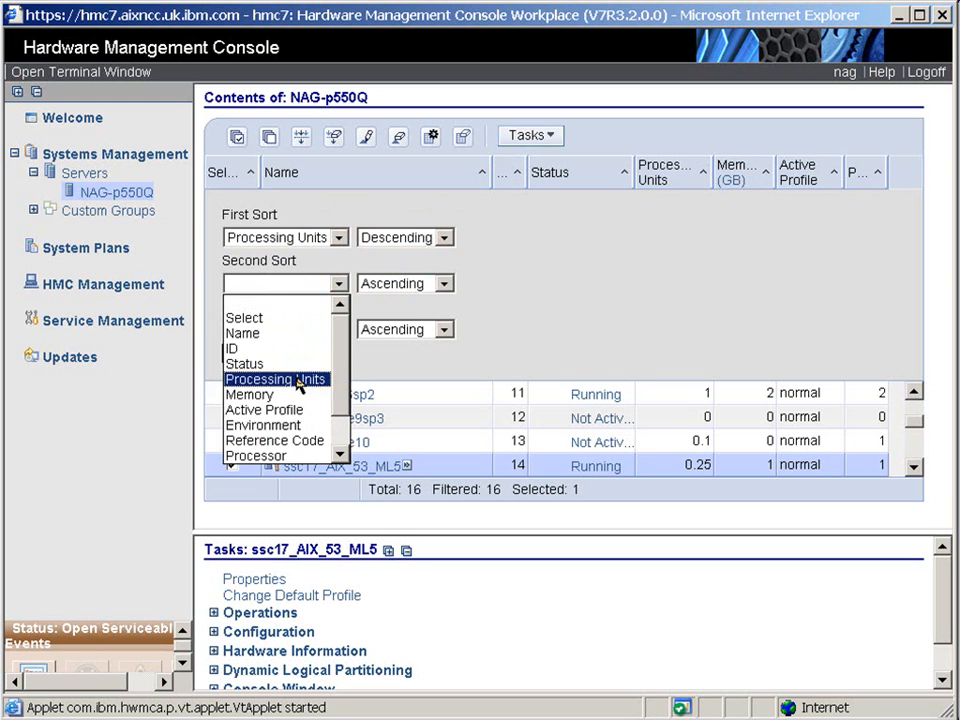
pyautogui.click(249, 394)
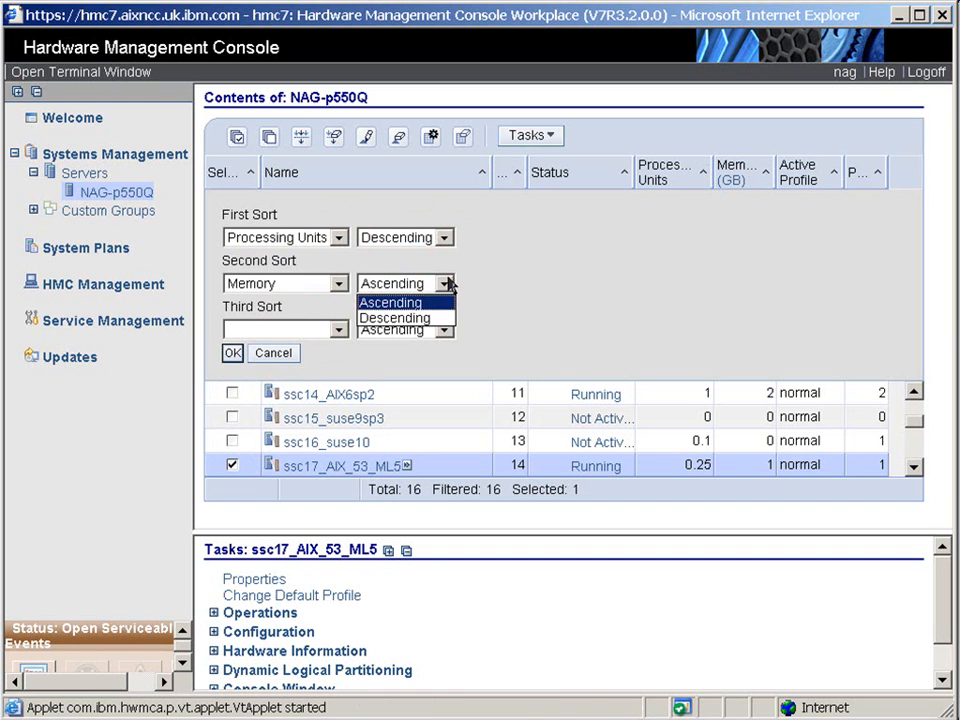
pyautogui.click(395, 317)
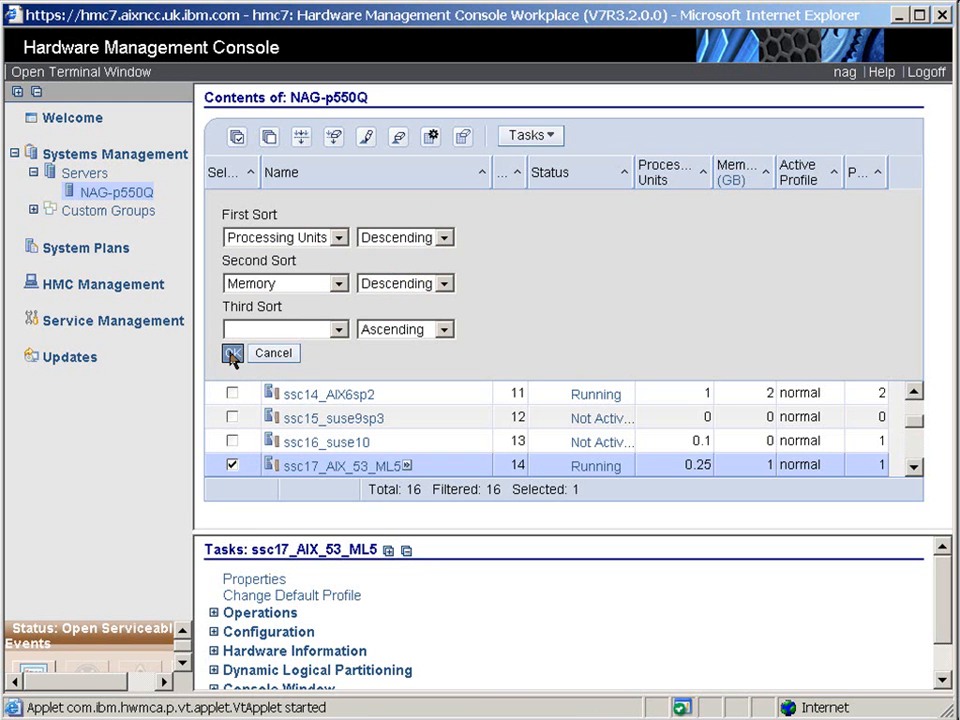
pyautogui.click(231, 353)
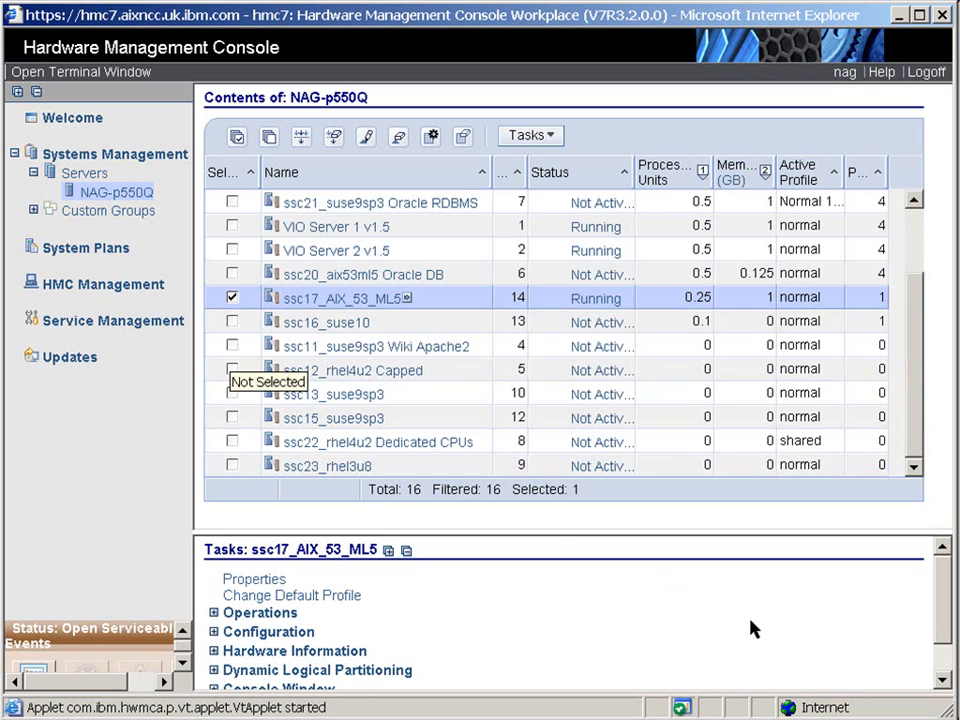
pyautogui.moveTo(698, 252)
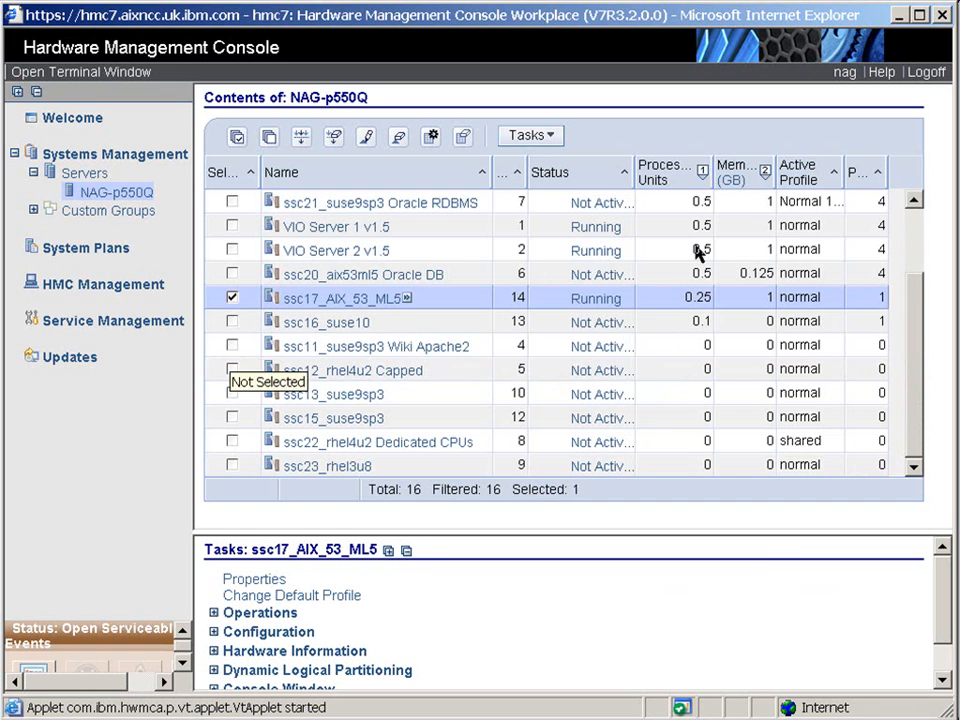
pyautogui.moveTo(709, 201)
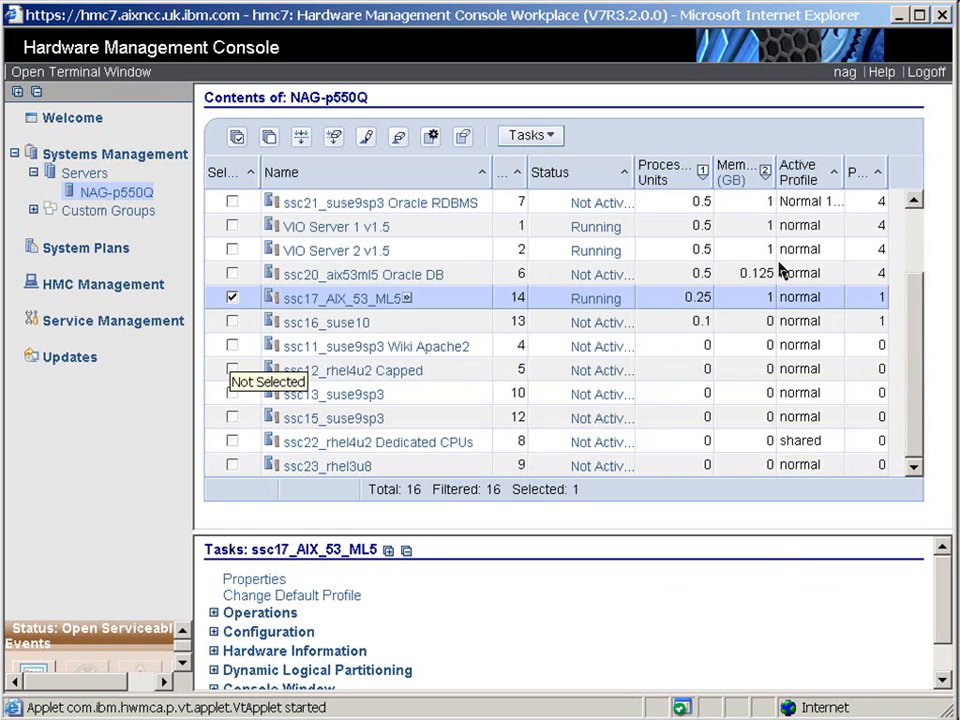
pyautogui.moveTo(760, 355)
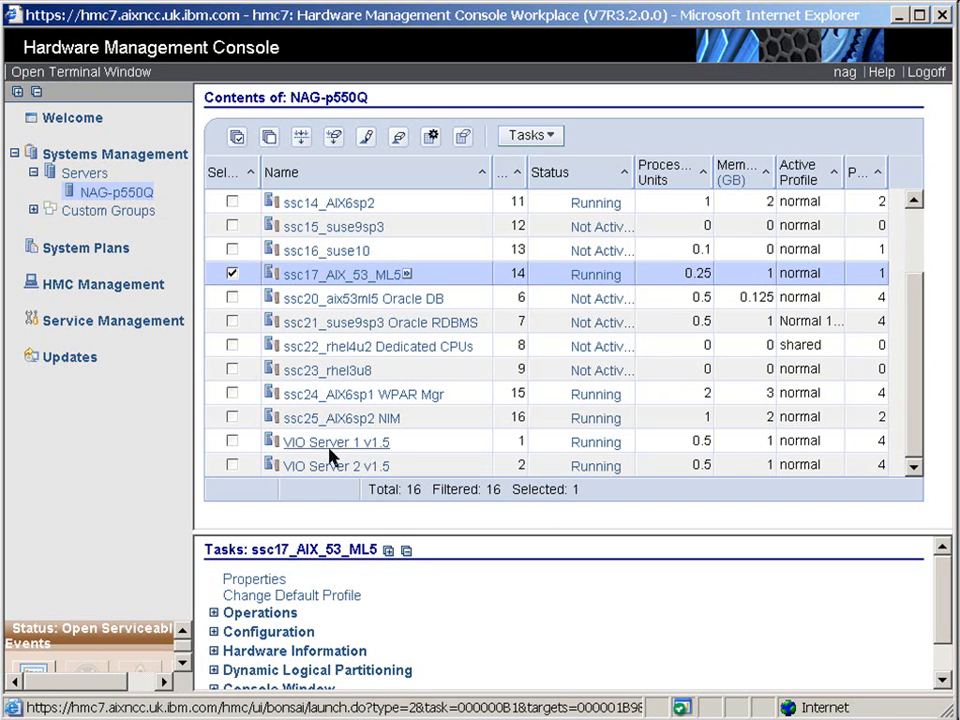
pyautogui.moveTo(333, 462)
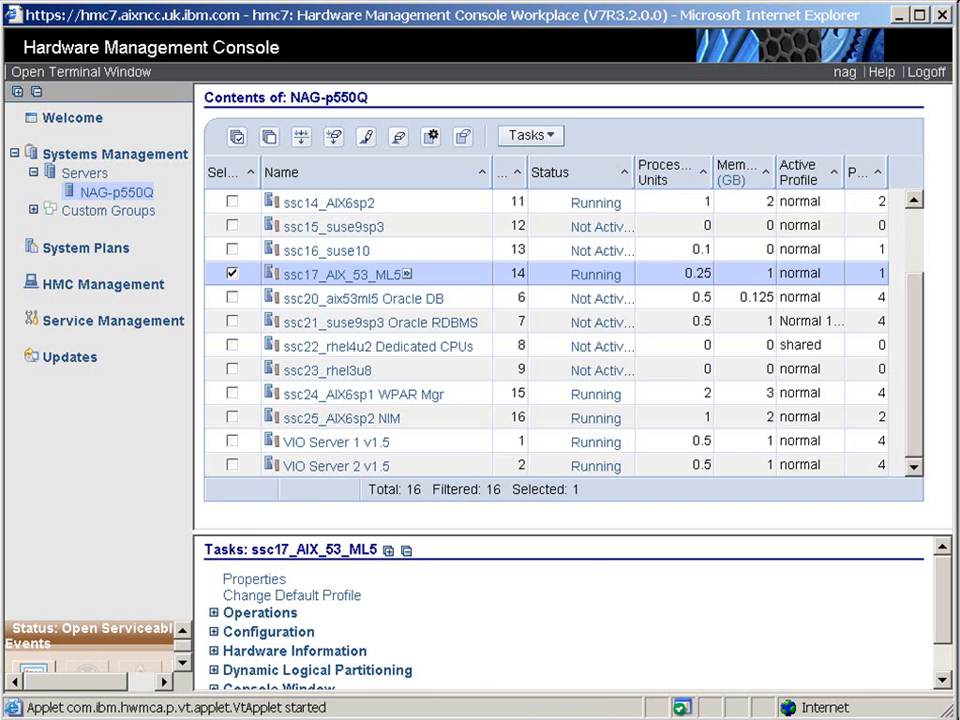
pyautogui.moveTo(423, 27)
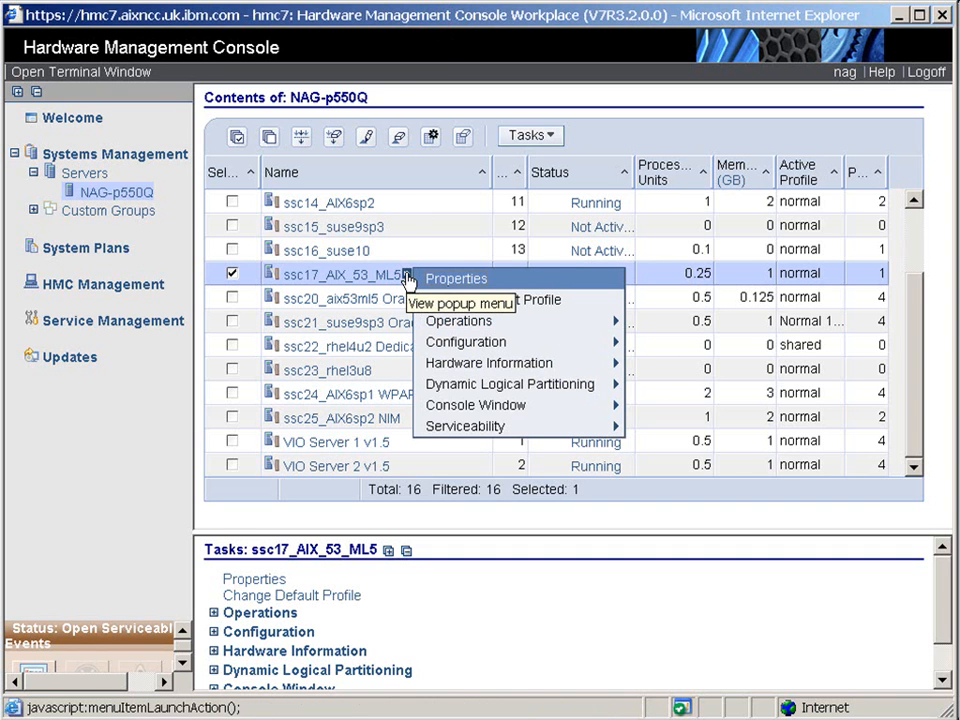
pyautogui.moveTo(471, 285)
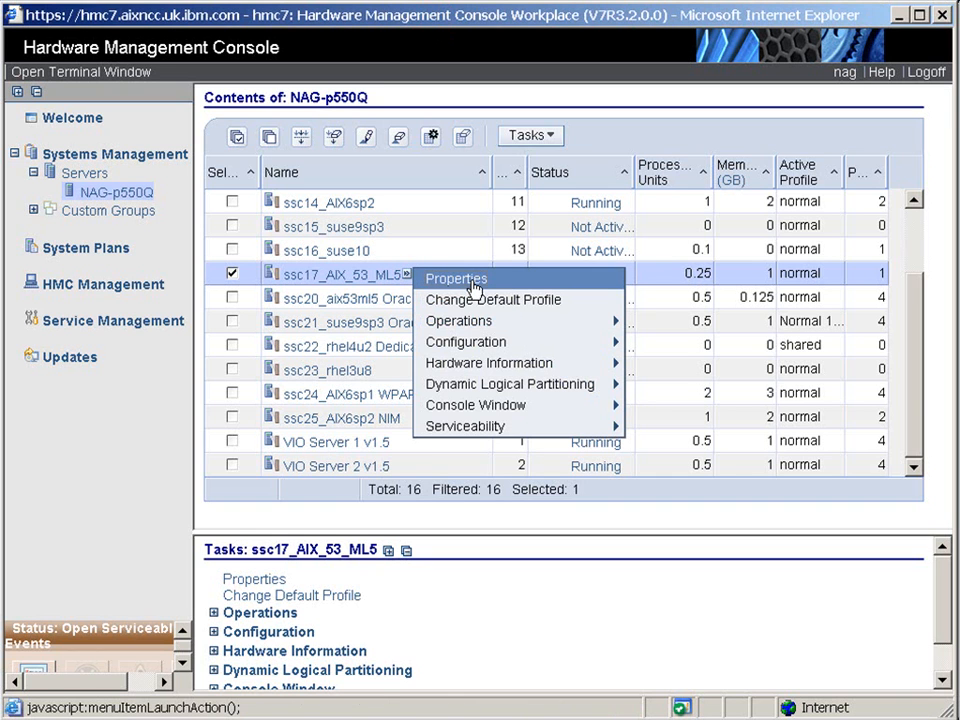
pyautogui.moveTo(493, 300)
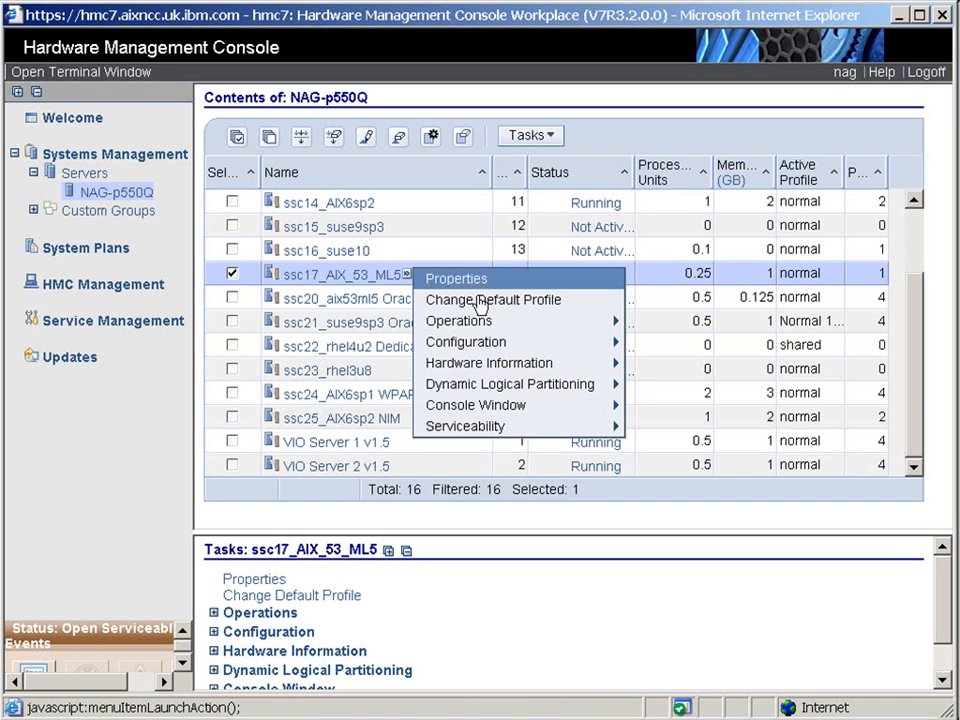
pyautogui.moveTo(459, 320)
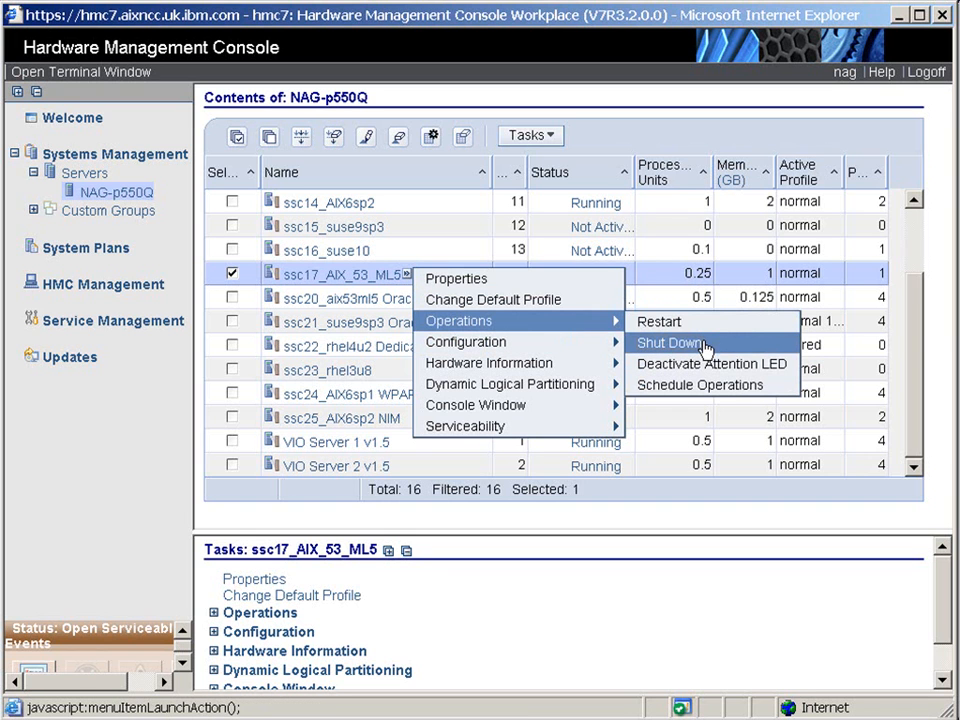
pyautogui.moveTo(732, 364)
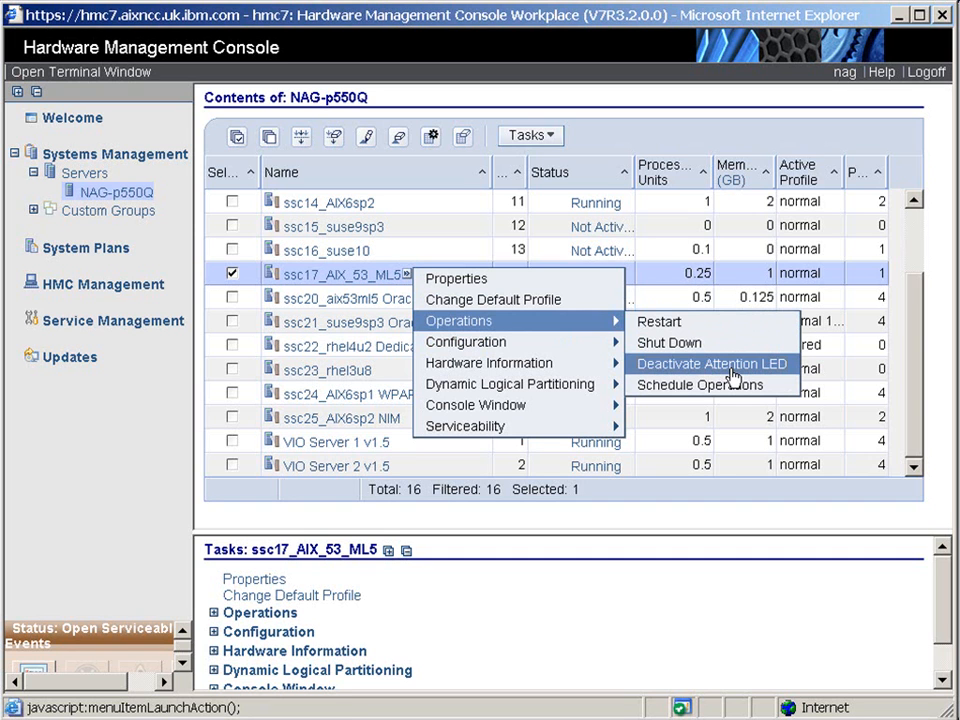
pyautogui.moveTo(489, 362)
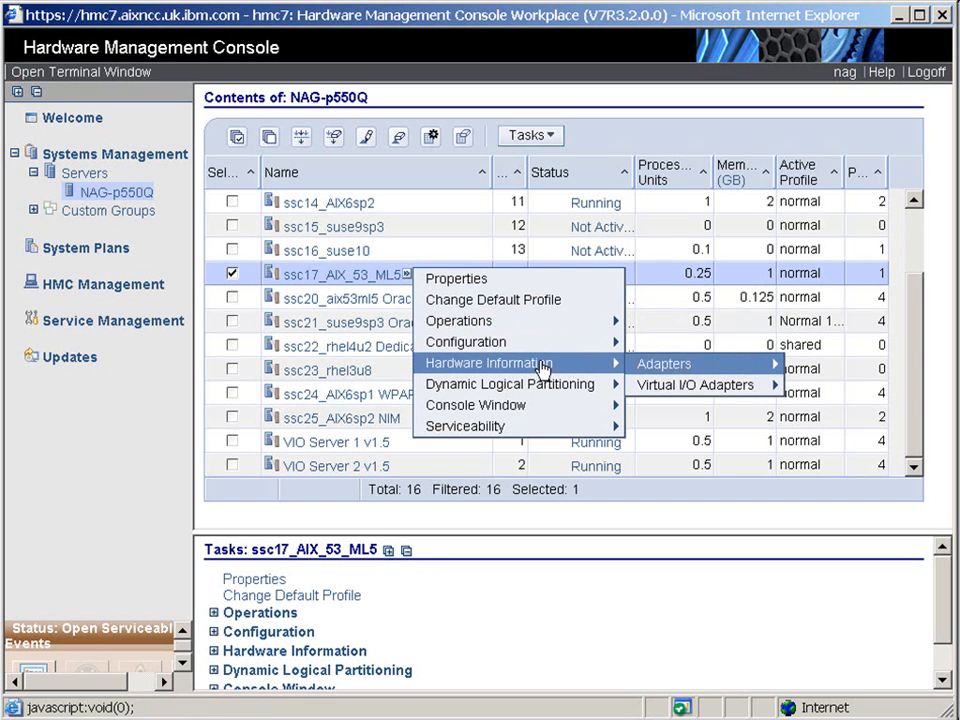
pyautogui.moveTo(665, 364)
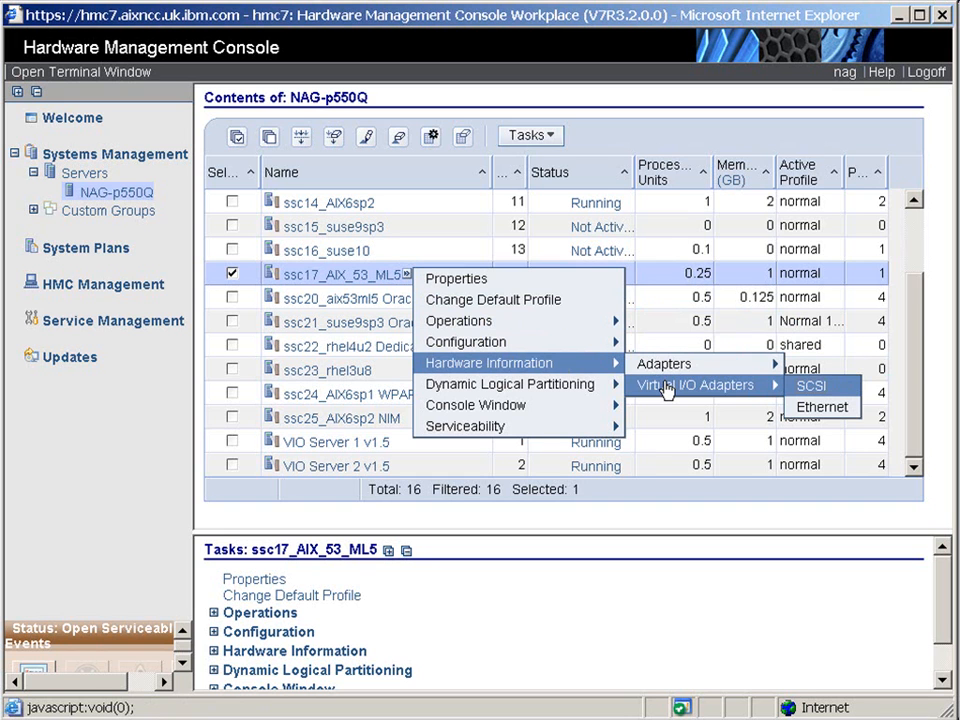
pyautogui.moveTo(509, 384)
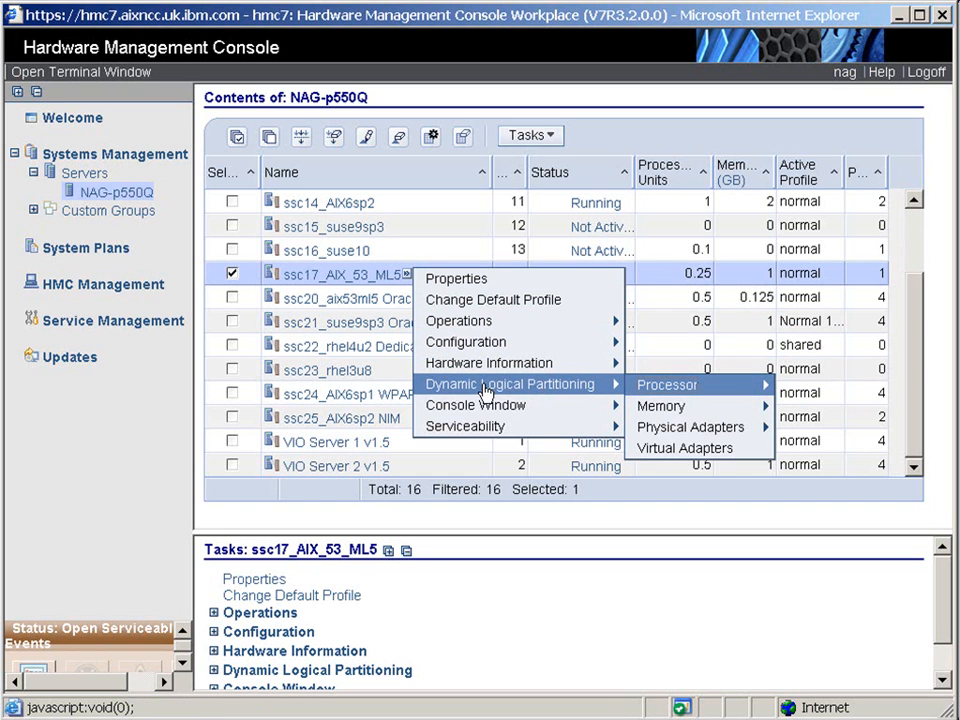
pyautogui.moveTo(541, 396)
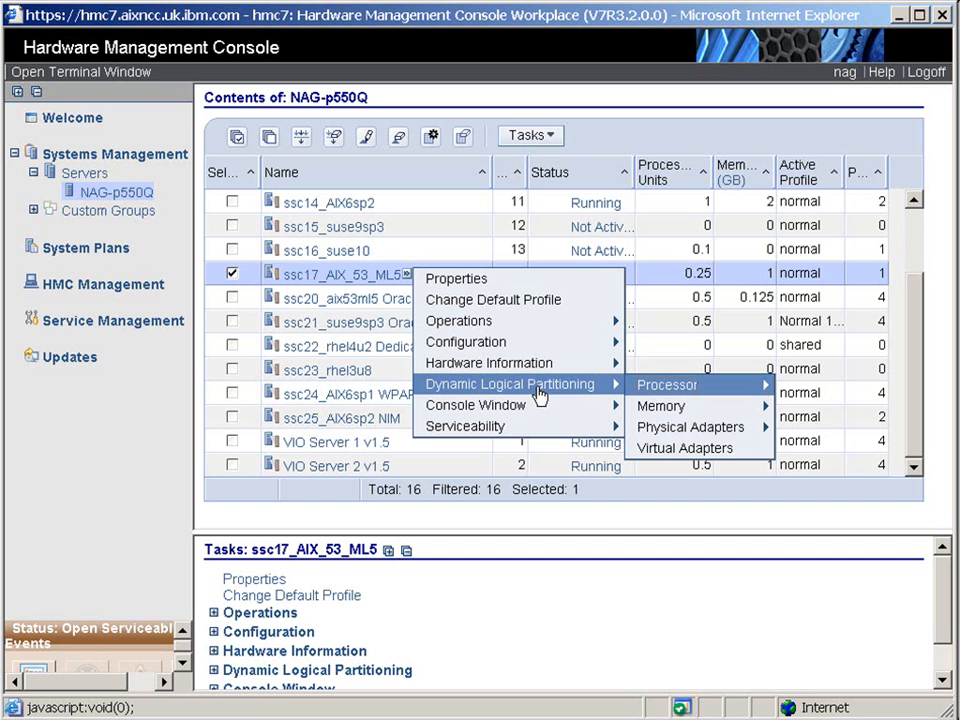
pyautogui.moveTo(675, 384)
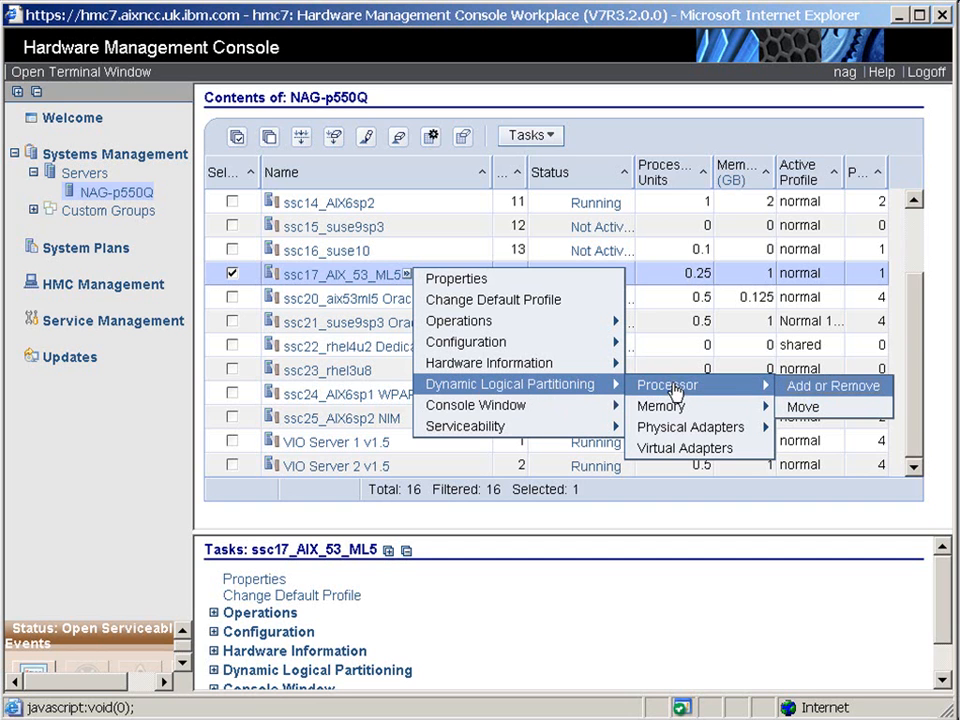
pyautogui.moveTo(833, 386)
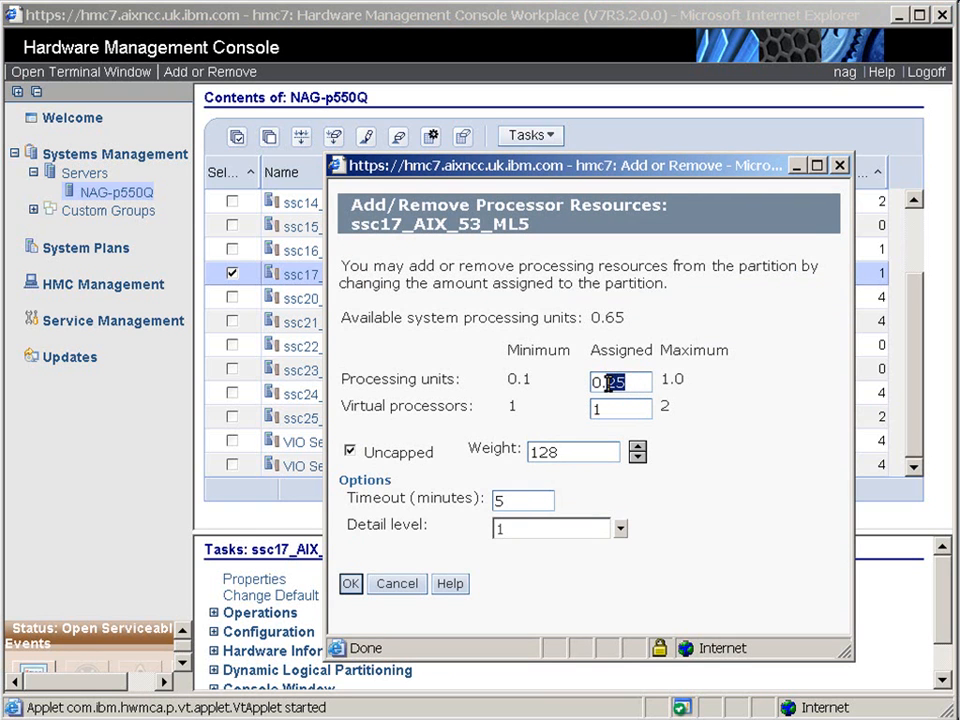
# Step: Set ssc17_AIX_53_ML5's assigned processing units to 0.5 and submit
pyautogui.write('0.5')
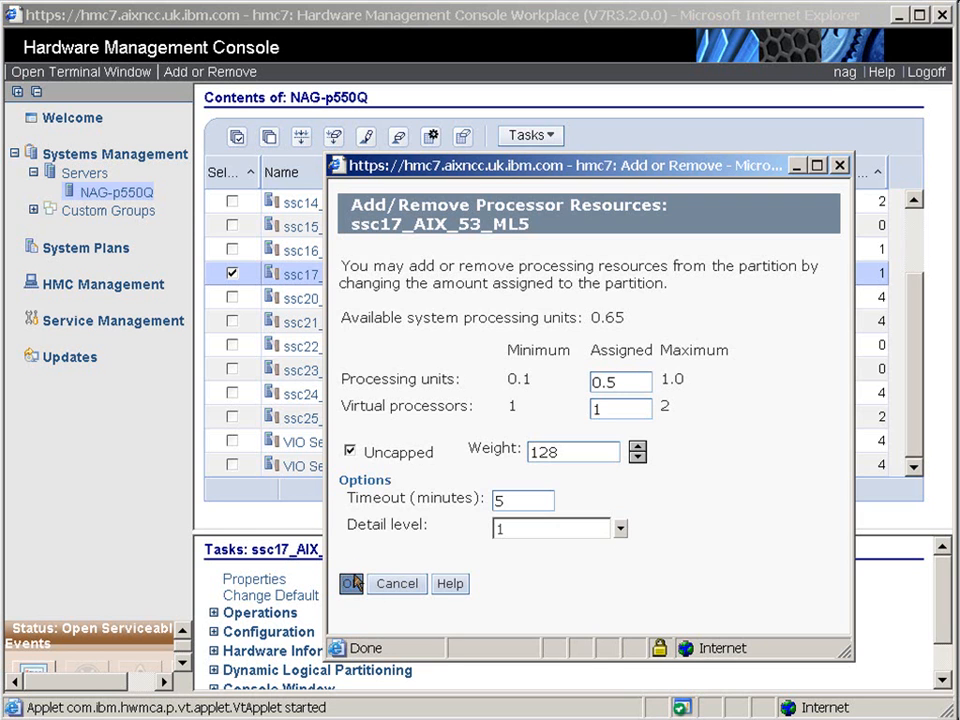
pyautogui.click(349, 583)
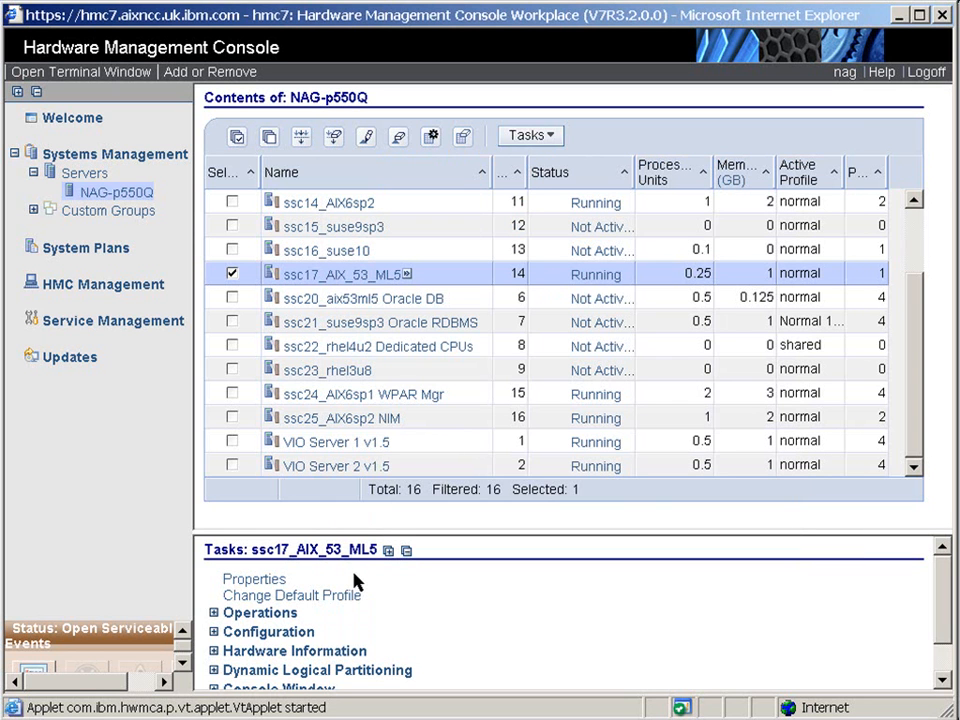
pyautogui.moveTo(697, 270)
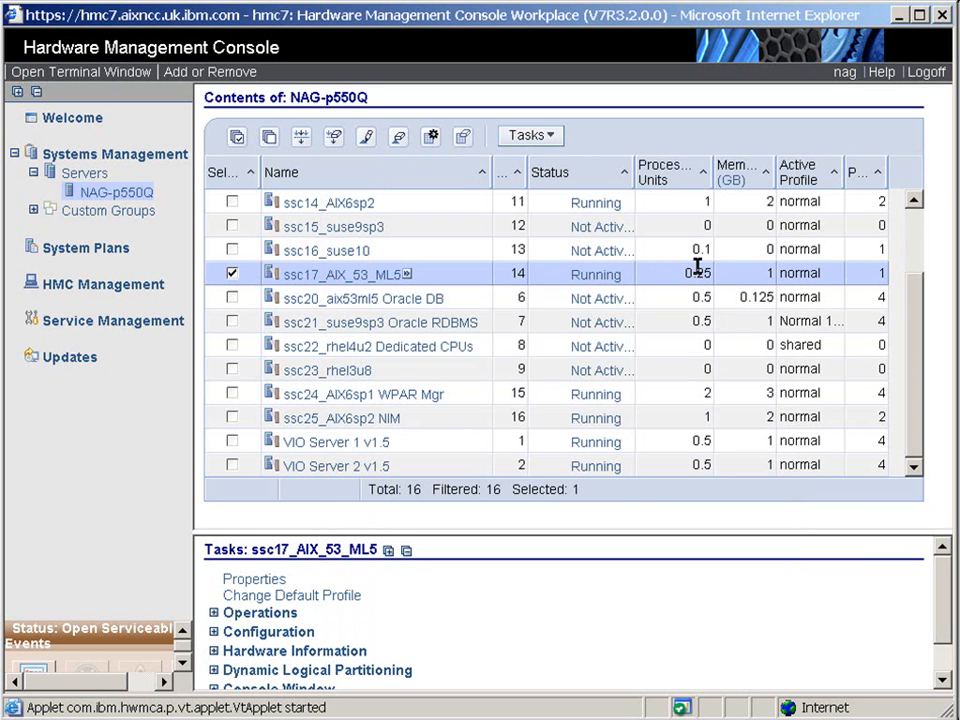
# Step: Browse Reference Code History in ssc17_AIX_53_ML5's Serviceability task menu
pyautogui.rightClick(340, 273)
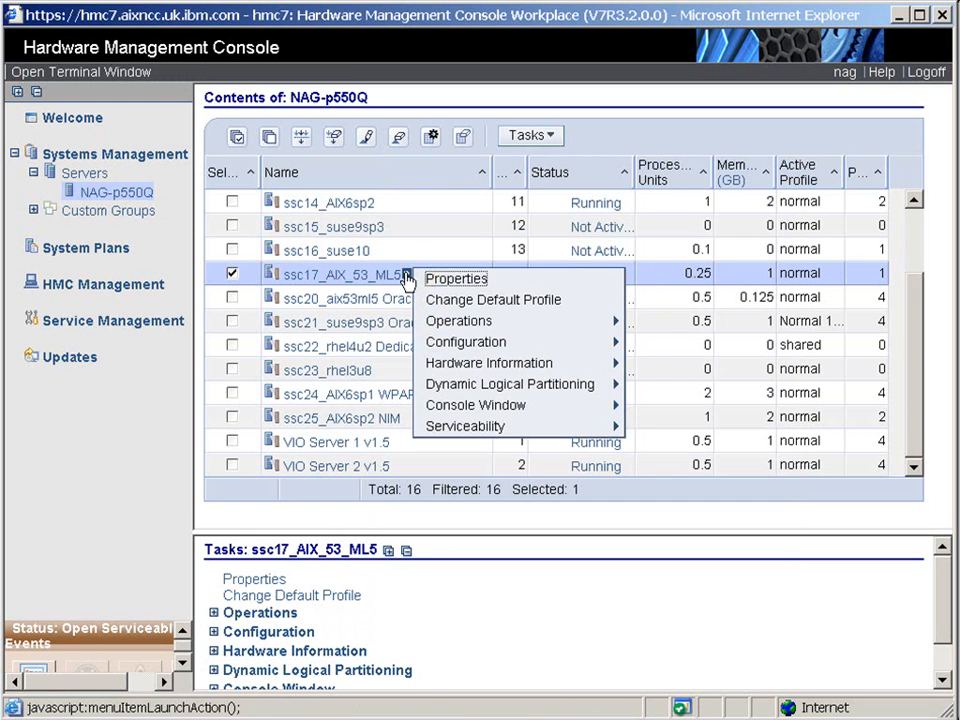
pyautogui.moveTo(465, 427)
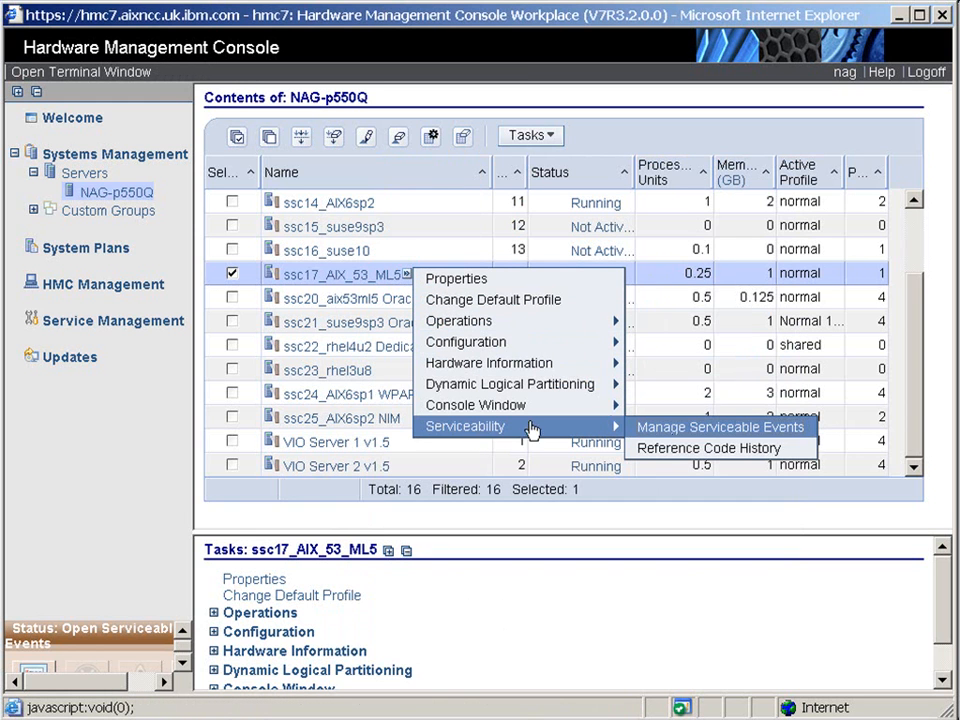
pyautogui.moveTo(708, 448)
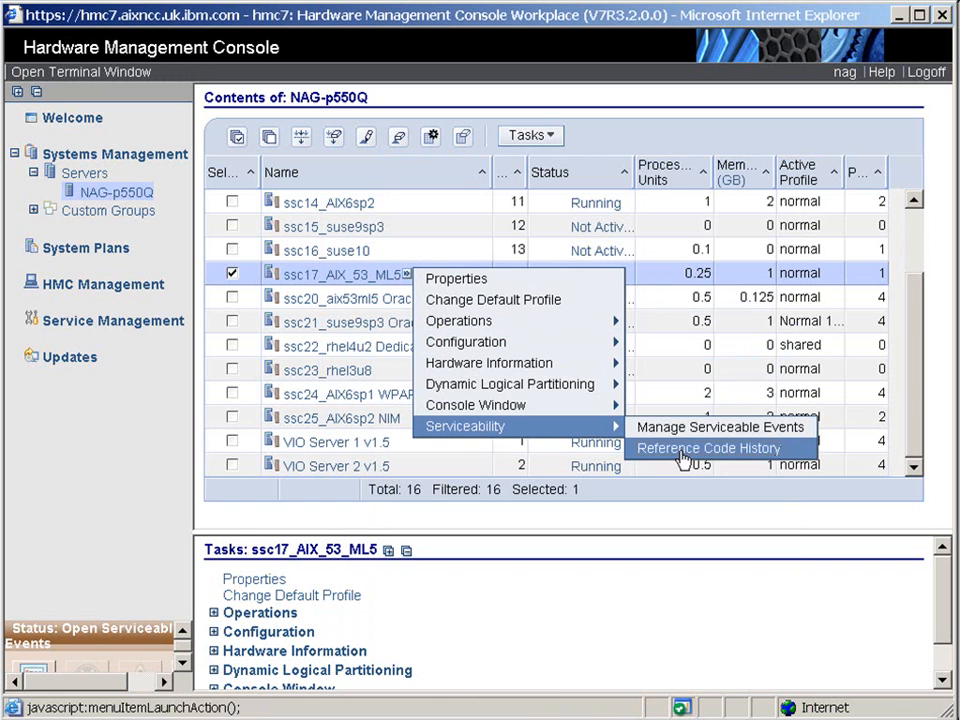
pyautogui.click(709, 448)
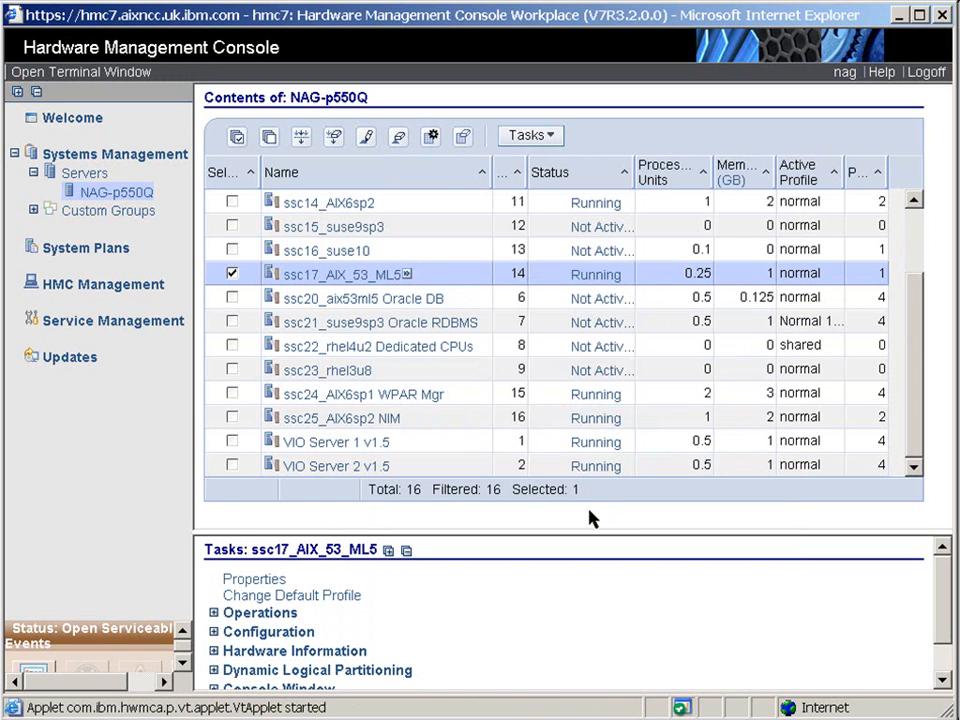
pyautogui.moveTo(595, 522)
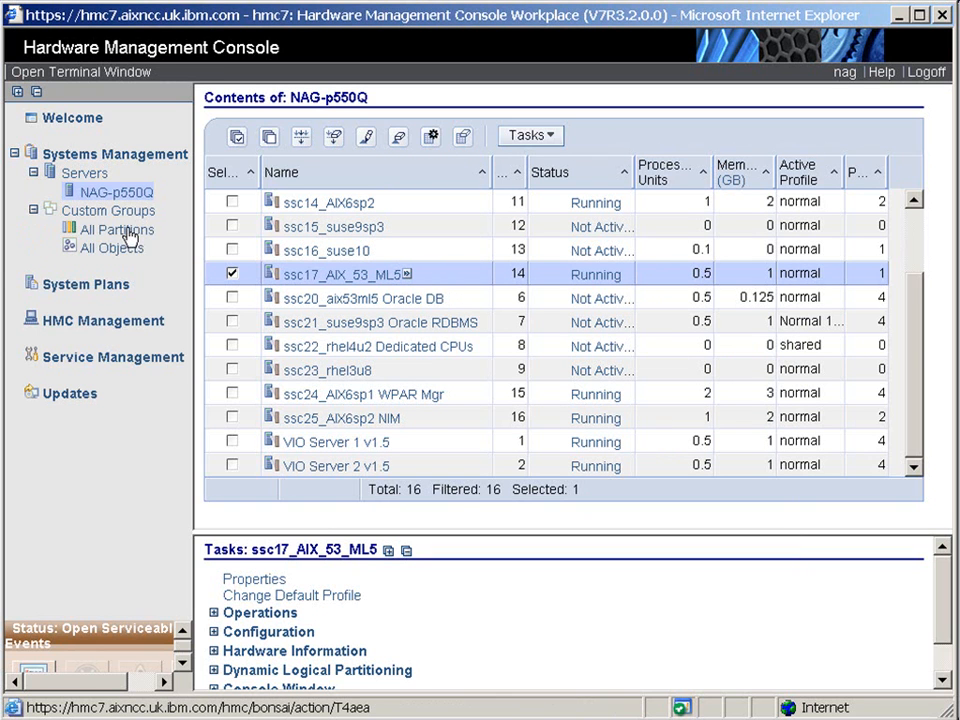
# Step: Open the All Partitions custom group to list all 16 partitions
pyautogui.click(114, 229)
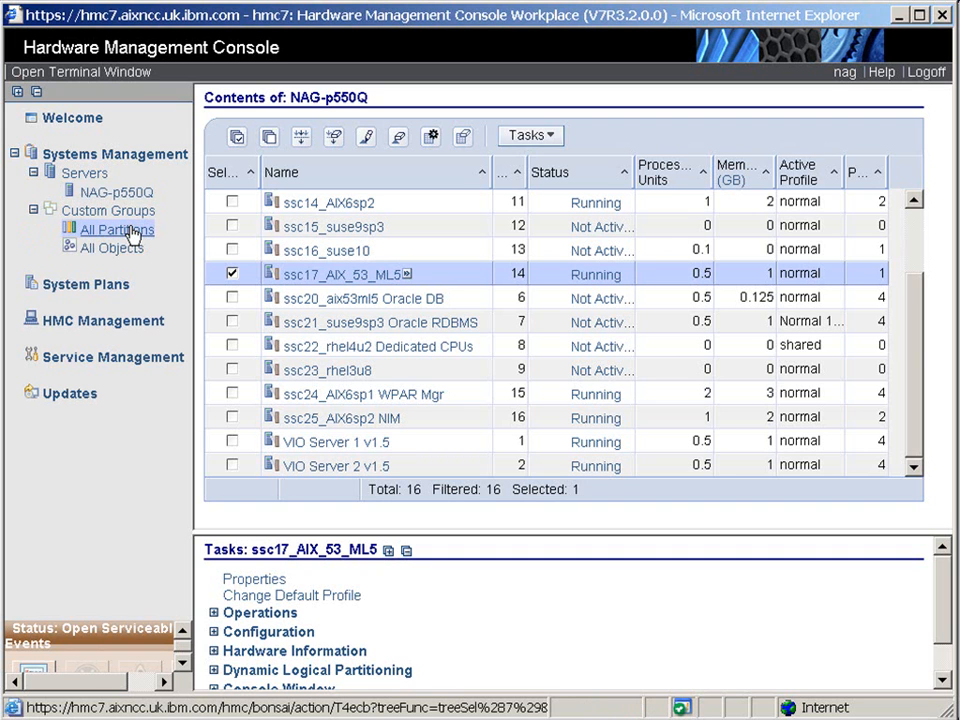
pyautogui.click(116, 229)
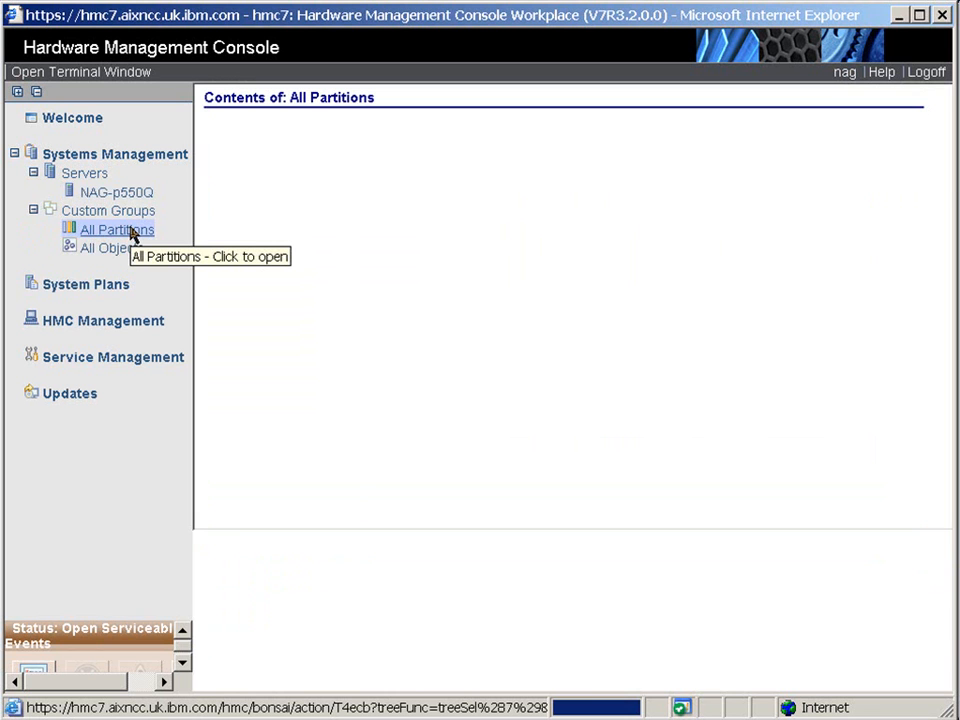
pyautogui.click(116, 229)
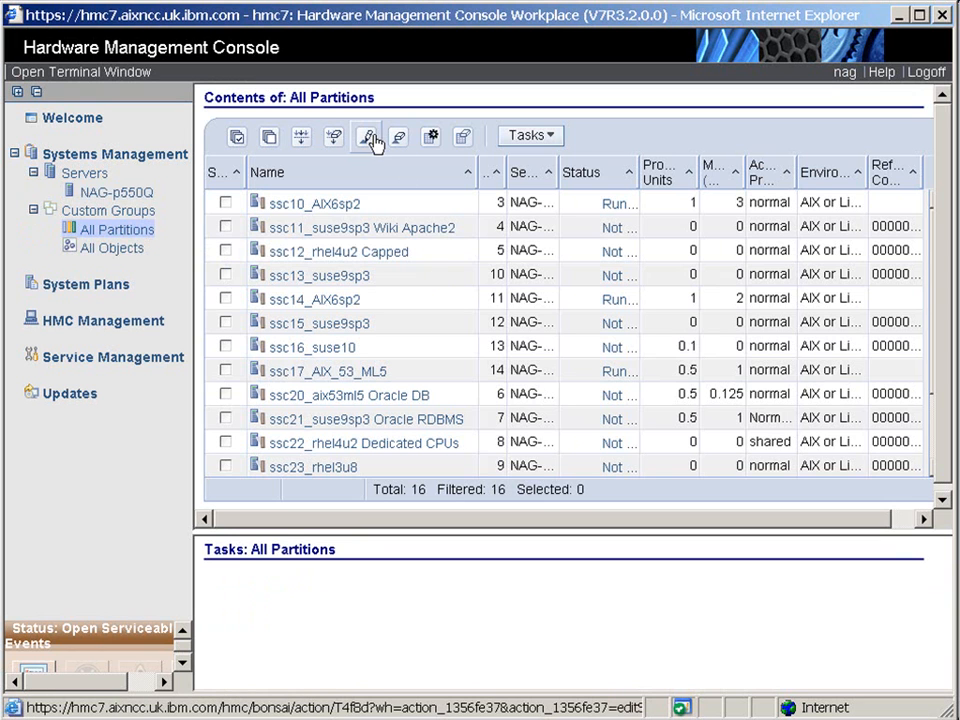
pyautogui.moveTo(407, 153)
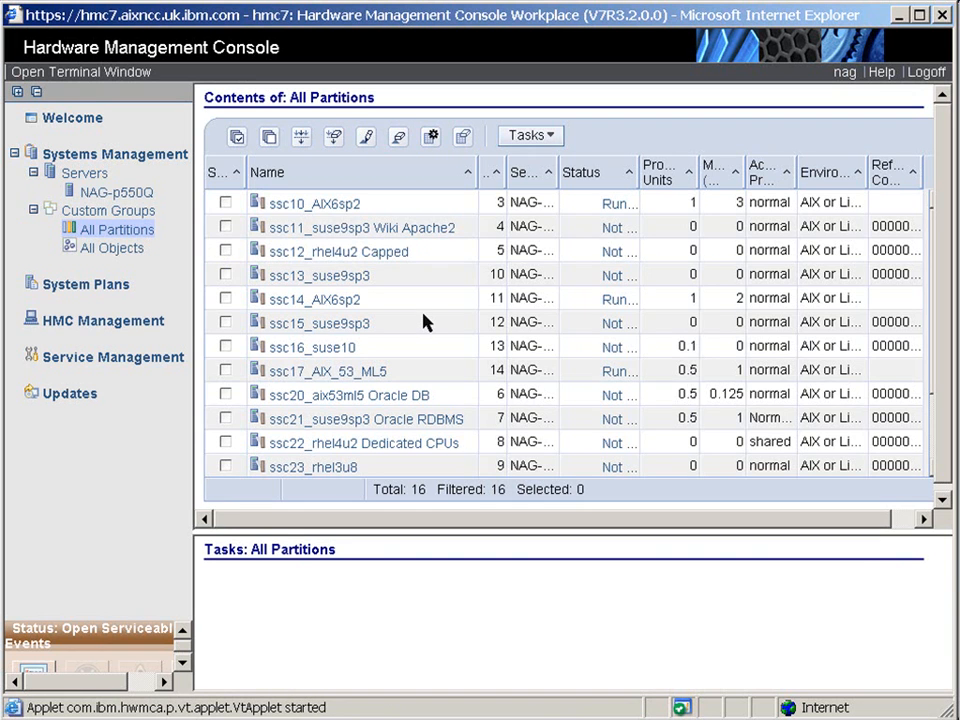
pyautogui.moveTo(425, 322)
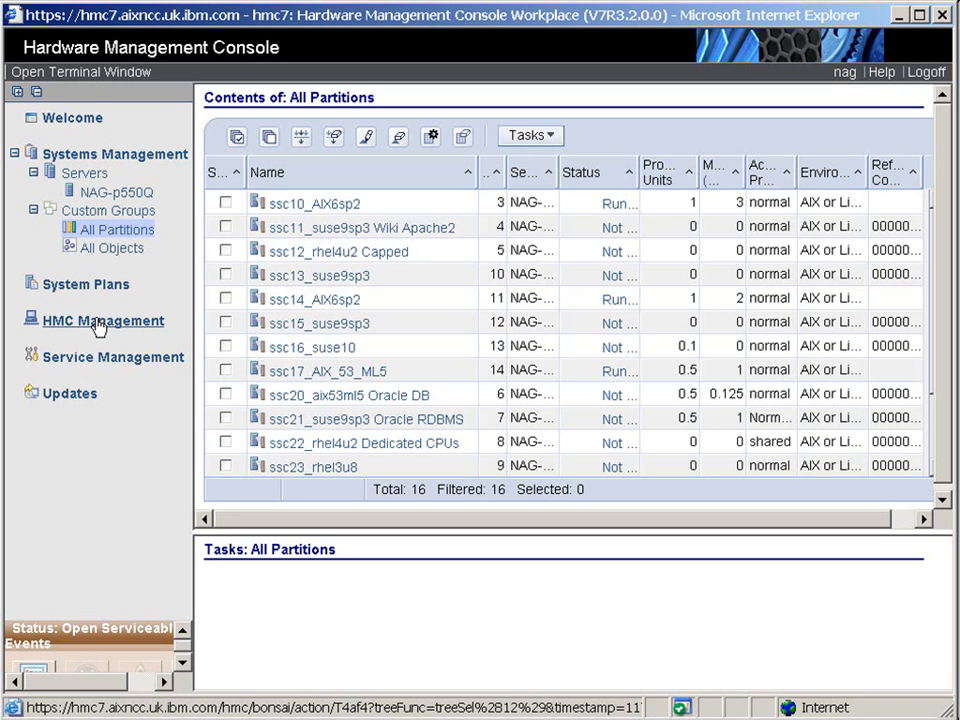
pyautogui.moveTo(97, 330)
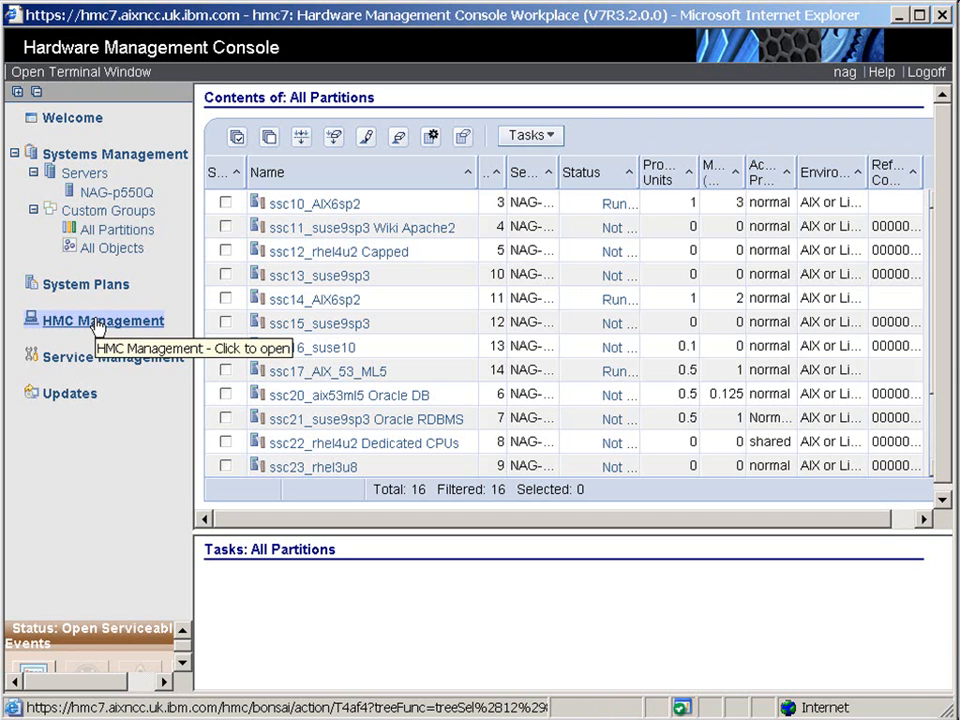
# Step: Open HMC Management to see backup, network and user administration tasks
pyautogui.click(103, 320)
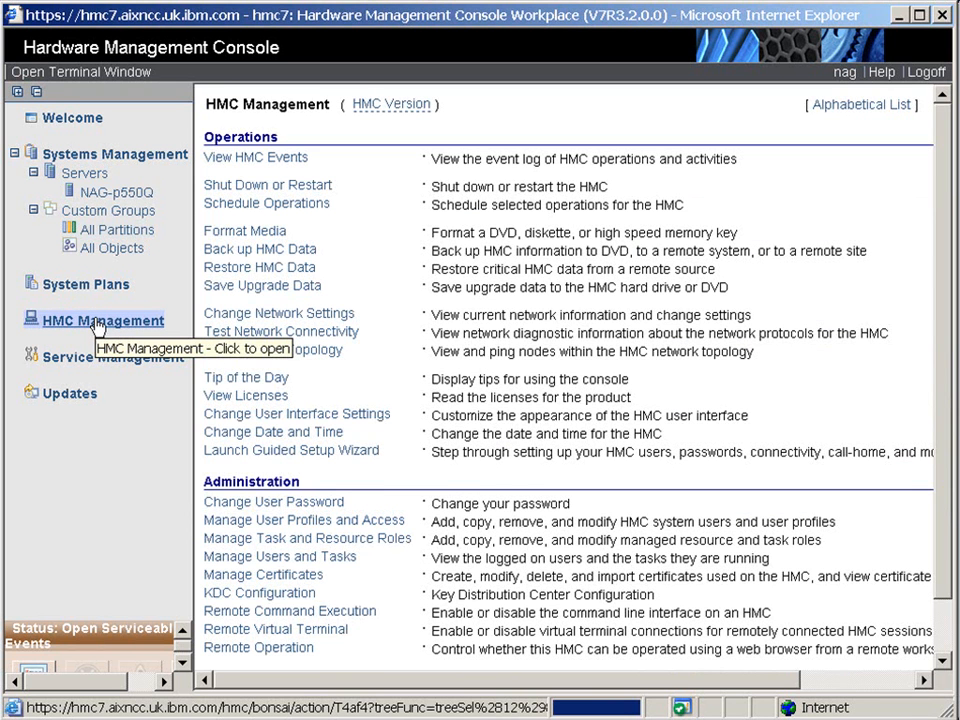
pyautogui.moveTo(394, 167)
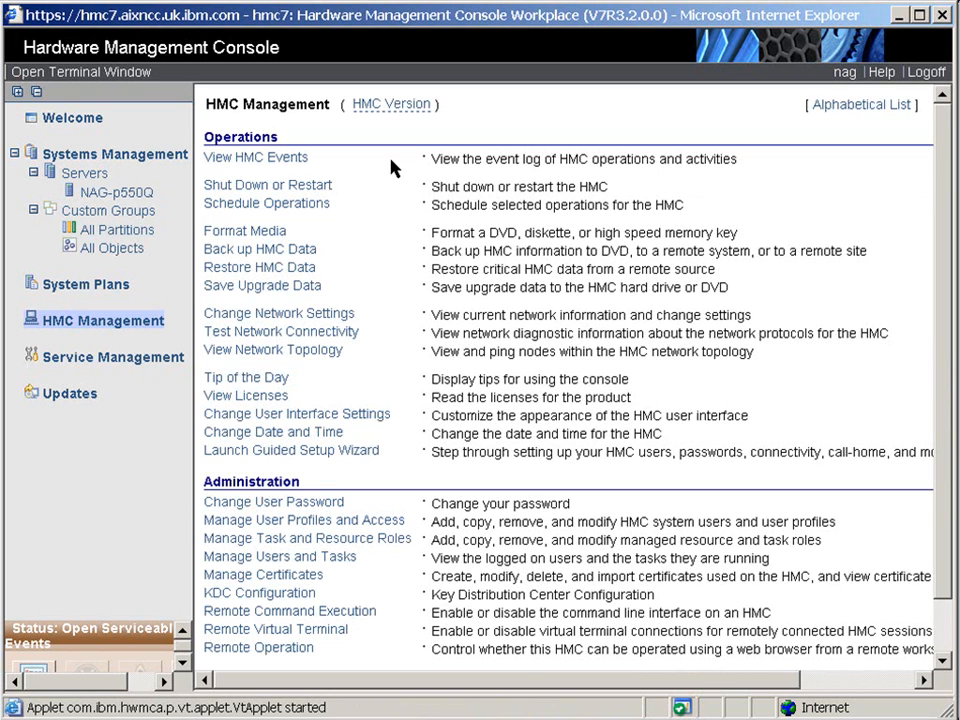
pyautogui.moveTo(364, 660)
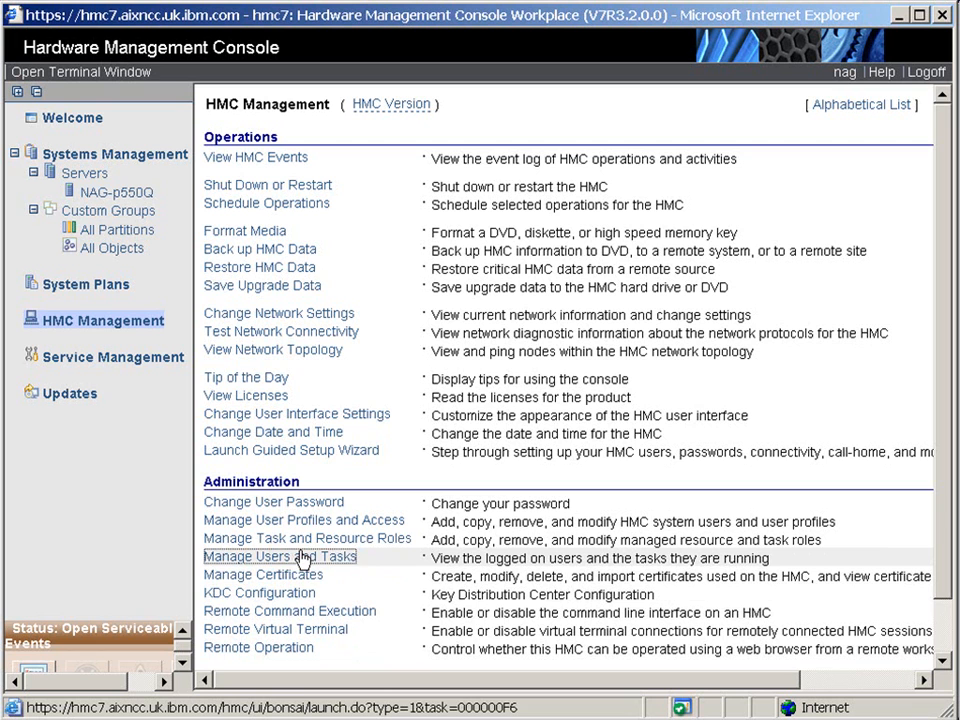
pyautogui.moveTo(300, 557)
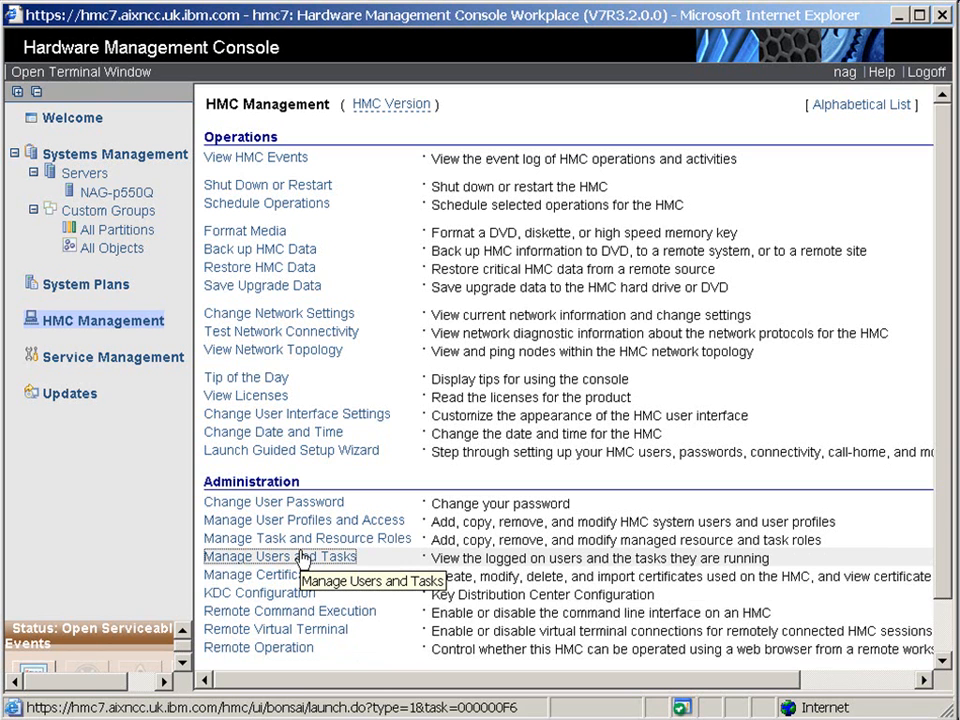
# Step: Open Manage Users and Tasks and tick hscroot's idle console session 20
pyautogui.click(280, 557)
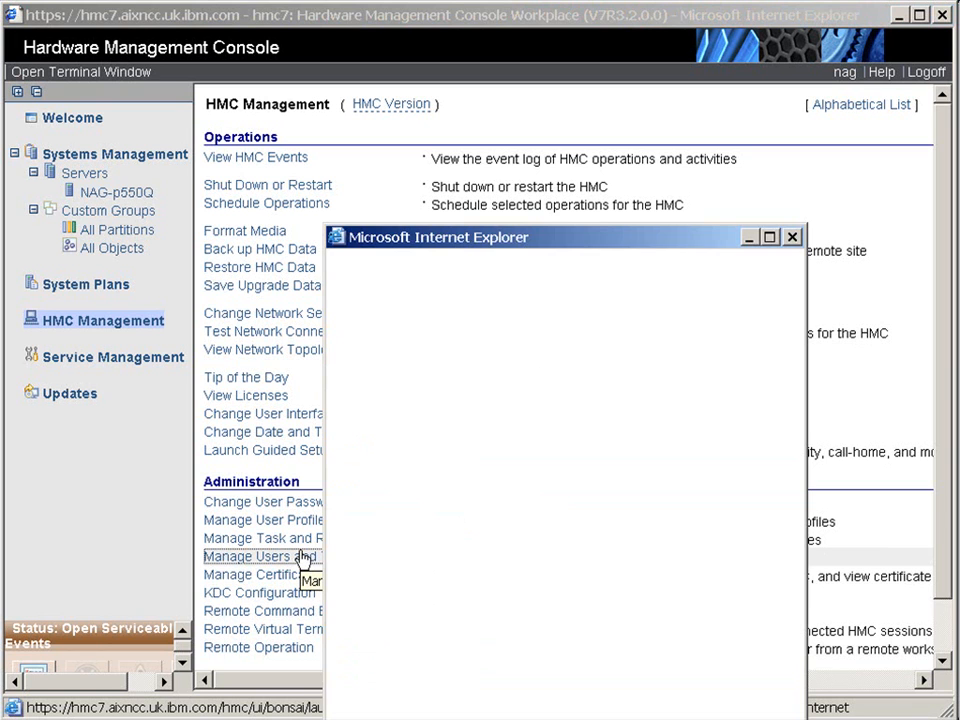
pyautogui.click(249, 556)
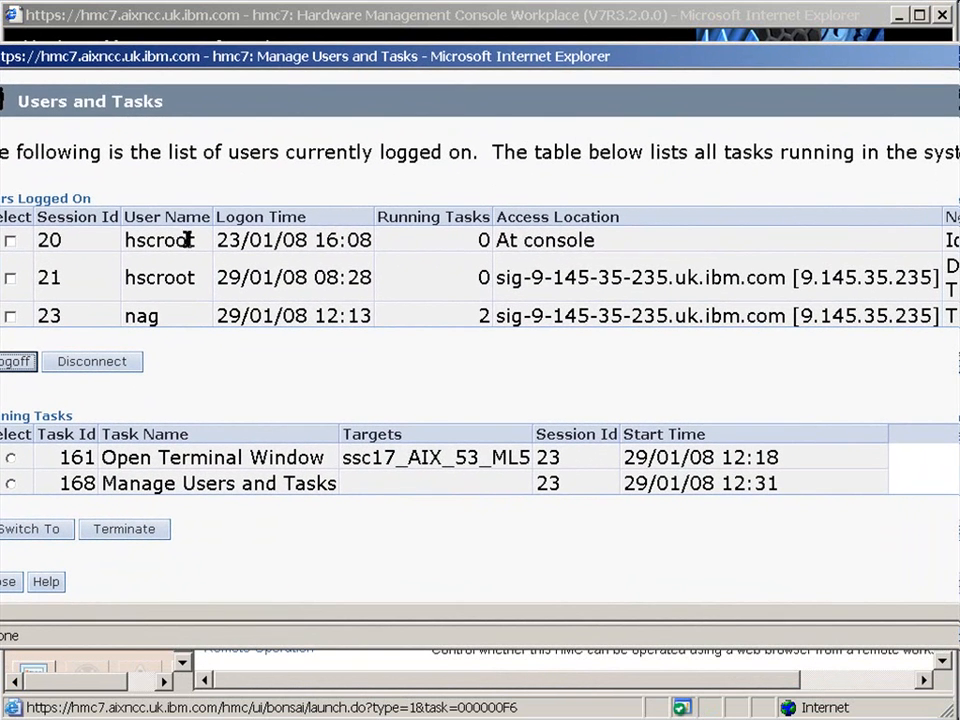
pyautogui.moveTo(512, 240)
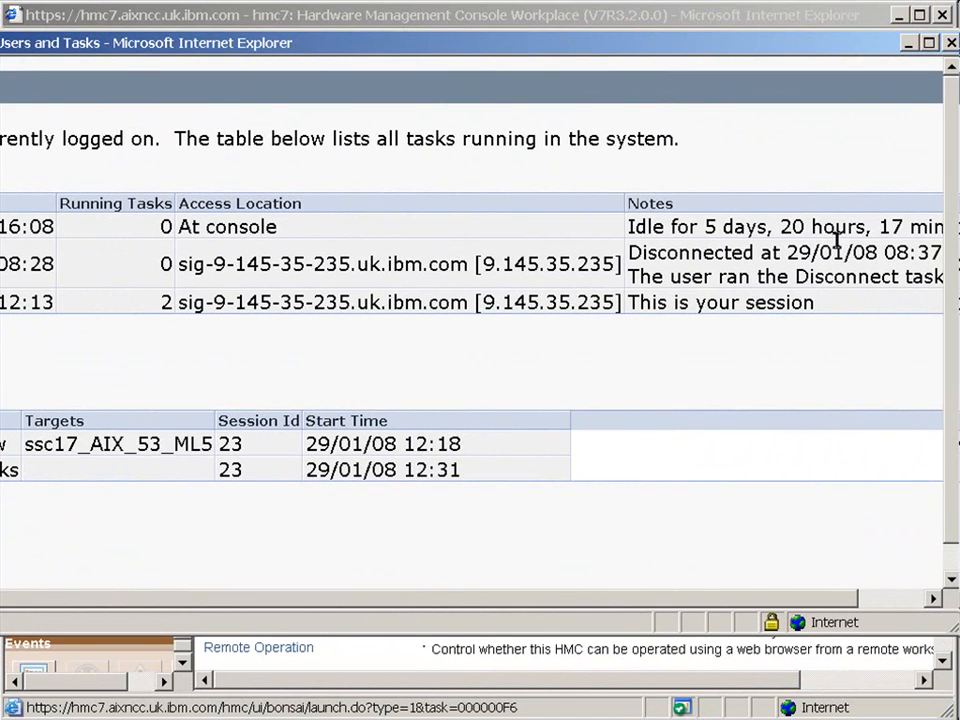
pyautogui.moveTo(768, 188)
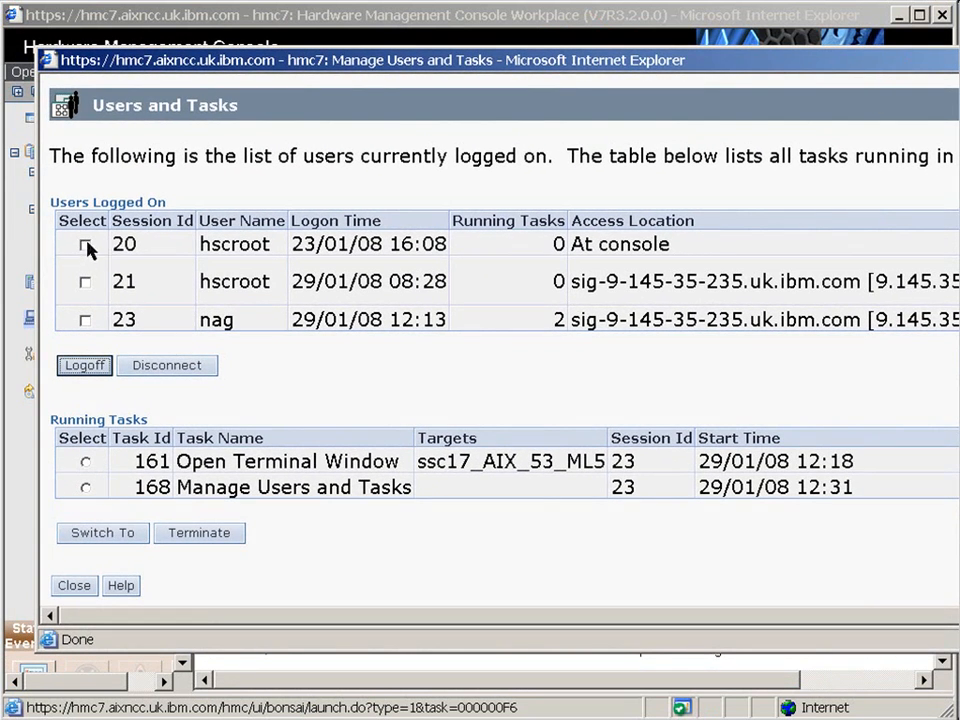
pyautogui.click(84, 243)
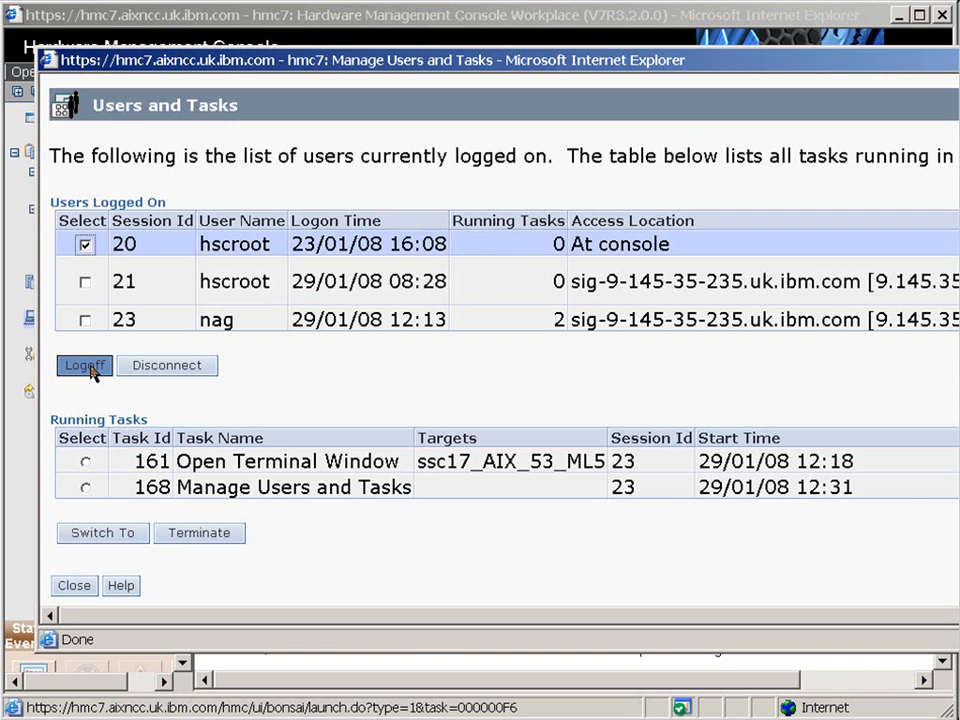
# Step: Log off hscroot session 20 and confirm the forced logoff with Yes
pyautogui.click(84, 365)
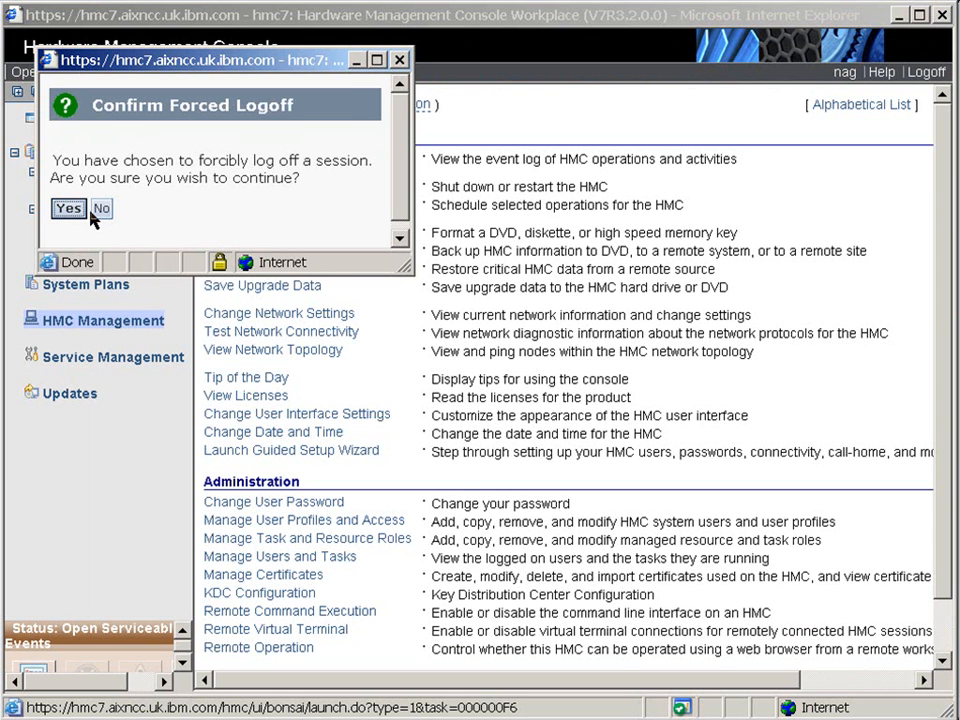
pyautogui.click(68, 208)
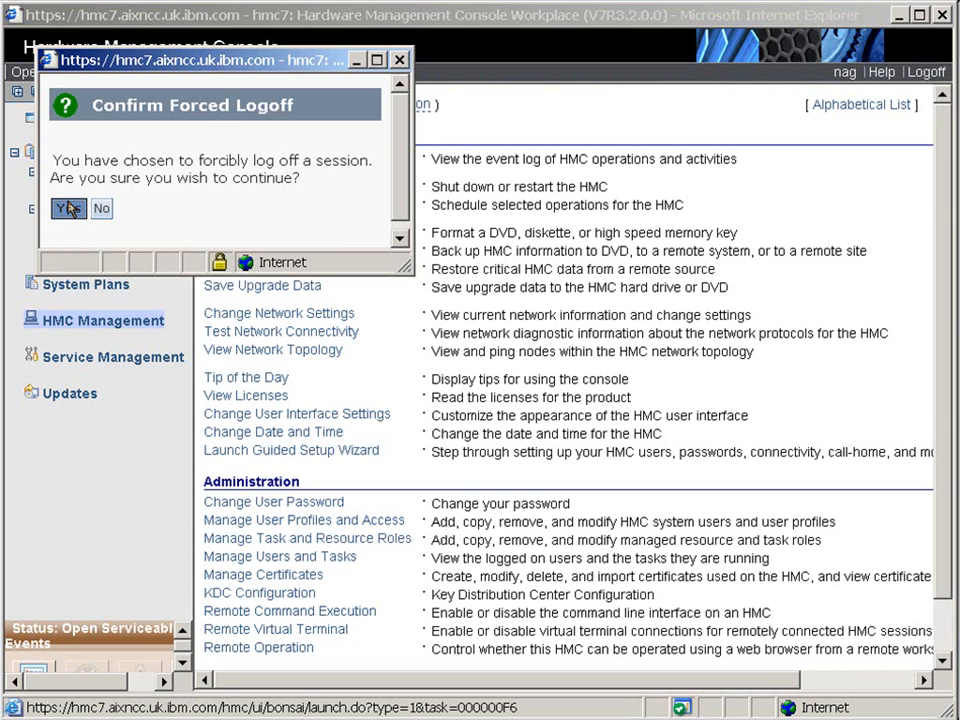
pyautogui.click(68, 208)
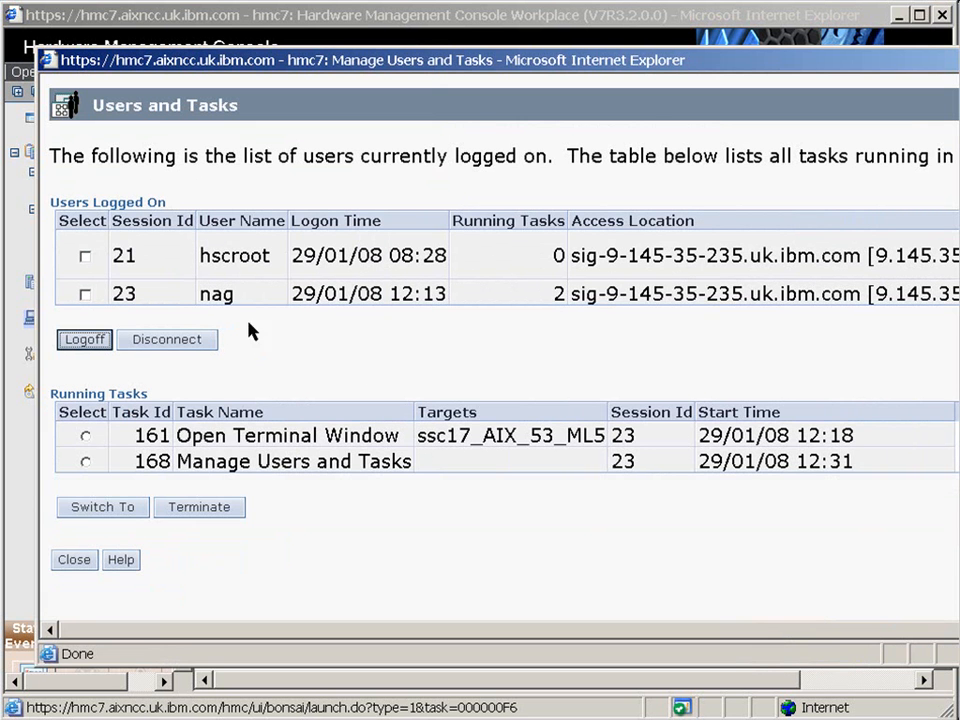
pyautogui.moveTo(280, 268)
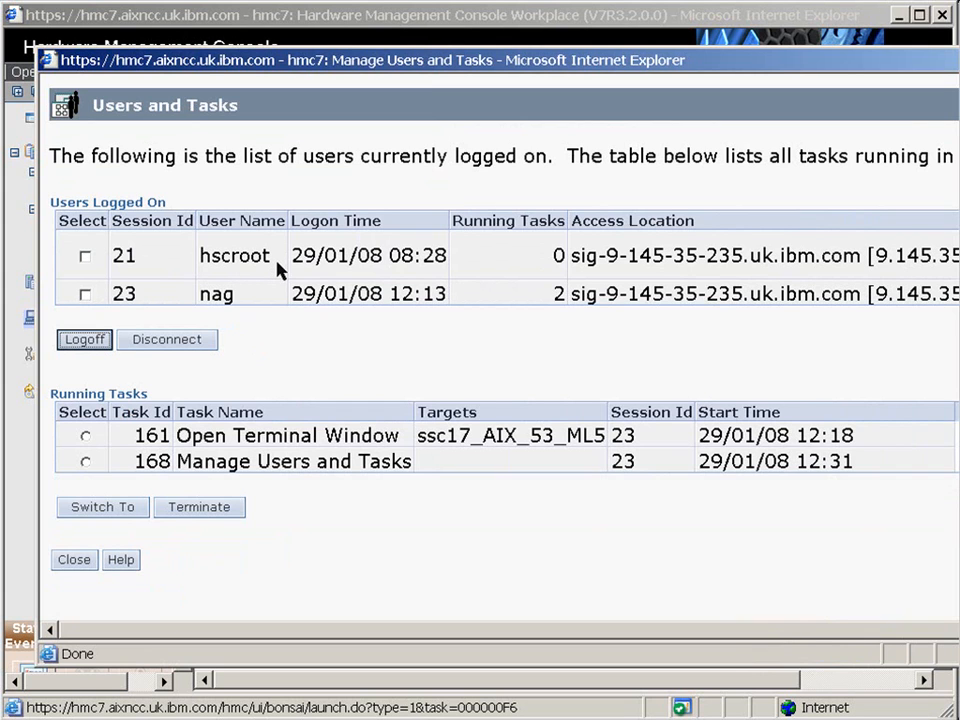
pyautogui.moveTo(303, 491)
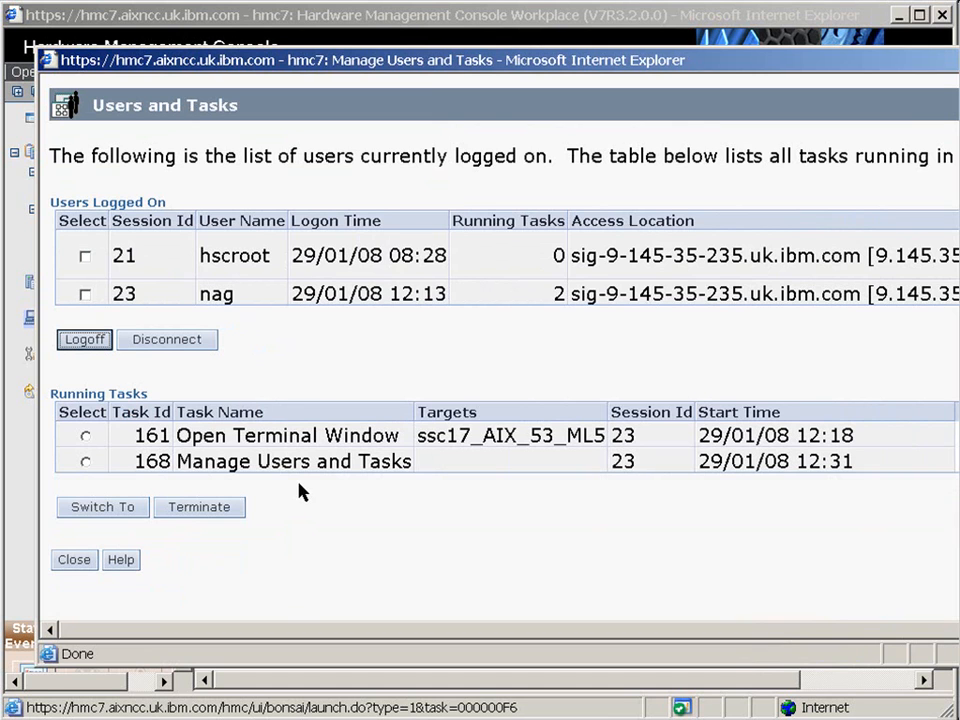
pyautogui.moveTo(283, 435)
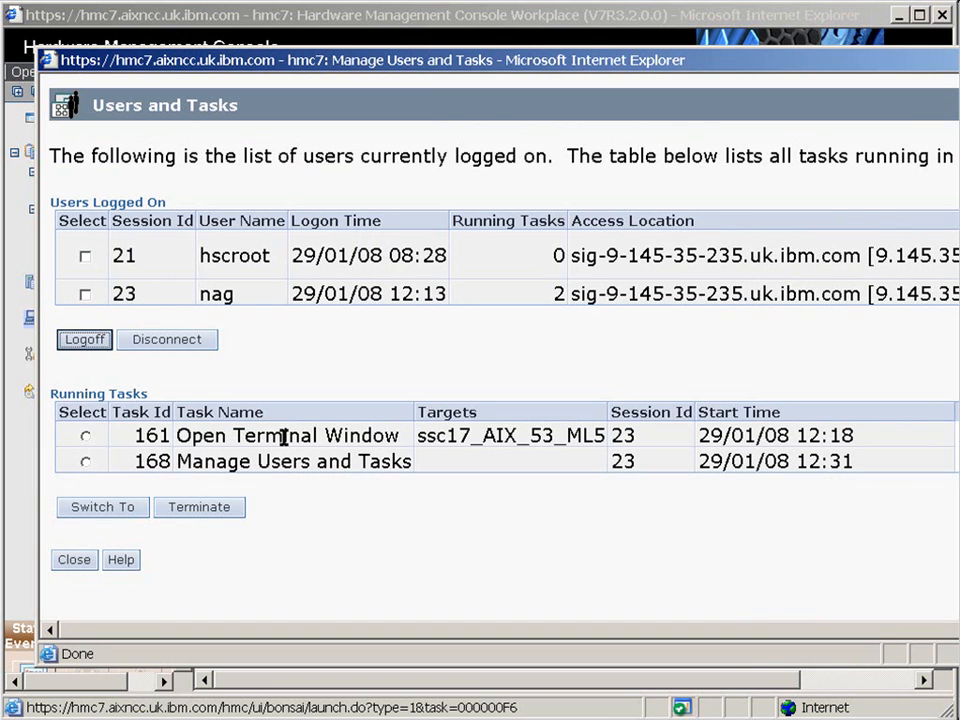
pyautogui.moveTo(507, 437)
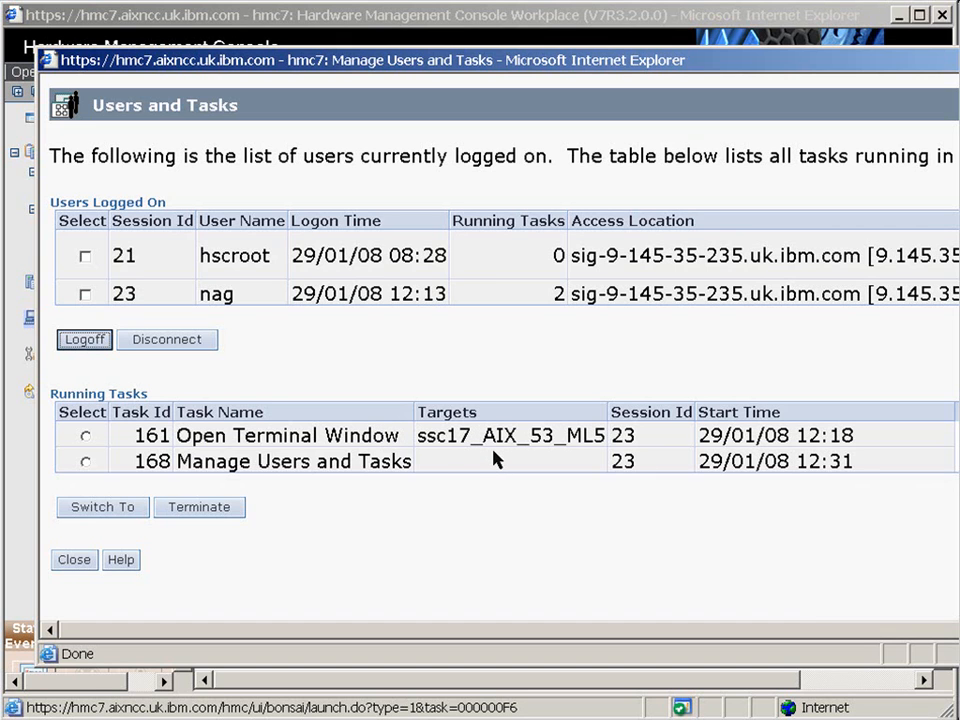
pyautogui.moveTo(213, 470)
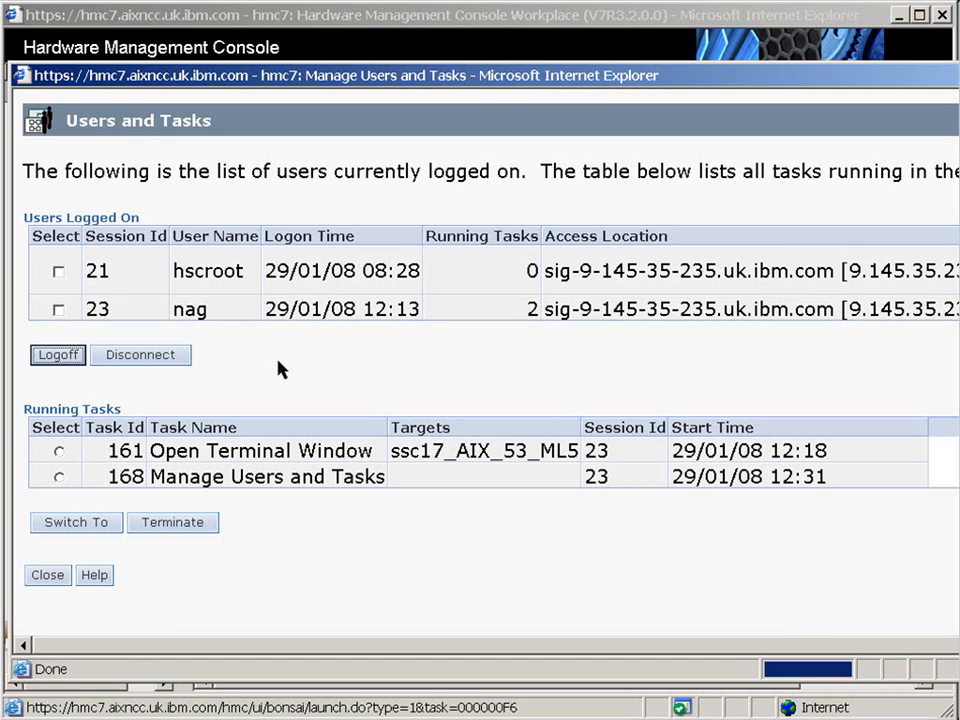
pyautogui.moveTo(350, 379)
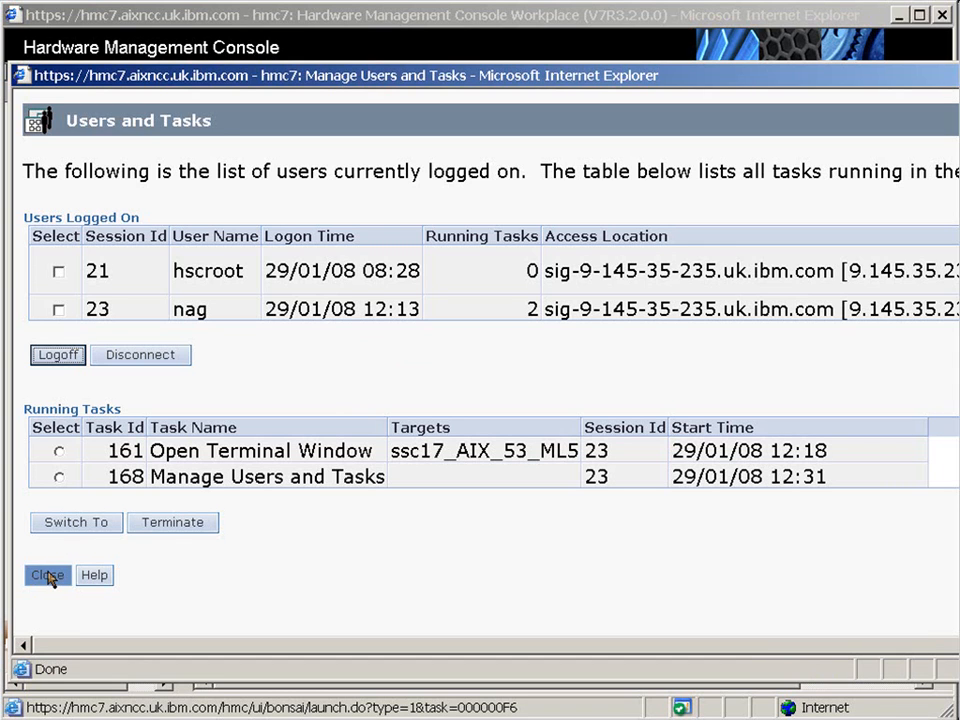
# Step: Close the Manage Users and Tasks window
pyautogui.click(47, 575)
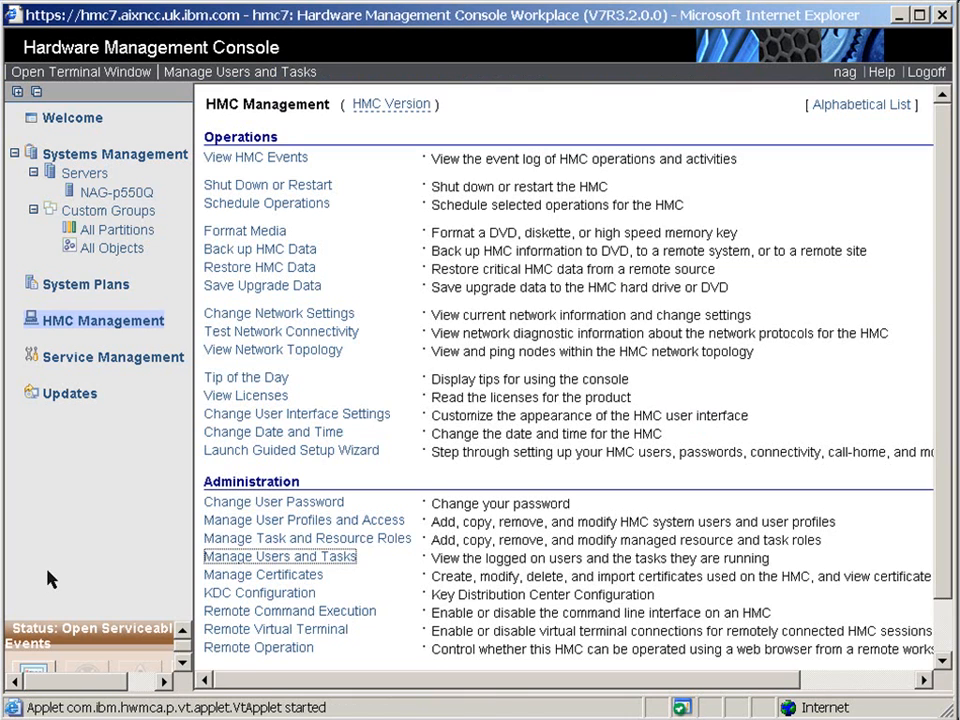
pyautogui.moveTo(113, 470)
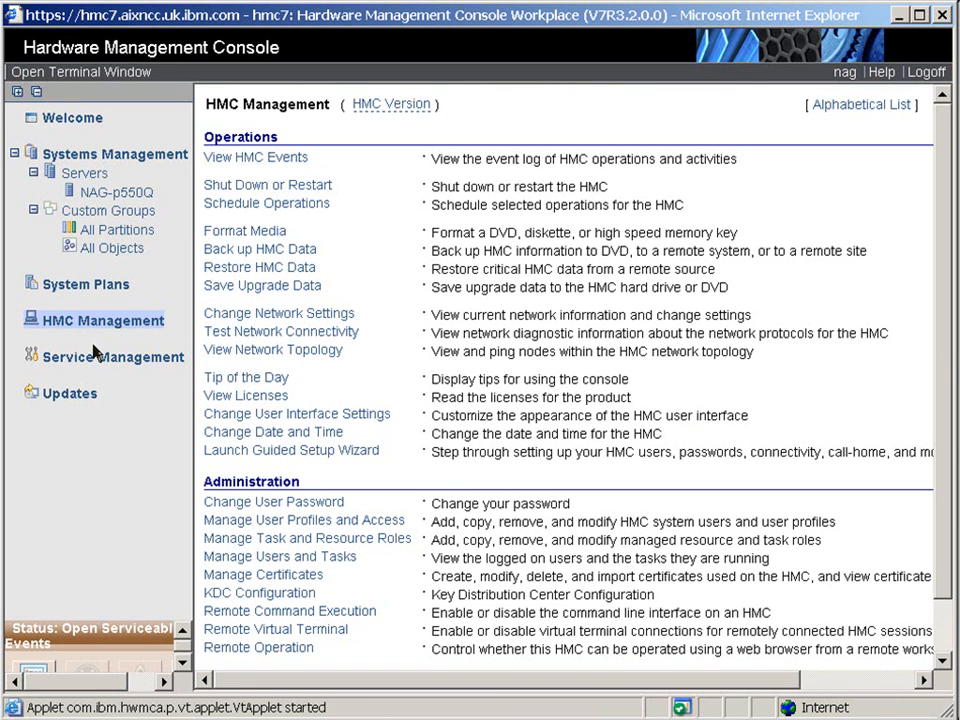
# Step: Open Service Management and launch Manage Serviceable Events
pyautogui.click(113, 357)
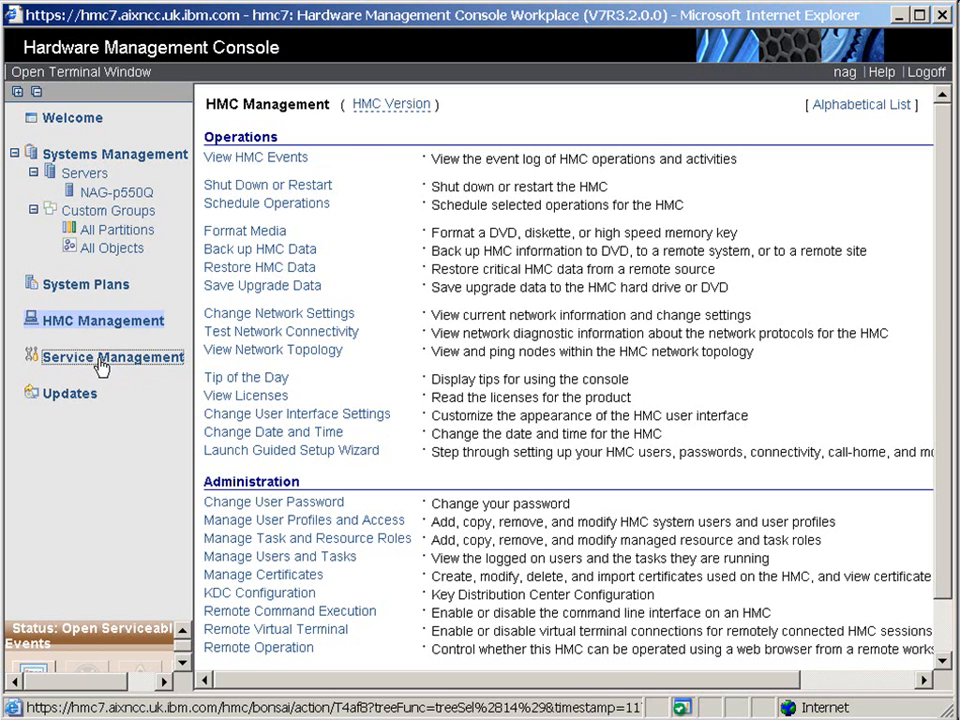
pyautogui.click(112, 357)
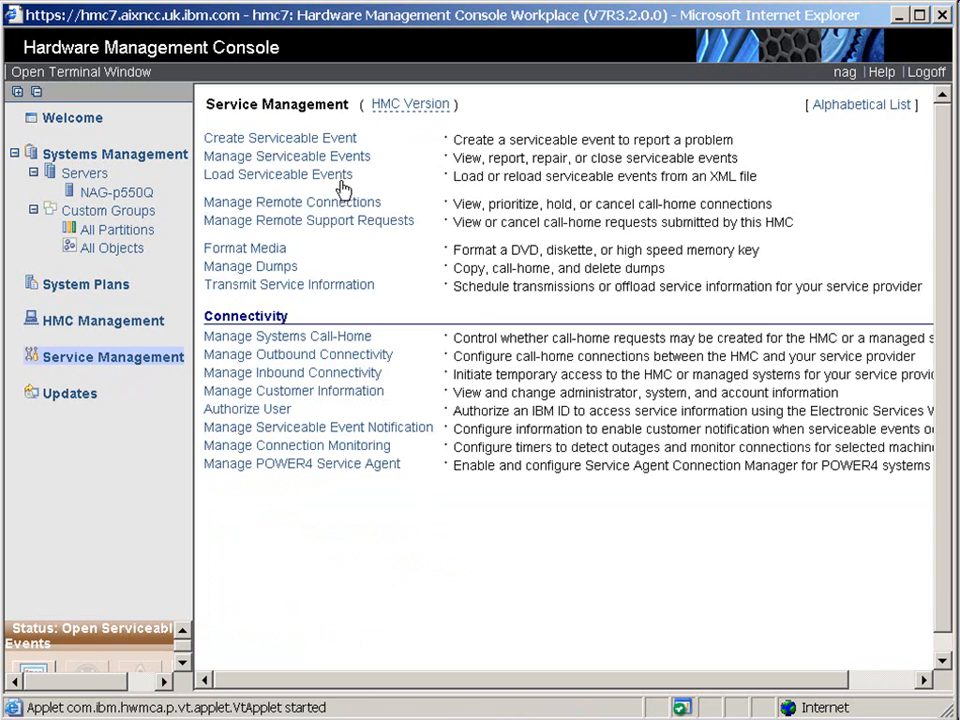
pyautogui.moveTo(295, 158)
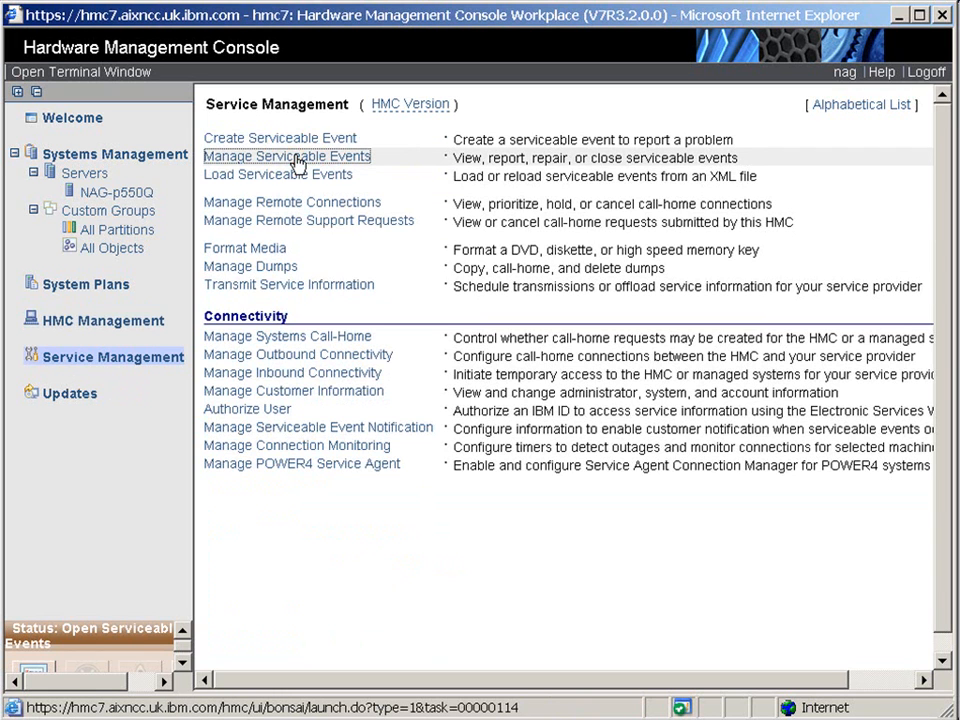
pyautogui.moveTo(312, 160)
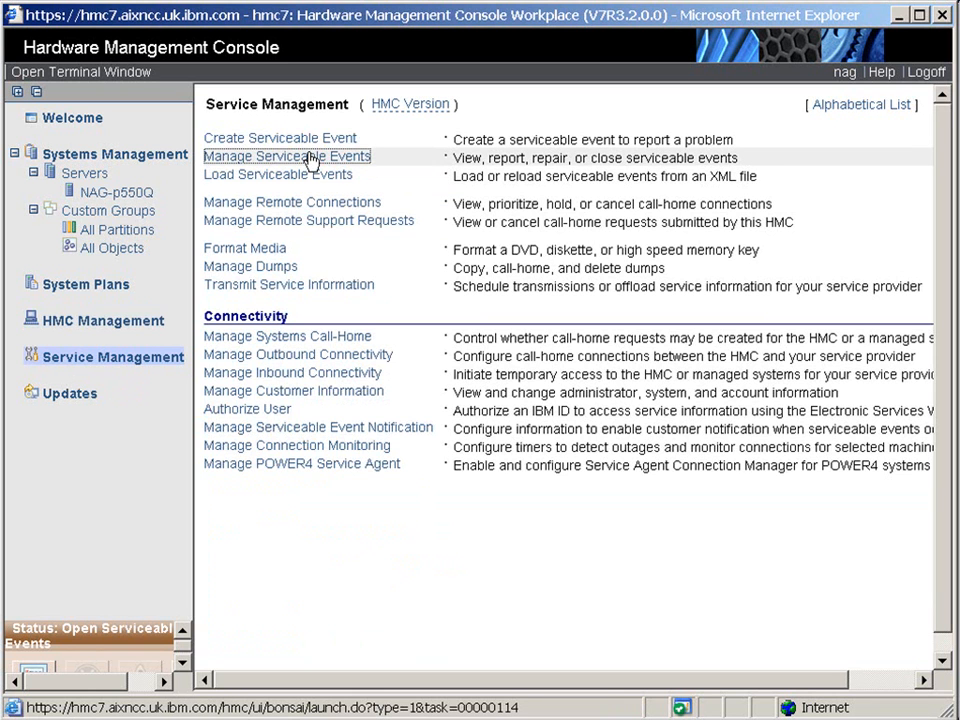
pyautogui.click(286, 156)
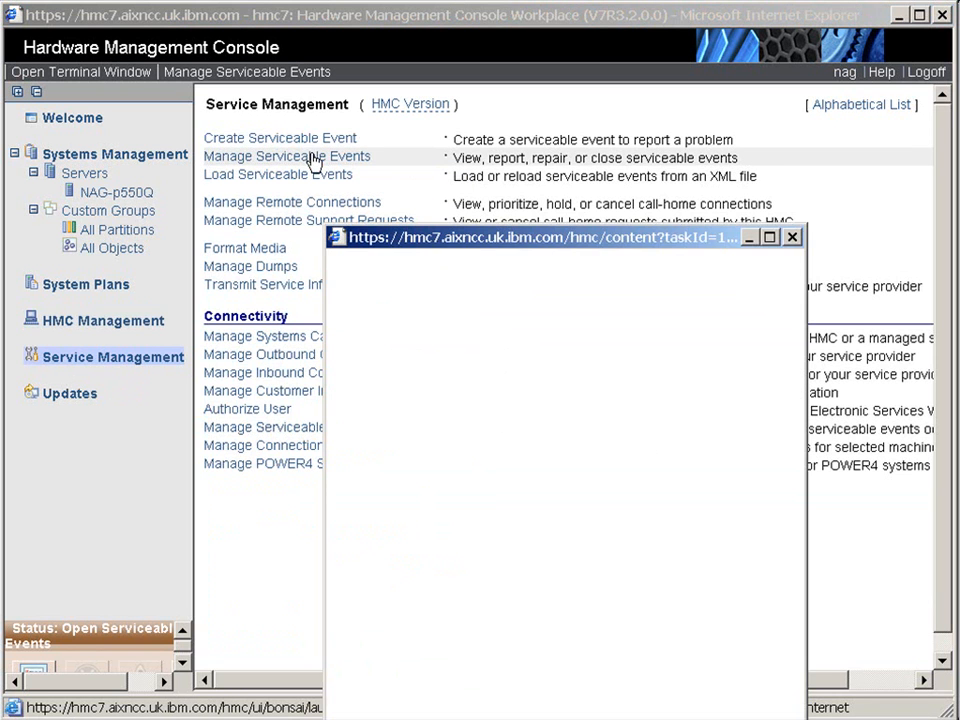
# Step: List the 15 open serviceable events matching the search criteria
pyautogui.click(286, 156)
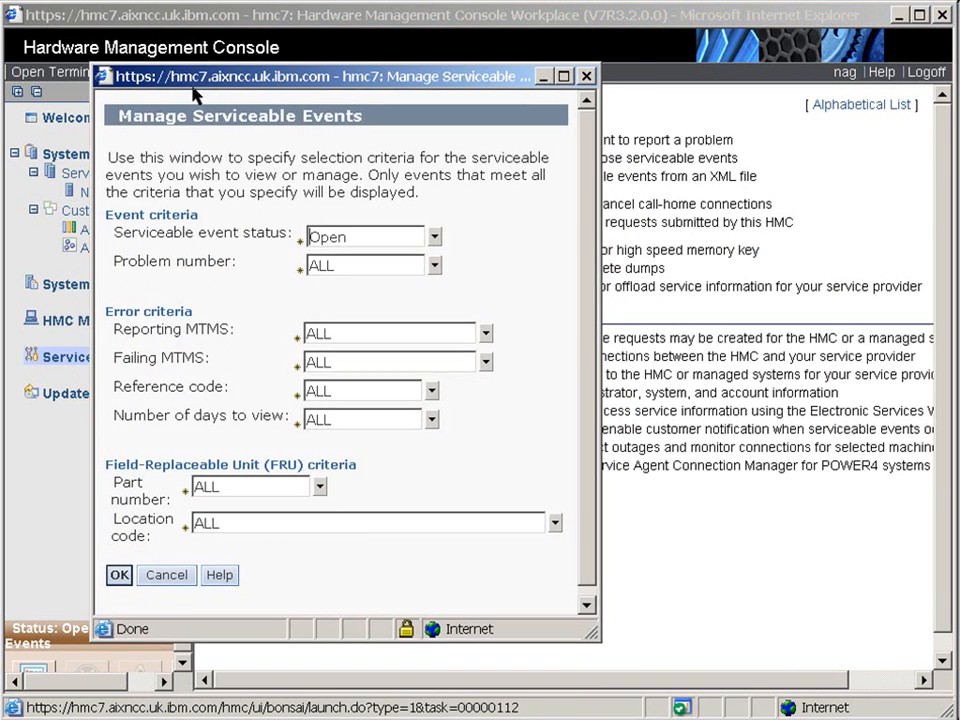
pyautogui.click(119, 575)
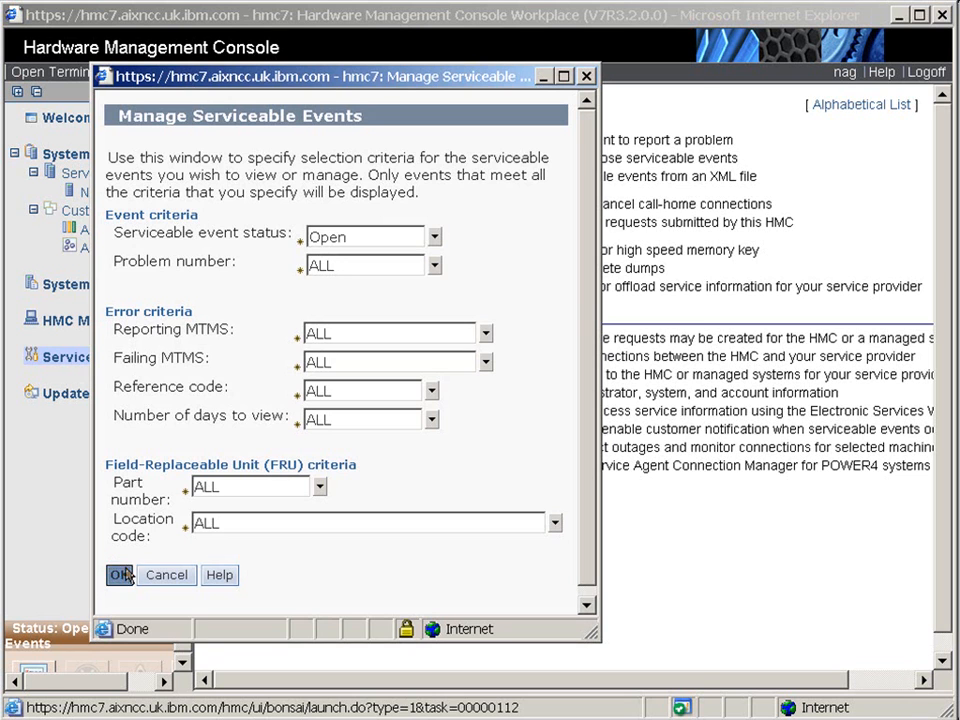
pyautogui.click(117, 575)
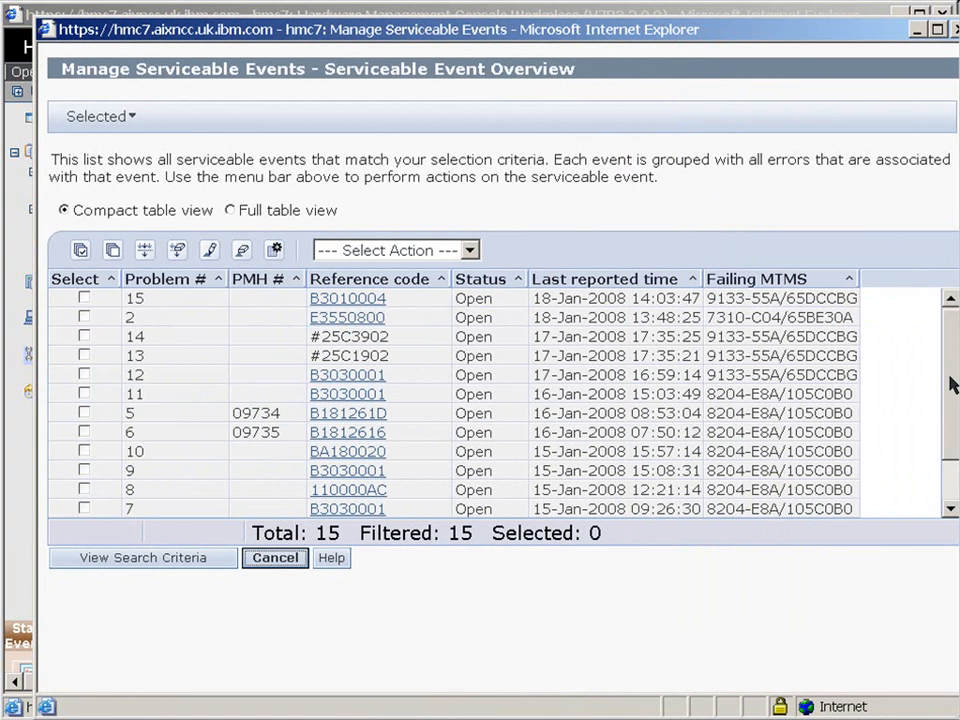
pyautogui.scroll(-3)
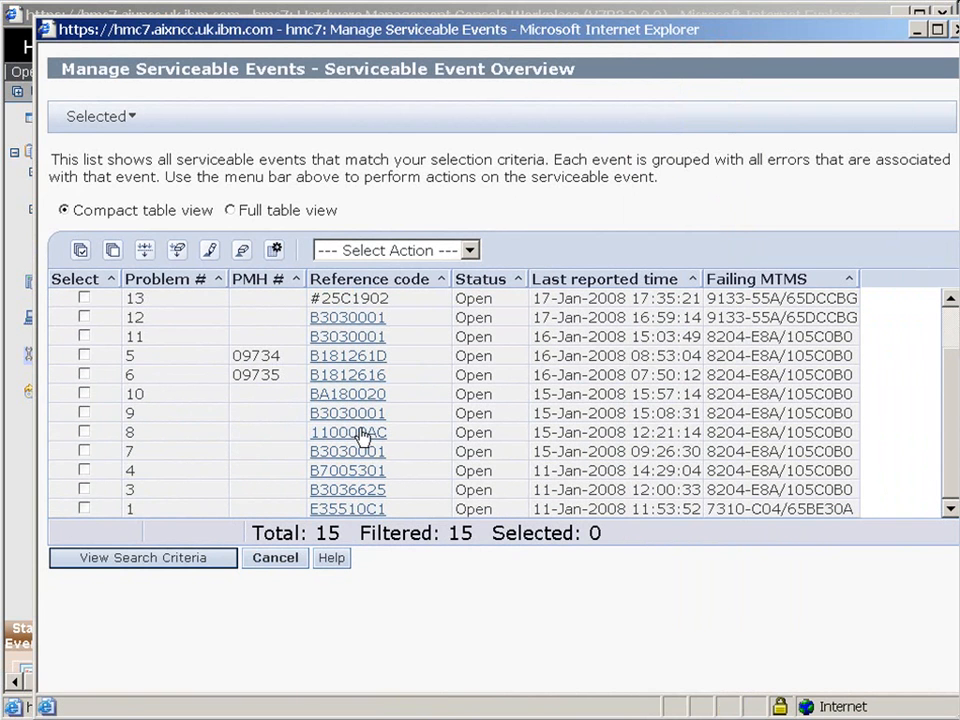
# Step: Read reference code 110000AC (Detected AC loss), then close the event overview
pyautogui.click(347, 432)
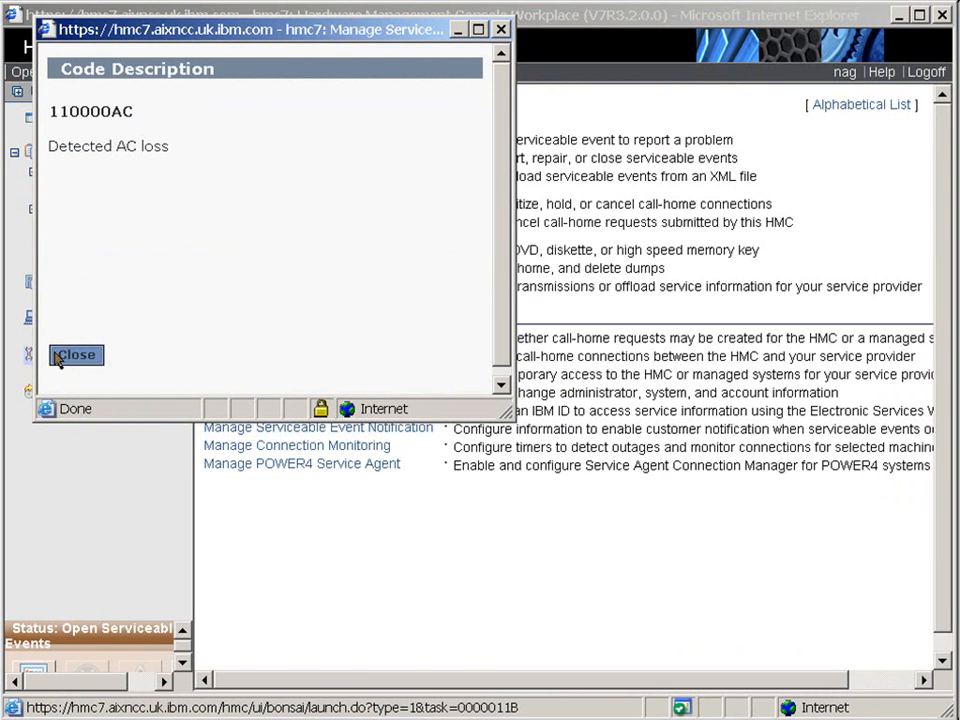
pyautogui.click(75, 355)
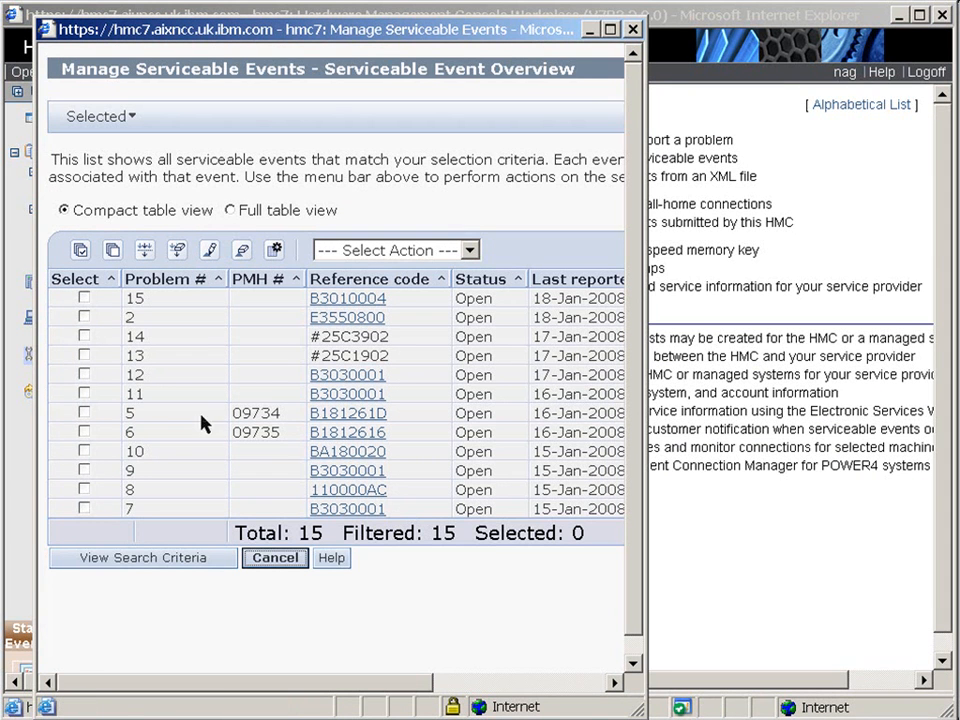
pyautogui.moveTo(465, 263)
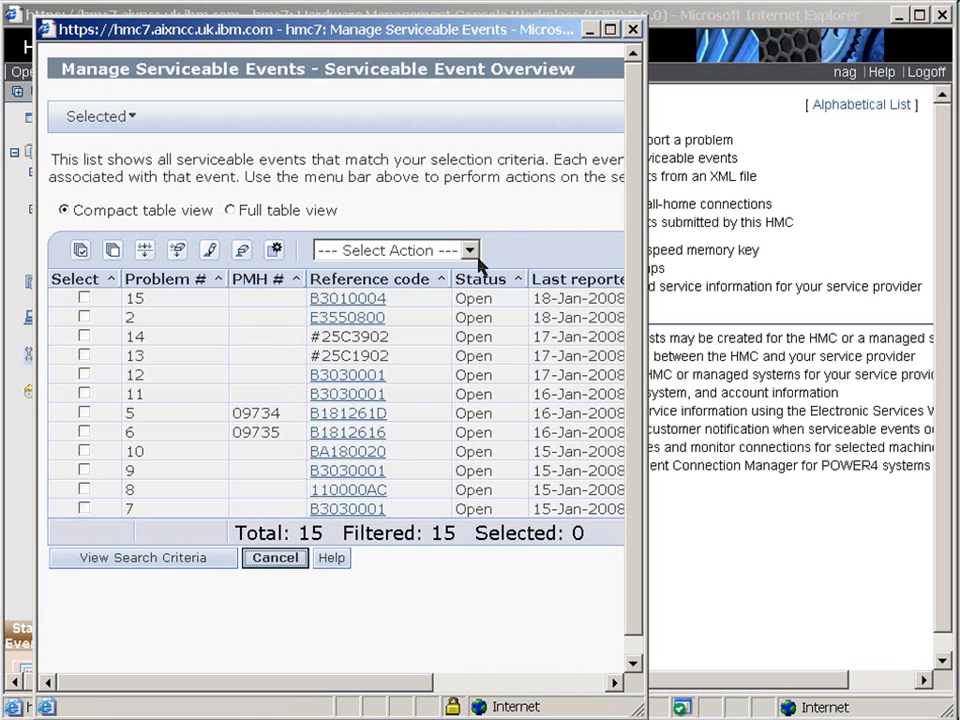
pyautogui.click(458, 250)
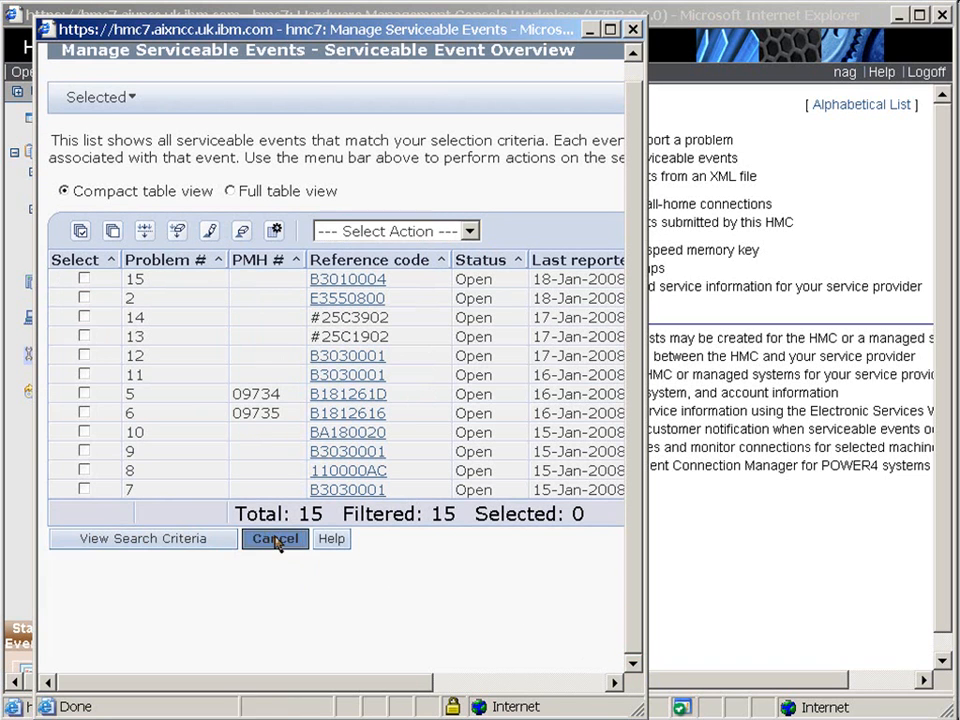
pyautogui.click(275, 538)
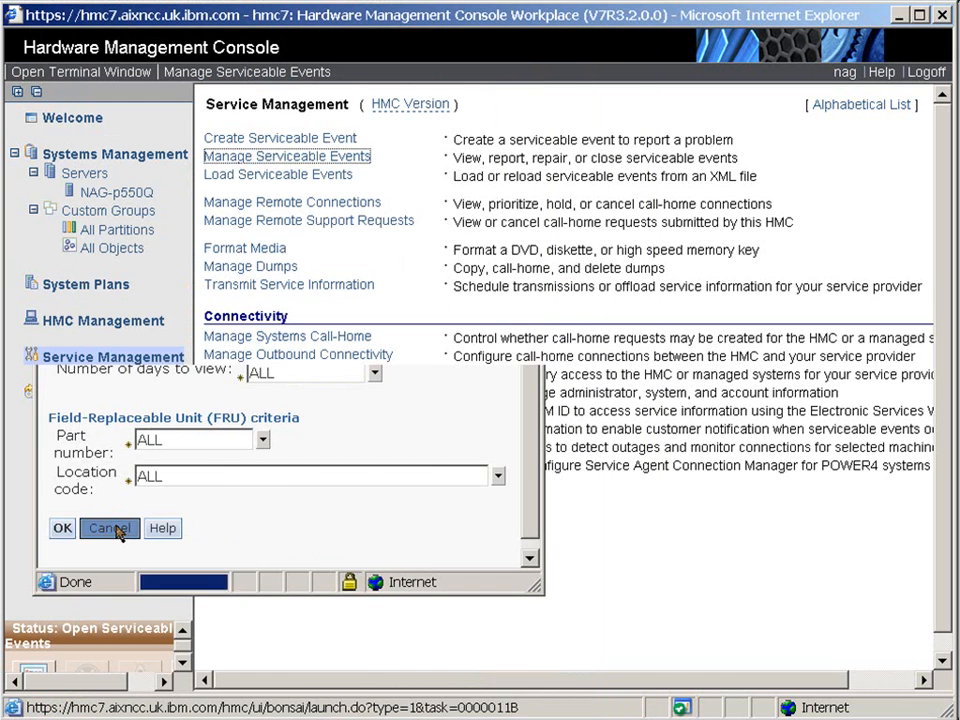
# Step: Open Updates (HMC V7R3.2.0) and view update tasks for server NAG-p550Q
pyautogui.click(108, 528)
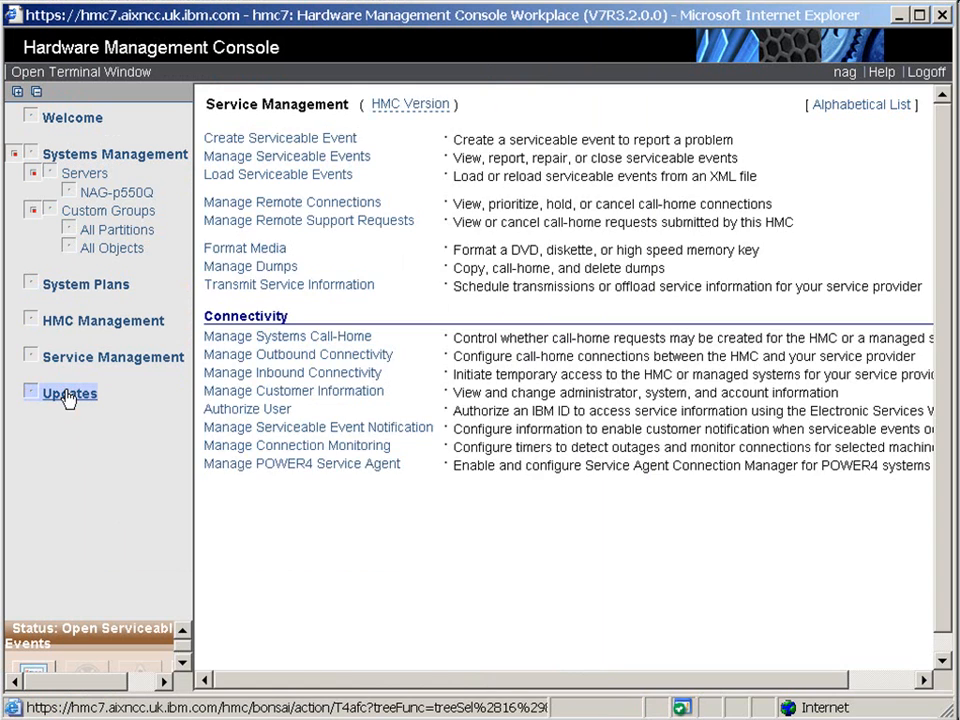
pyautogui.click(68, 394)
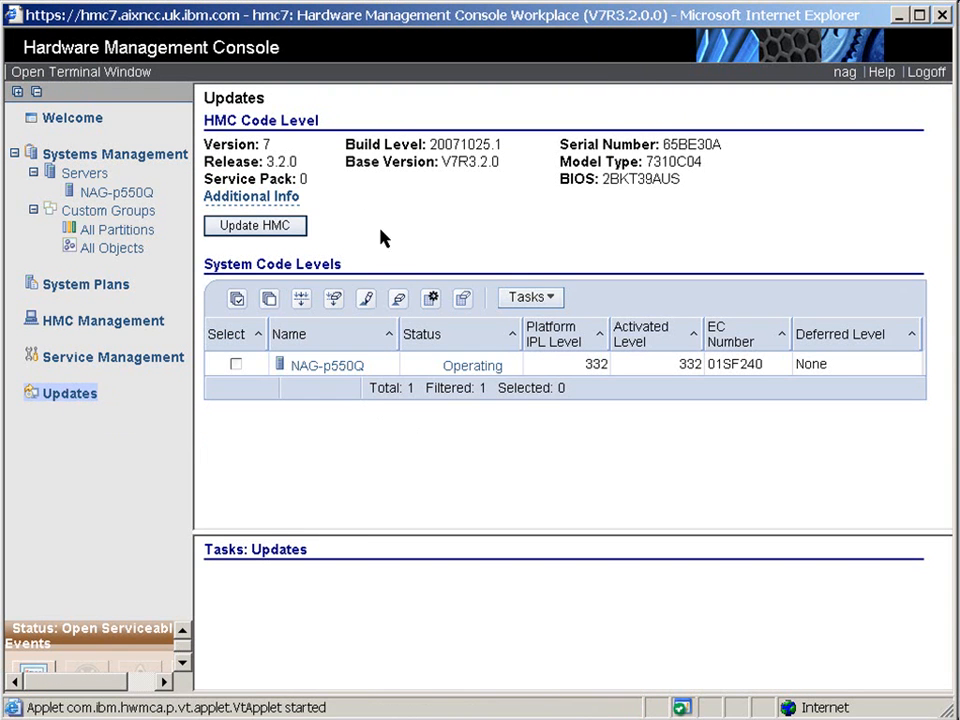
pyautogui.moveTo(397, 217)
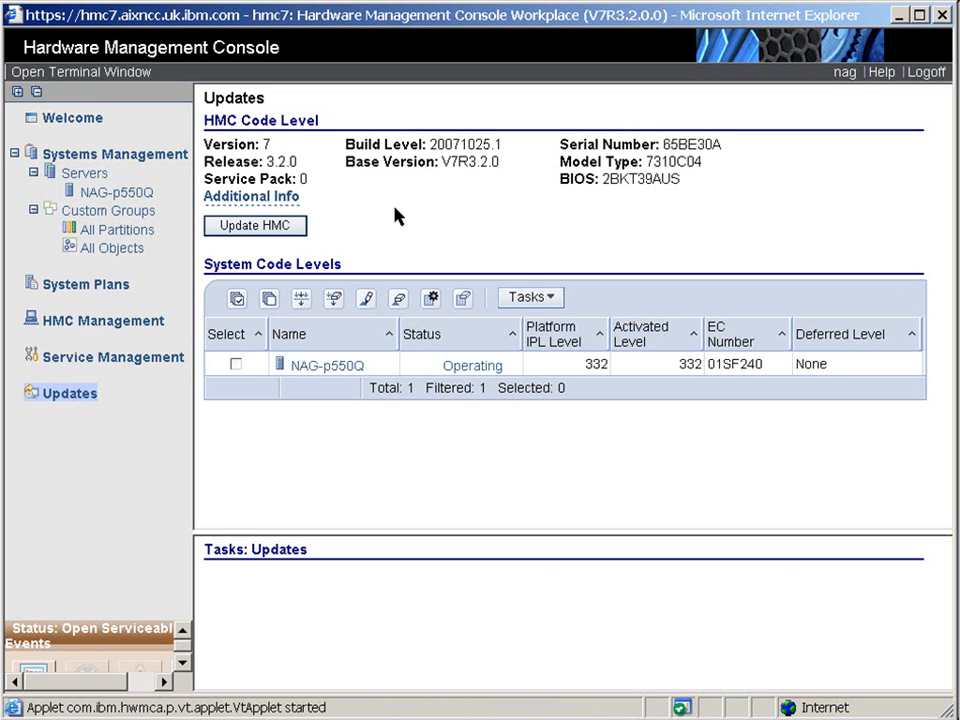
pyautogui.moveTo(374, 220)
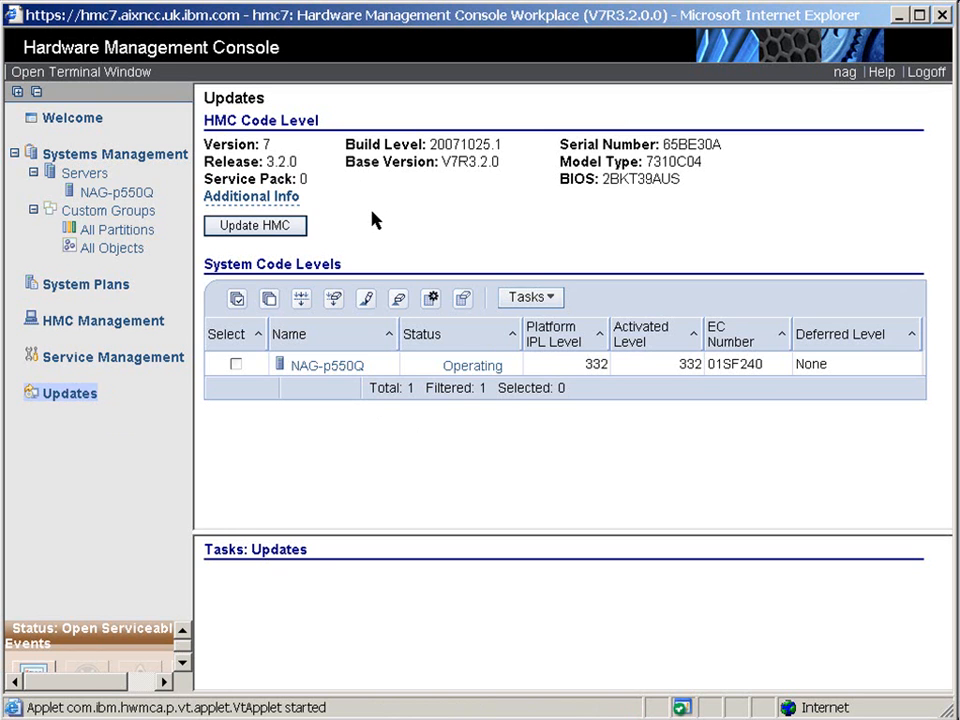
pyautogui.moveTo(584, 369)
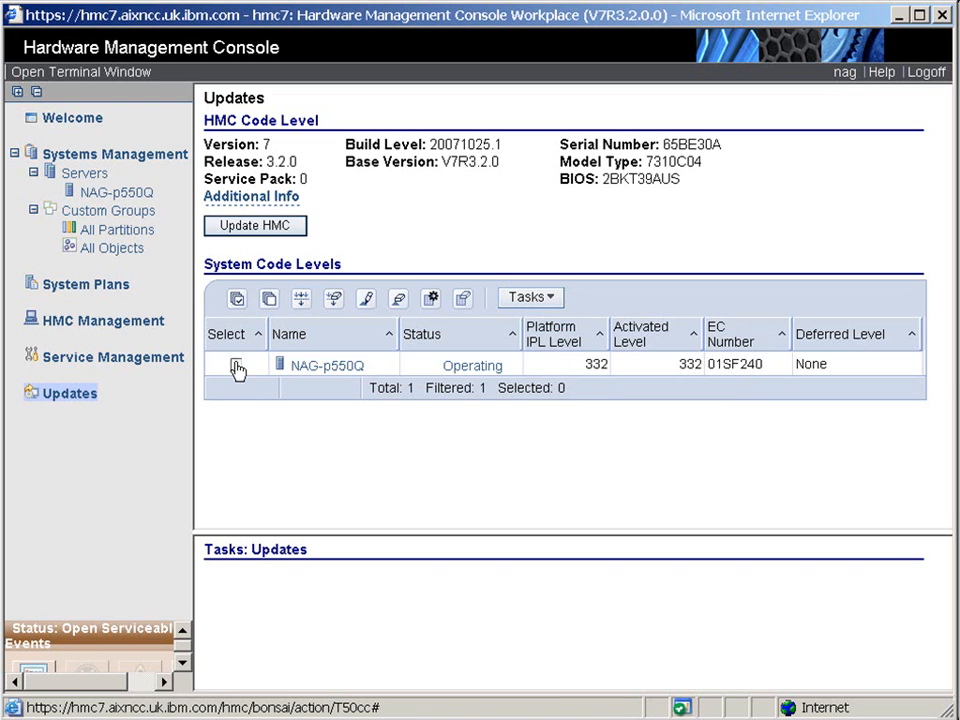
pyautogui.click(236, 364)
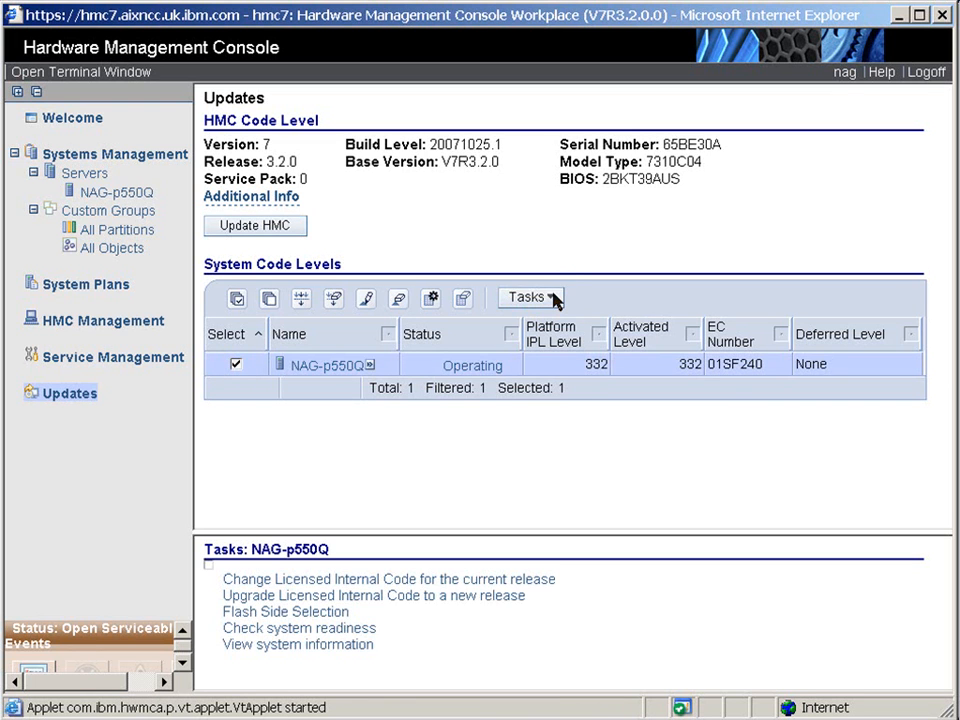
pyautogui.click(530, 297)
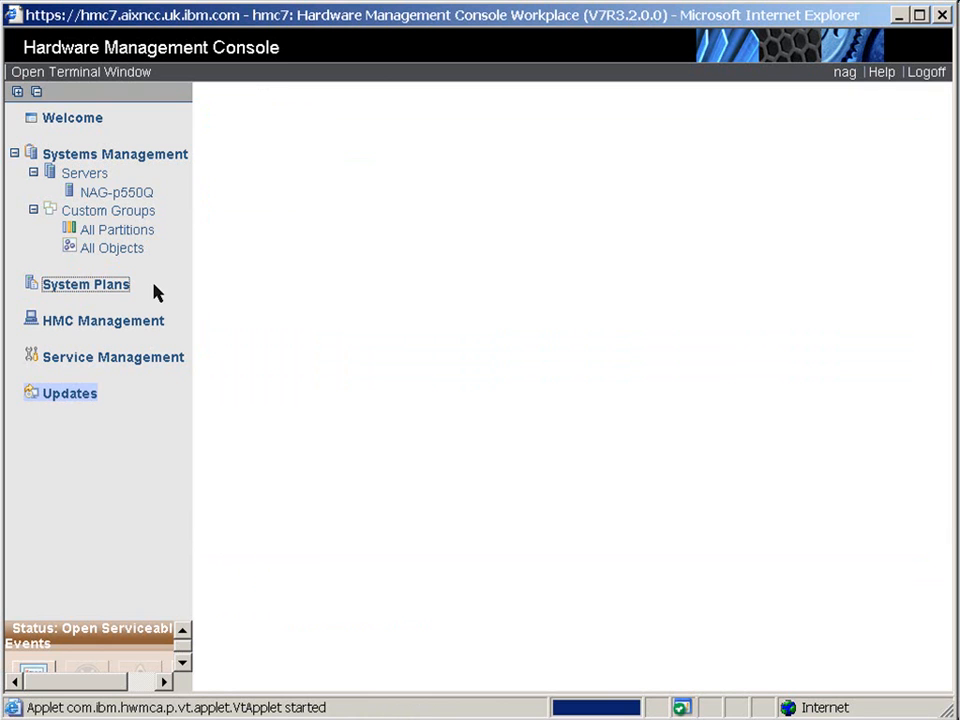
# Step: Select hv8.sysplan, choose View System Plan, and log in as 'nag'
pyautogui.click(88, 285)
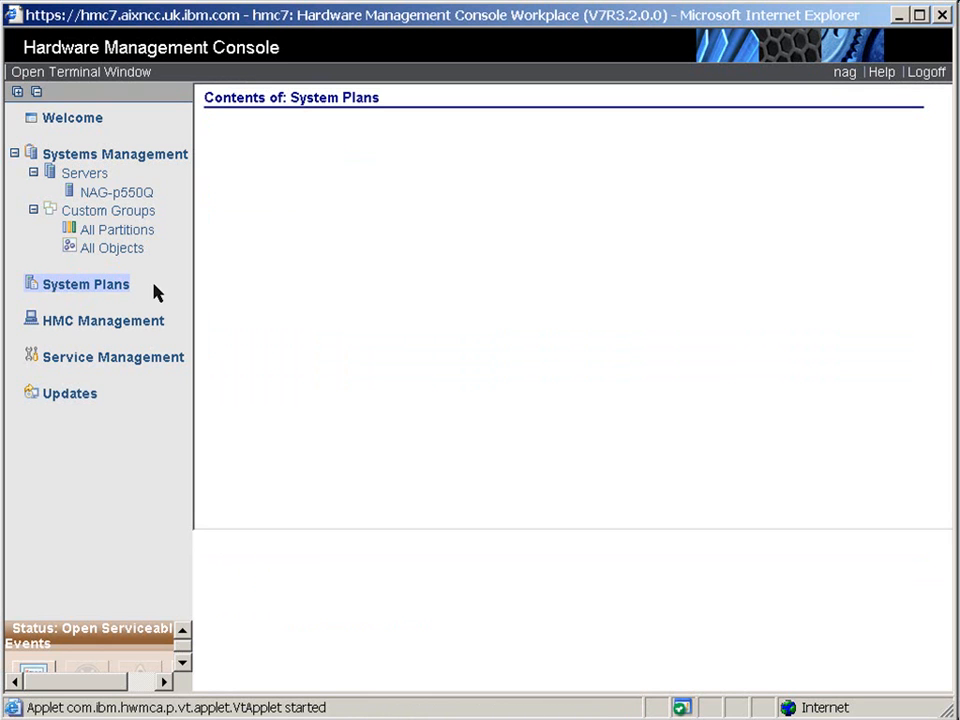
pyautogui.moveTo(420, 192)
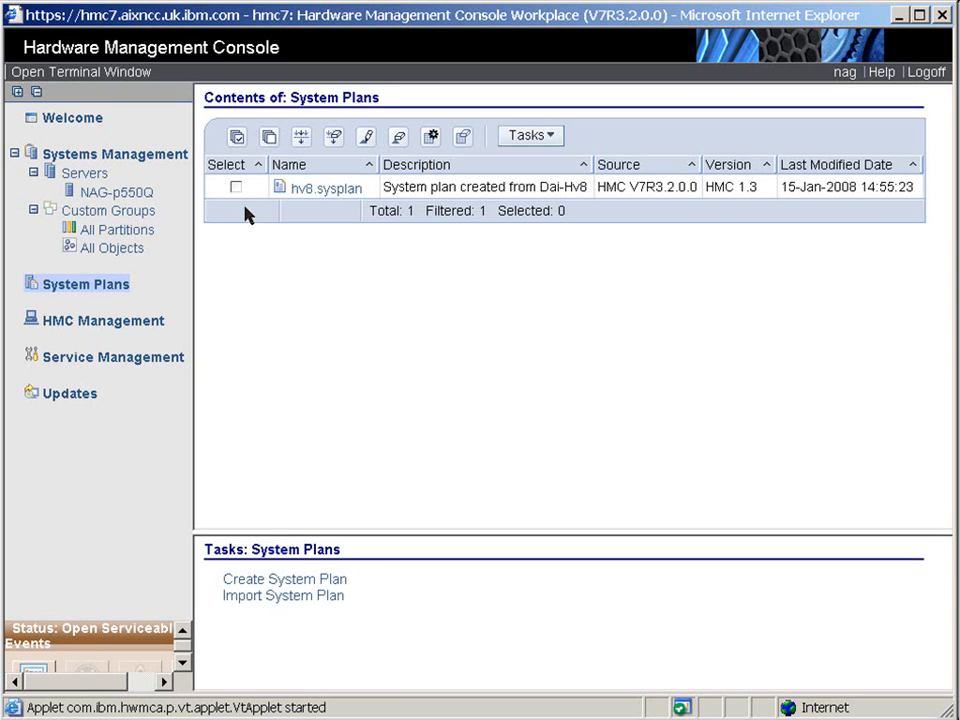
pyautogui.click(235, 187)
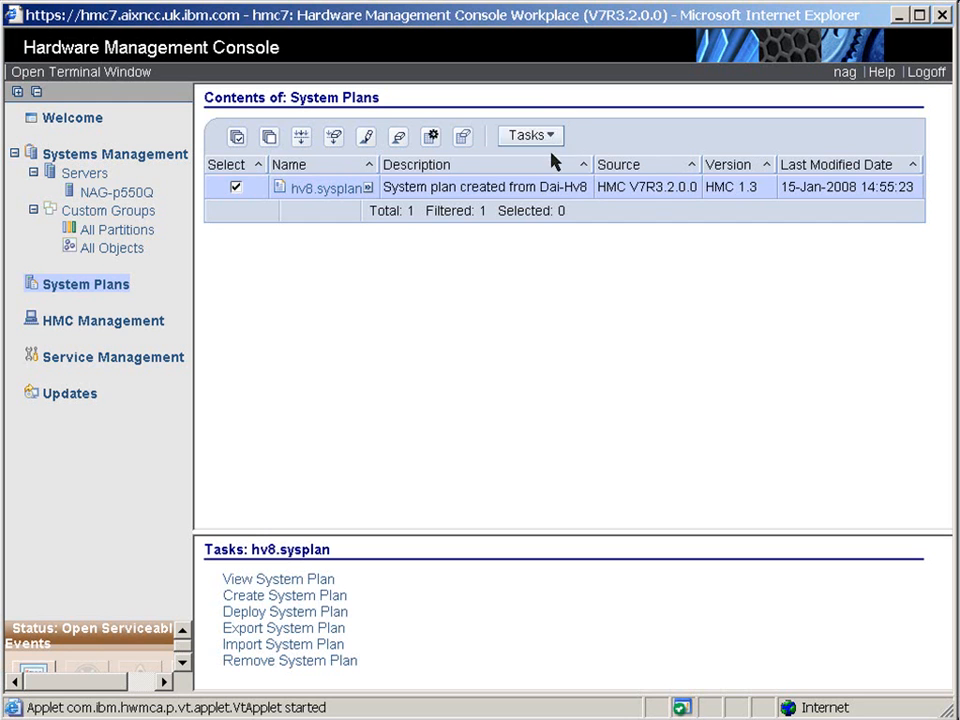
pyautogui.click(530, 135)
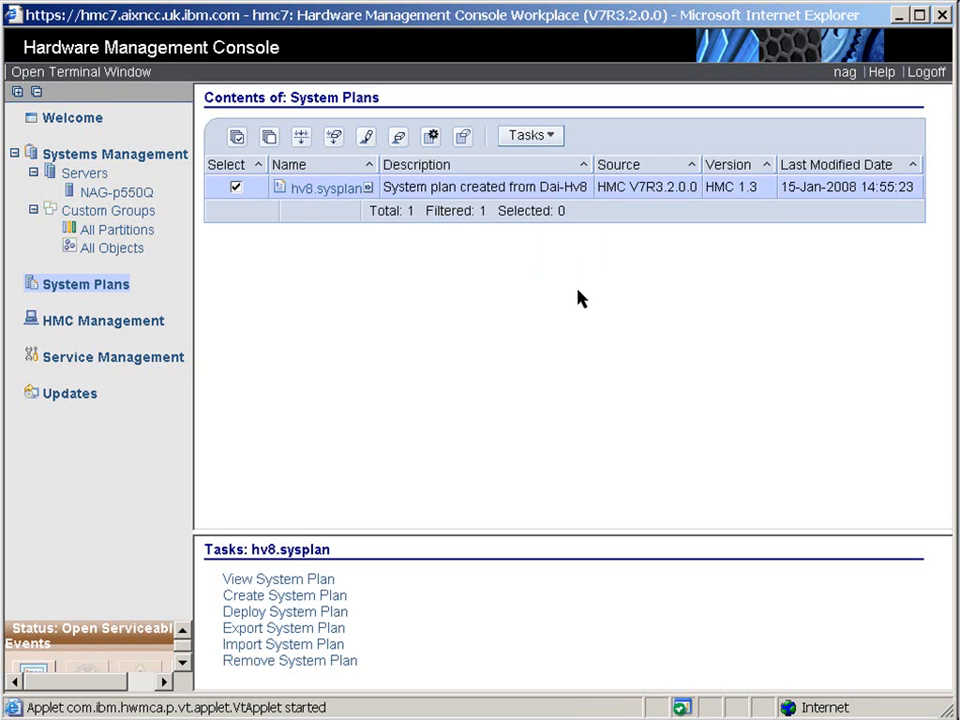
pyautogui.click(278, 579)
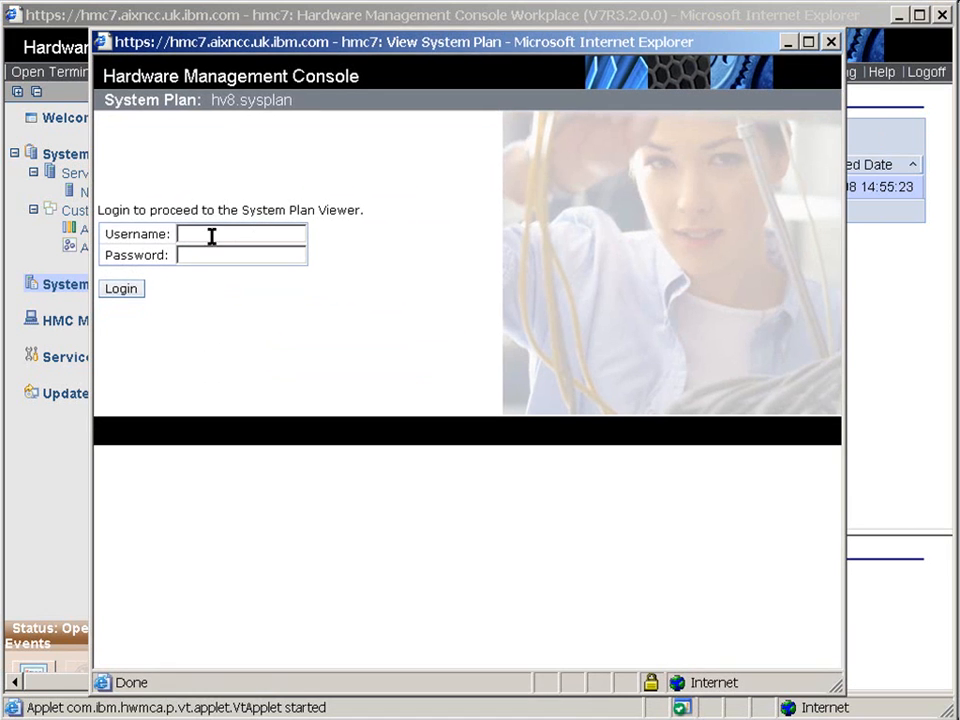
pyautogui.write('nag')
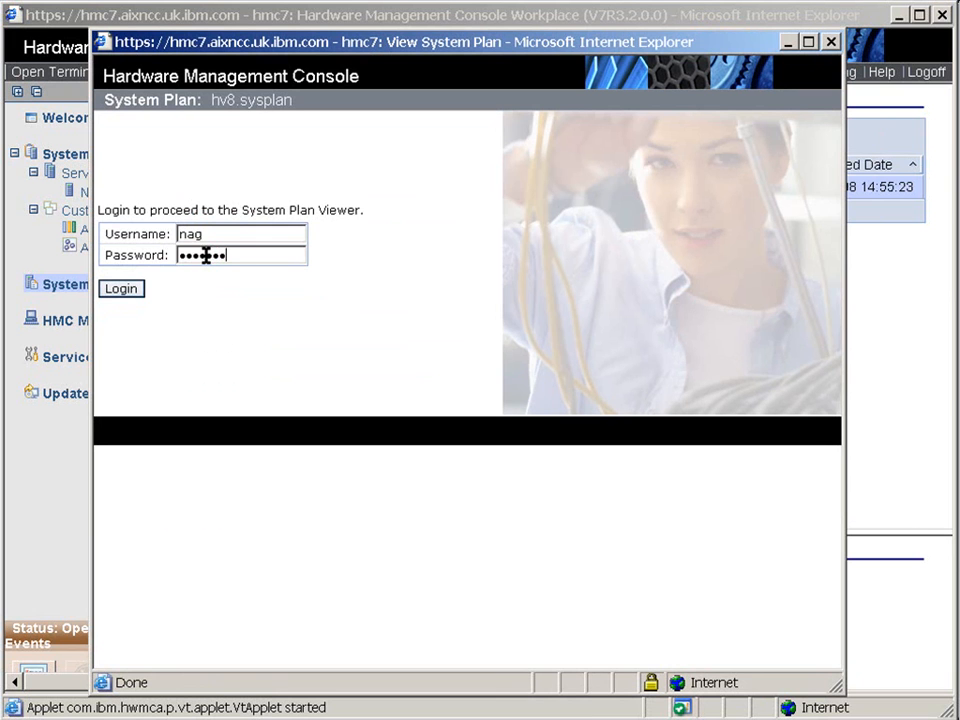
pyautogui.click(120, 288)
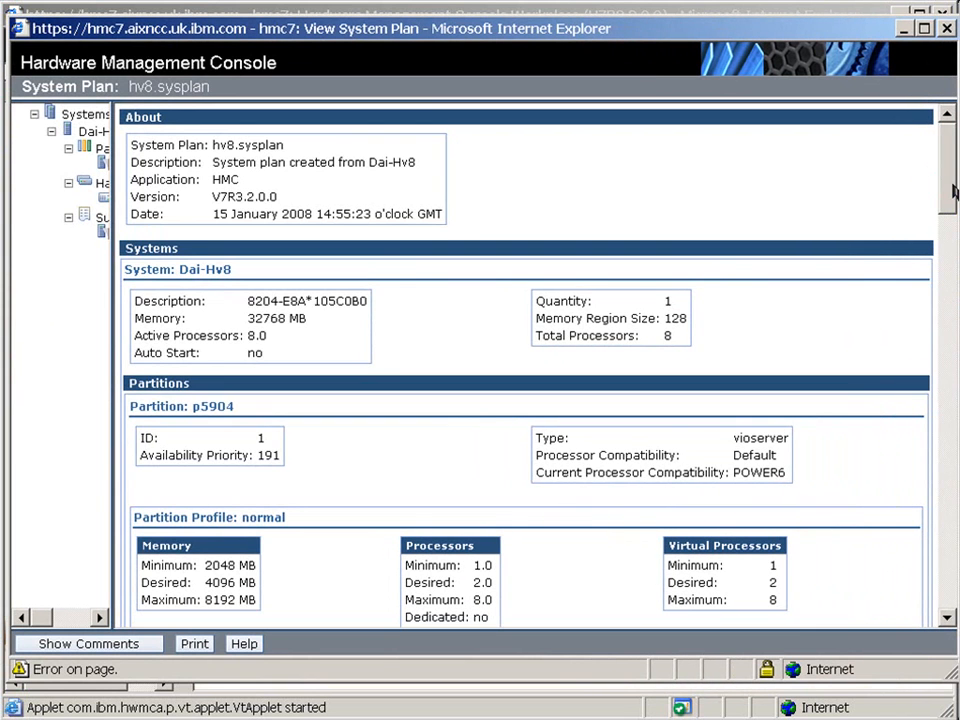
pyautogui.scroll(-3)
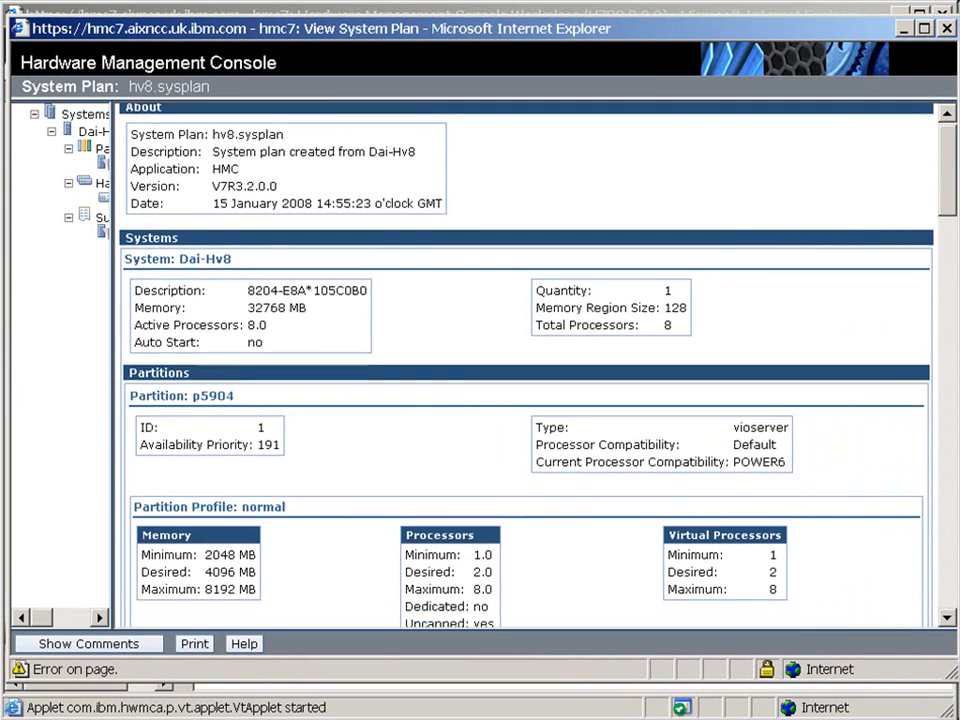
pyautogui.scroll(-3)
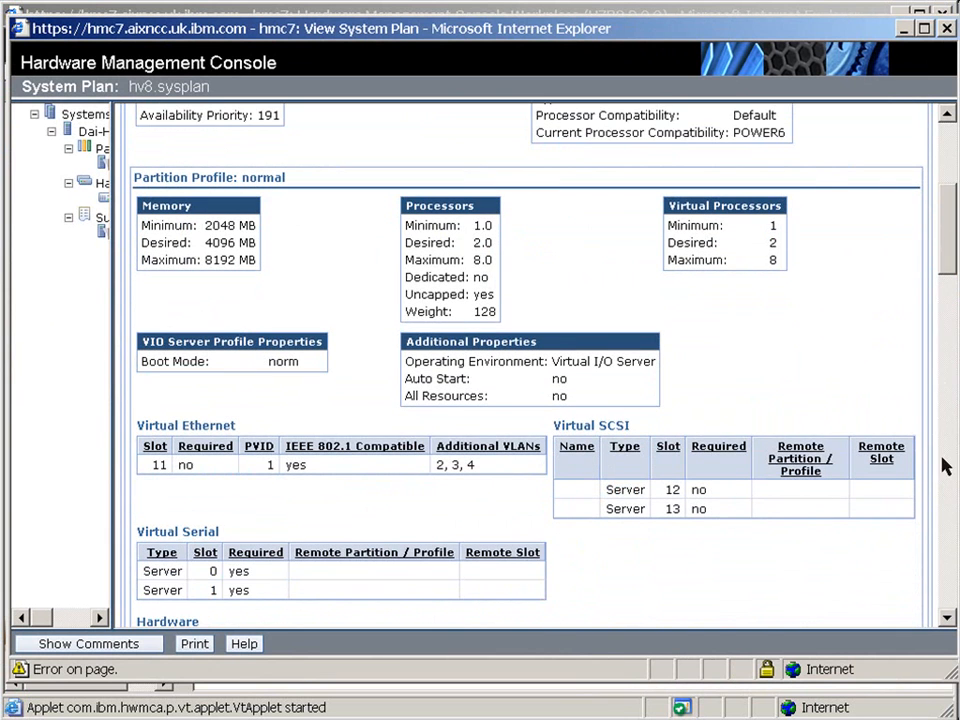
pyautogui.scroll(-3)
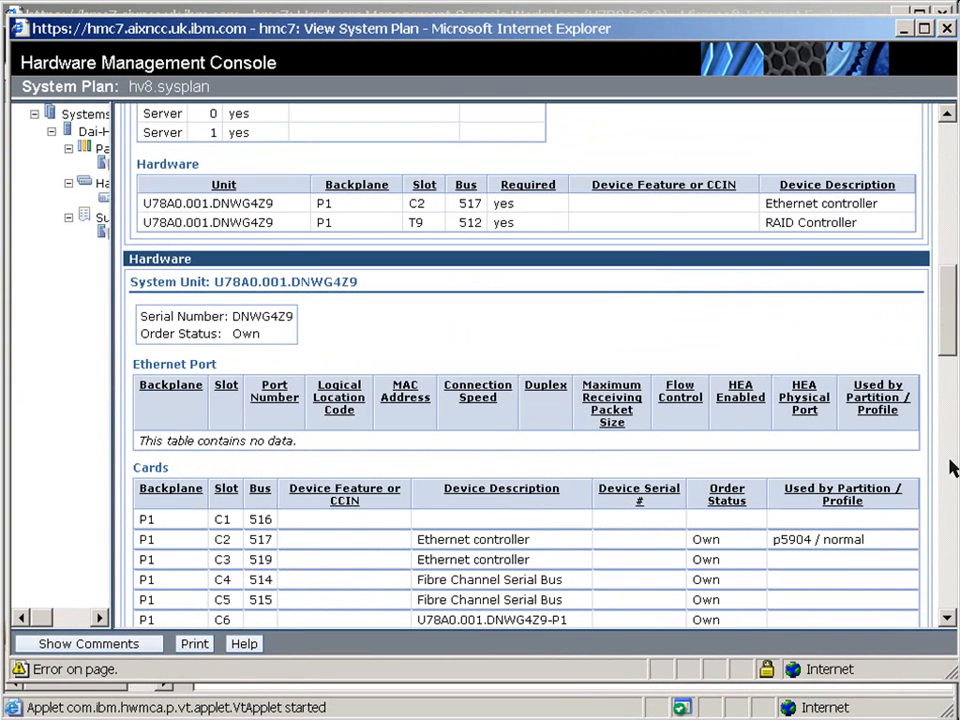
pyautogui.scroll(-3)
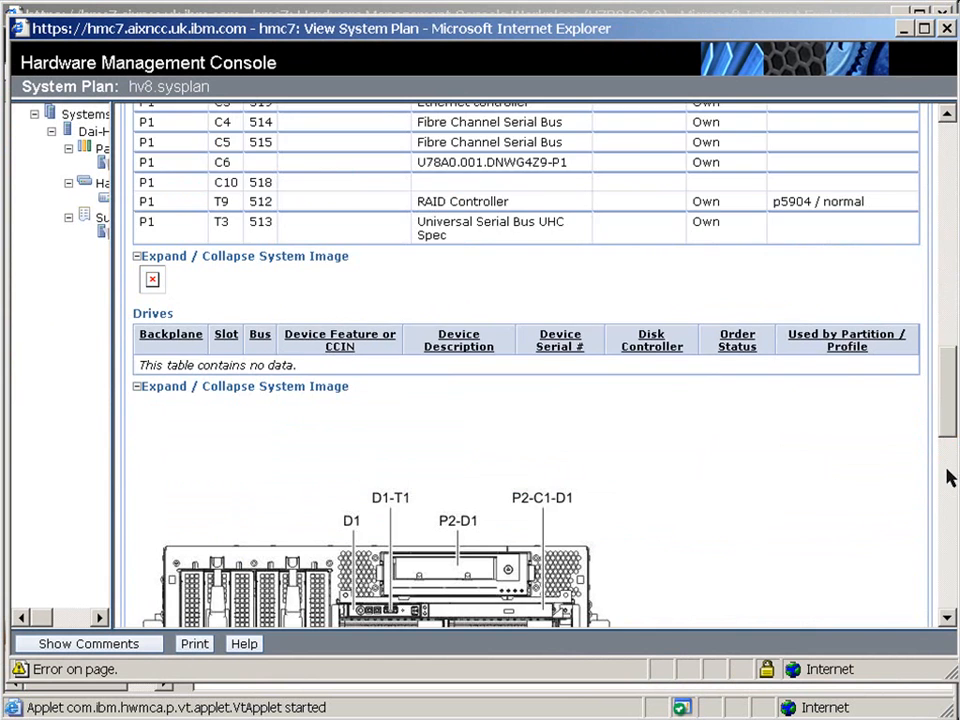
pyautogui.scroll(-3)
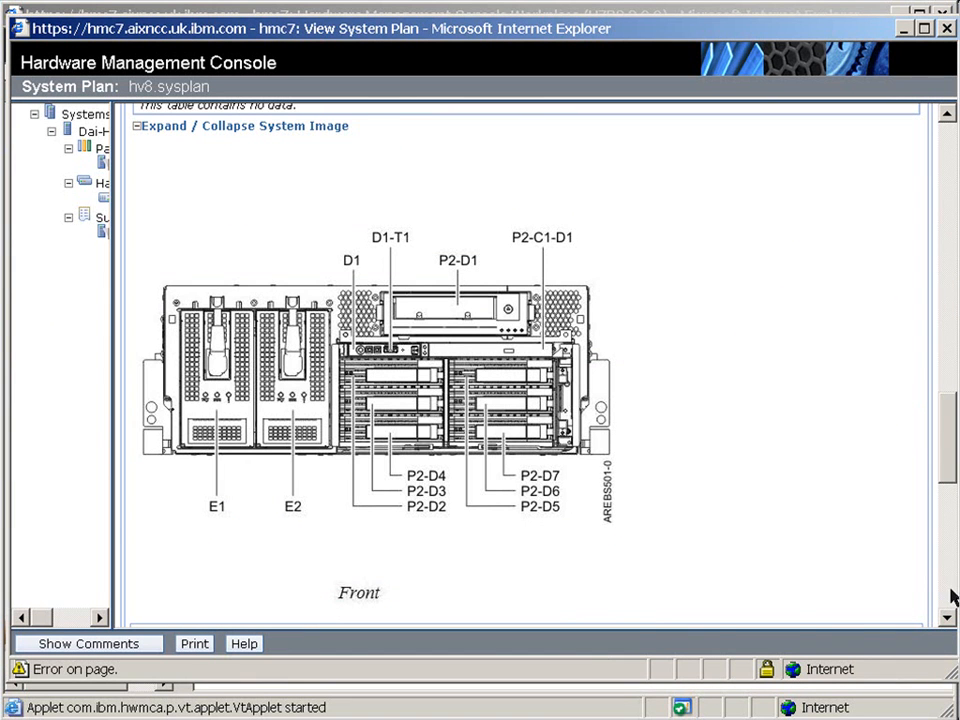
pyautogui.scroll(-3)
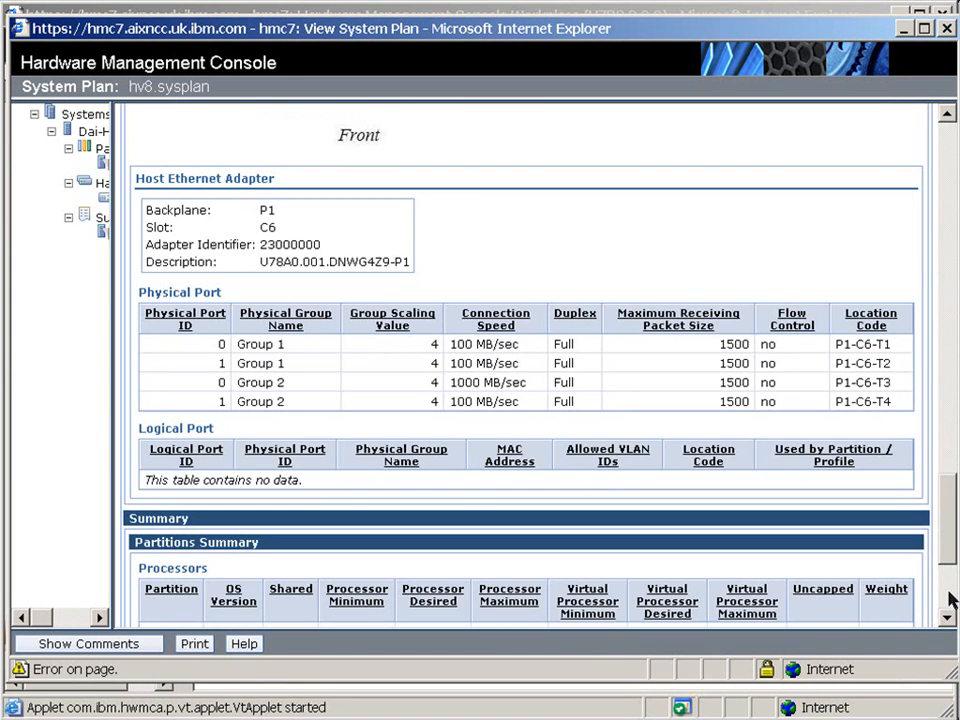
pyautogui.scroll(-3)
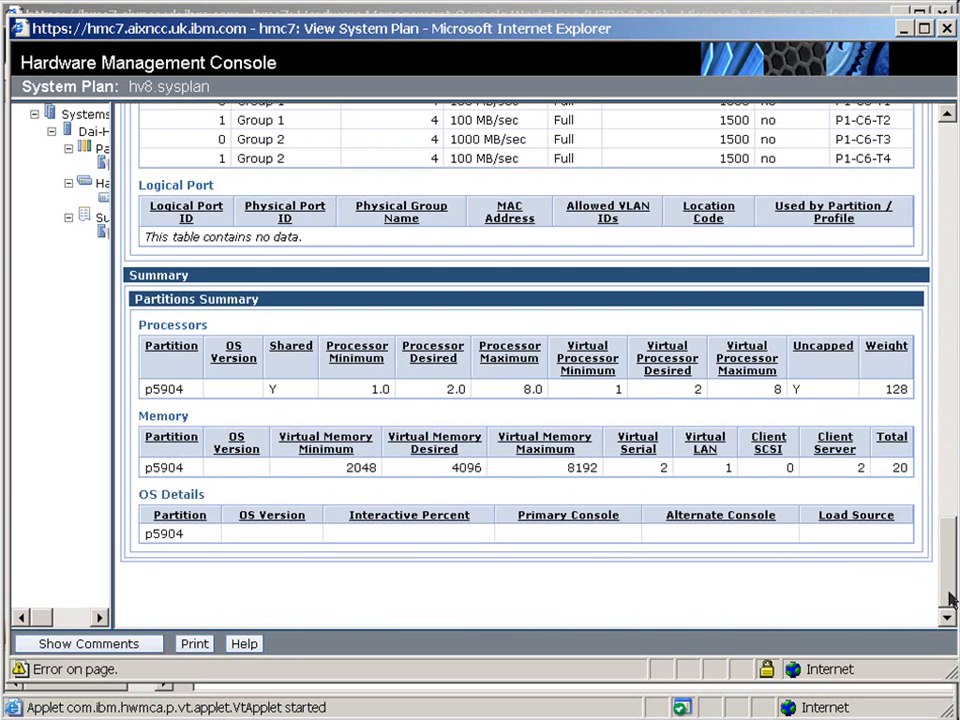